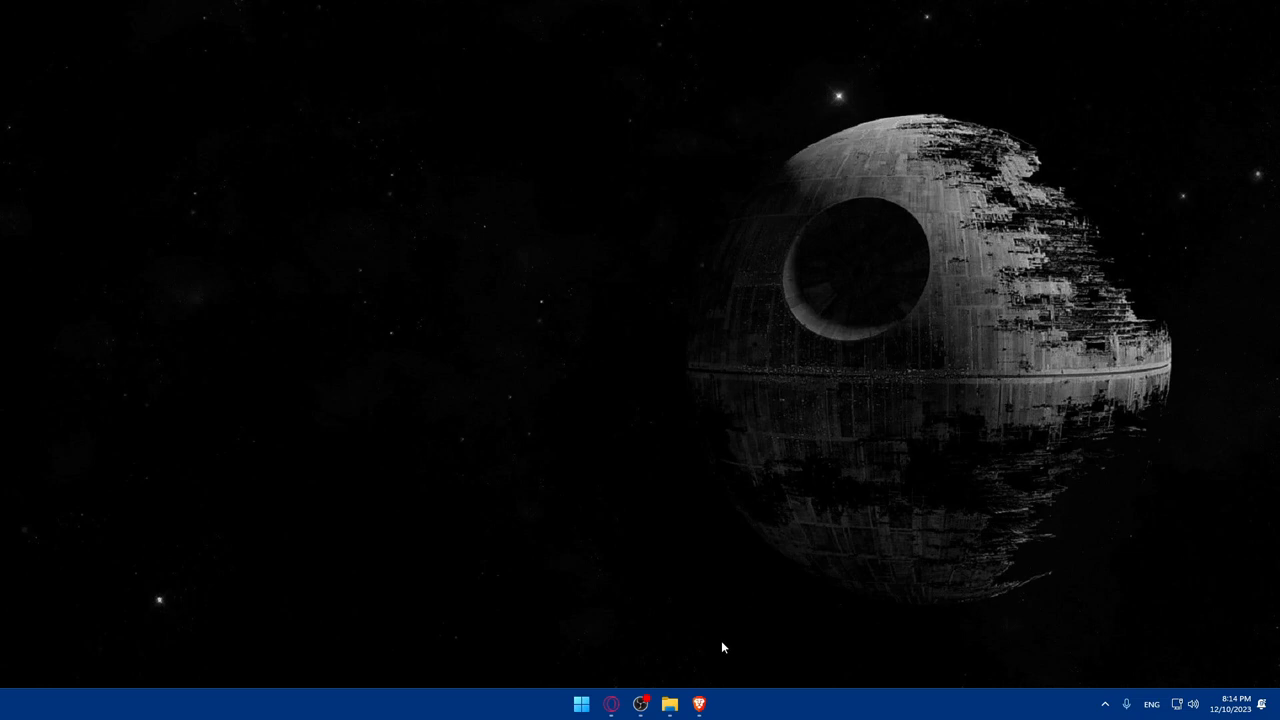
# Step: Launch Brave and begin entering authorize.net in the address bar
pyautogui.click(697, 704)
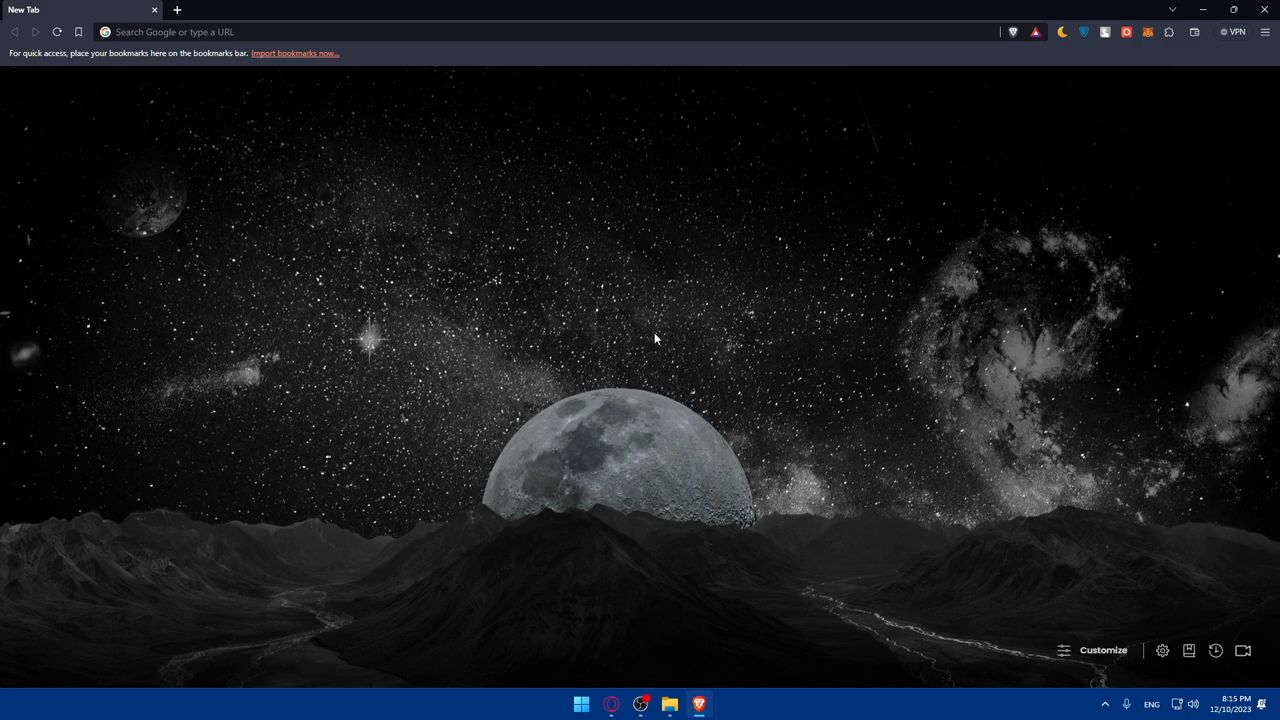
pyautogui.click(175, 31)
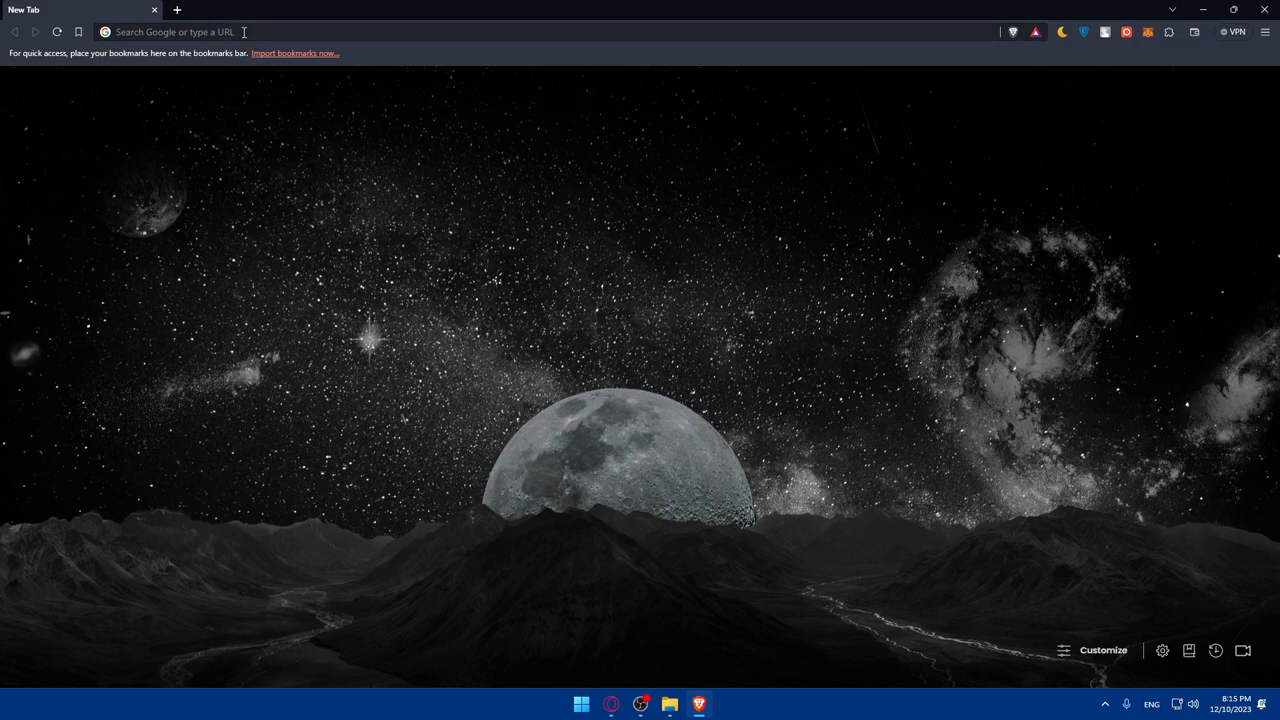
pyautogui.write('authori')
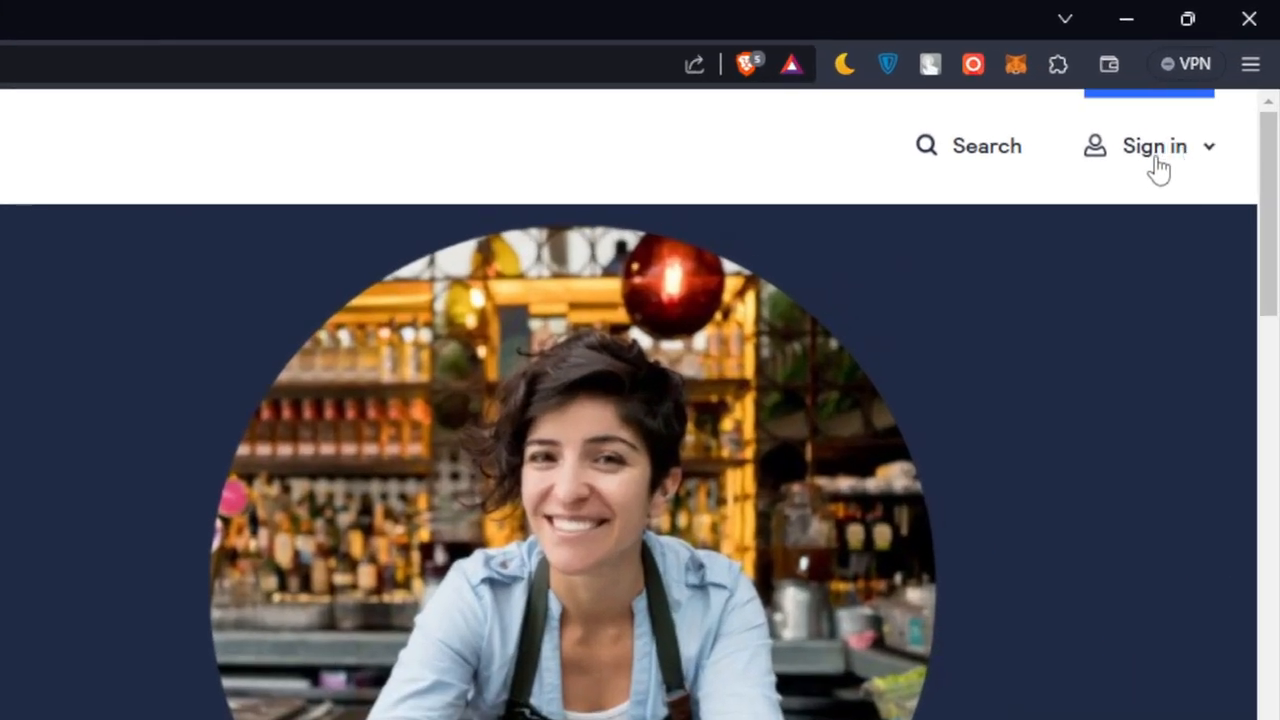
pyautogui.moveTo(910, 337)
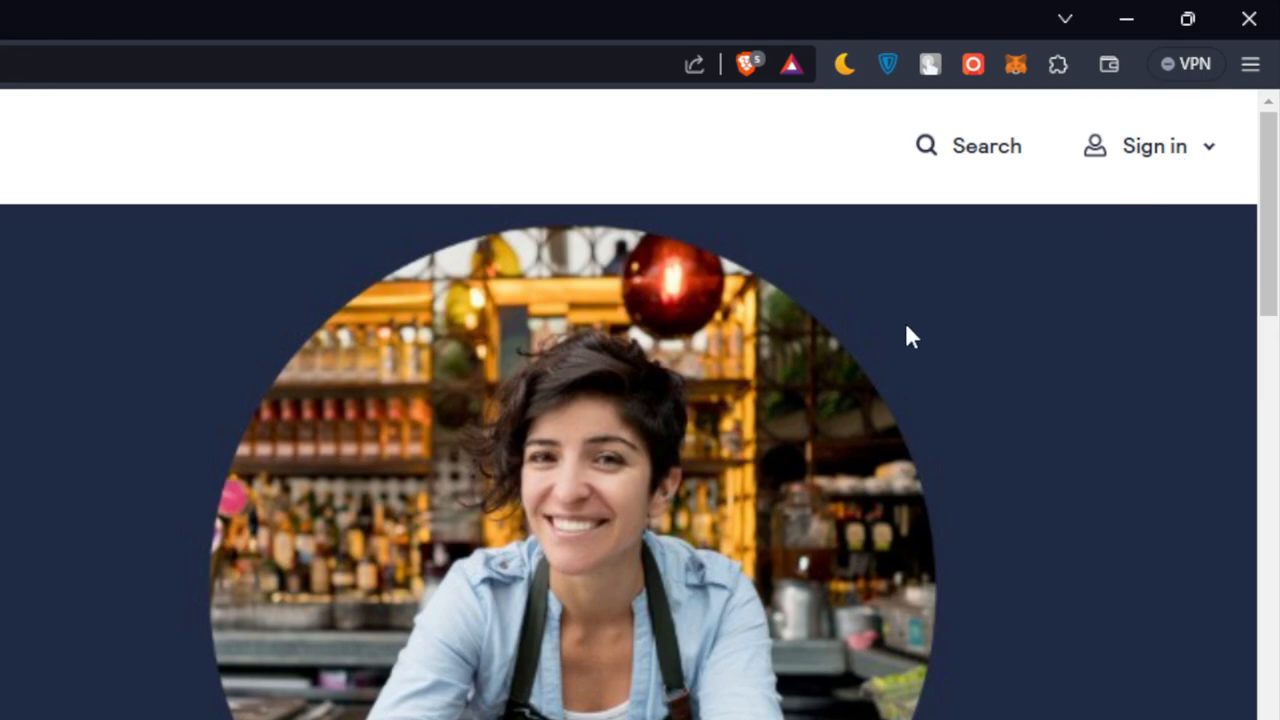
# Step: Scroll through the Authorize.net homepage, briefly playing the how-payments-work video
pyautogui.scroll(-3)
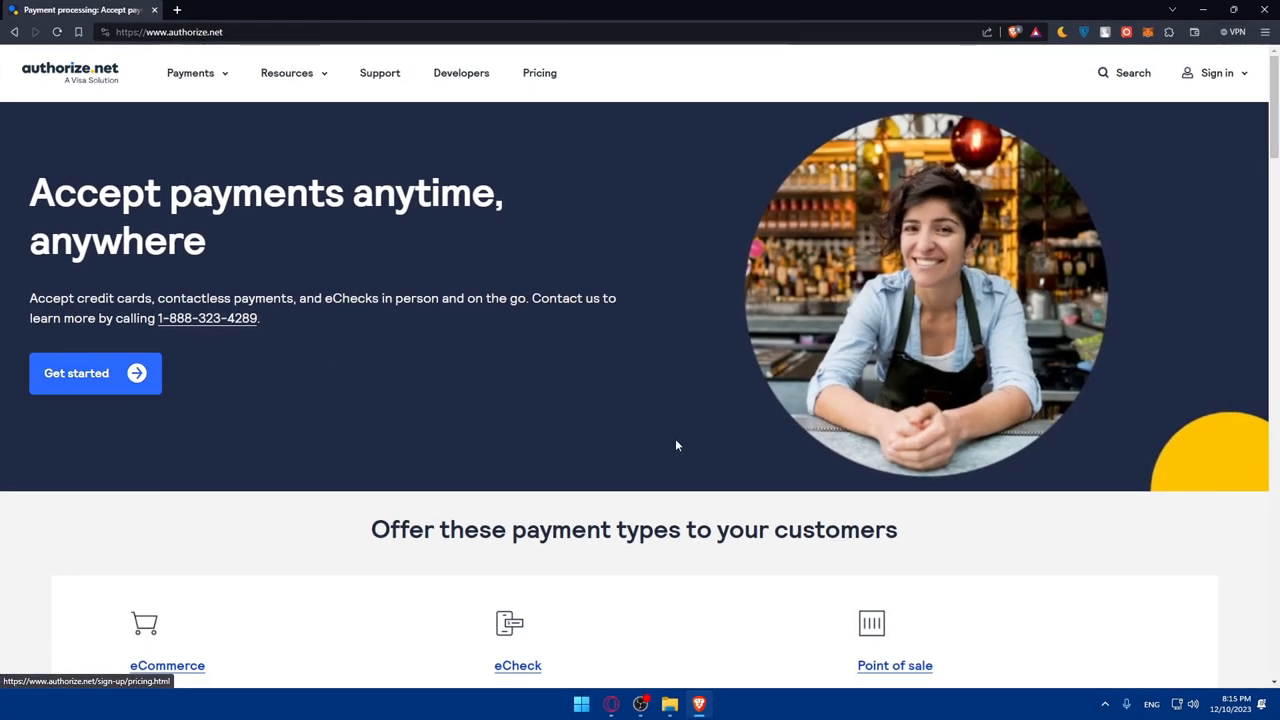
pyautogui.scroll(-3)
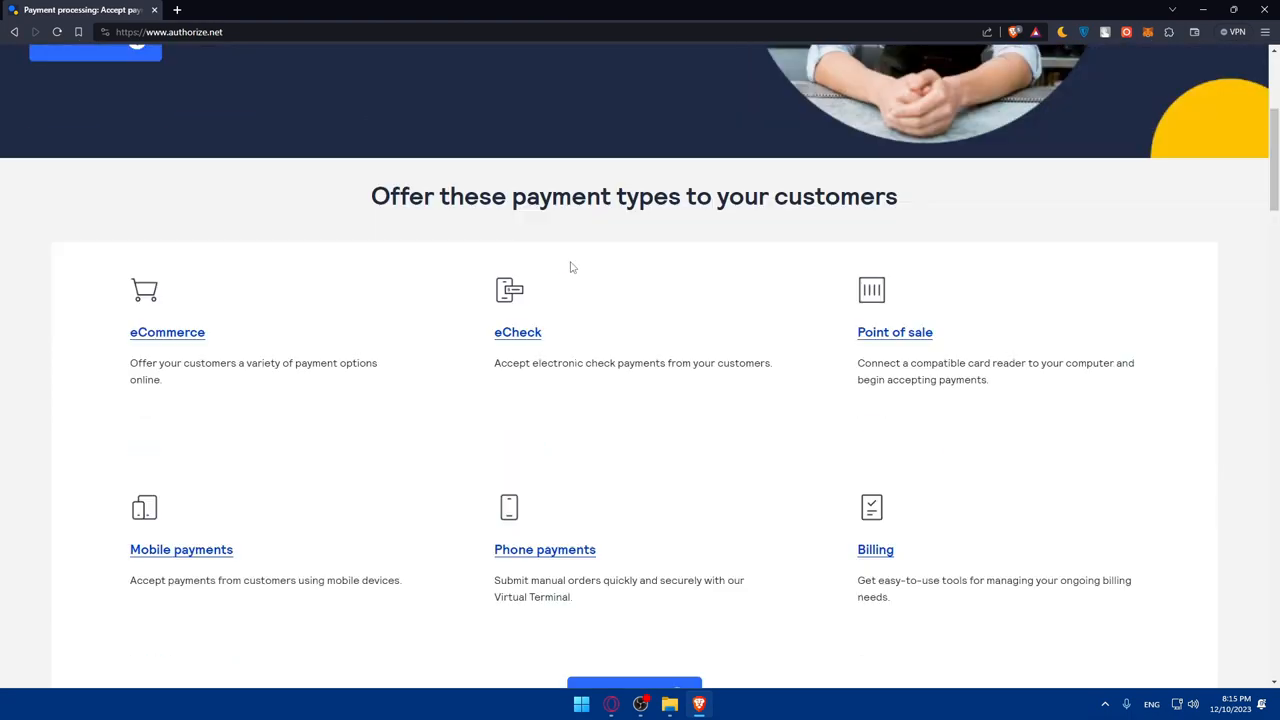
pyautogui.scroll(-3)
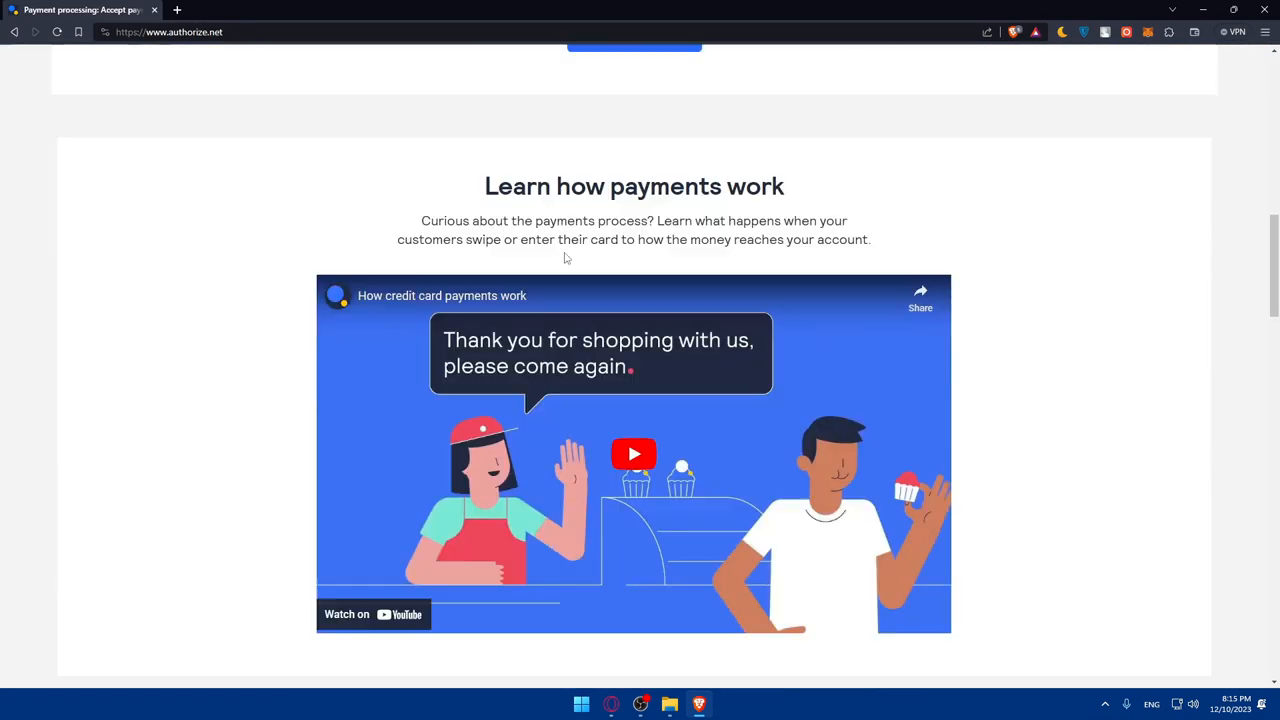
pyautogui.click(633, 454)
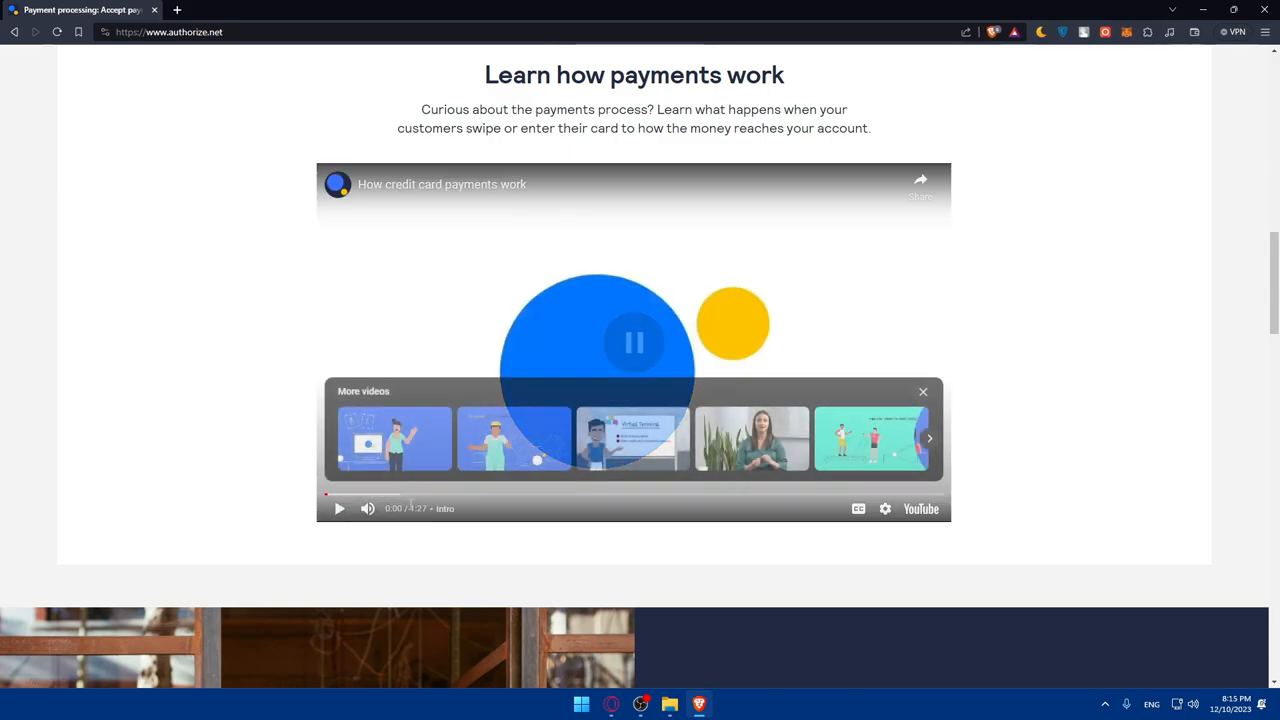
pyautogui.scroll(-3)
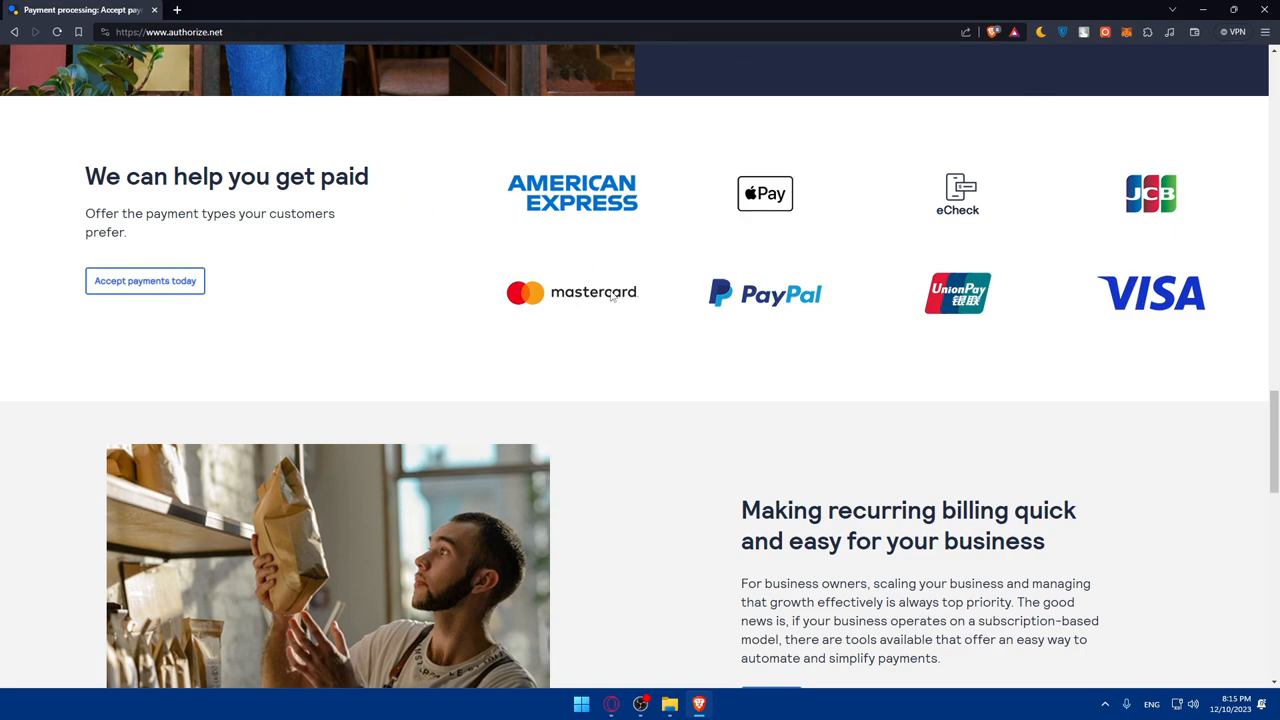
pyautogui.scroll(-3)
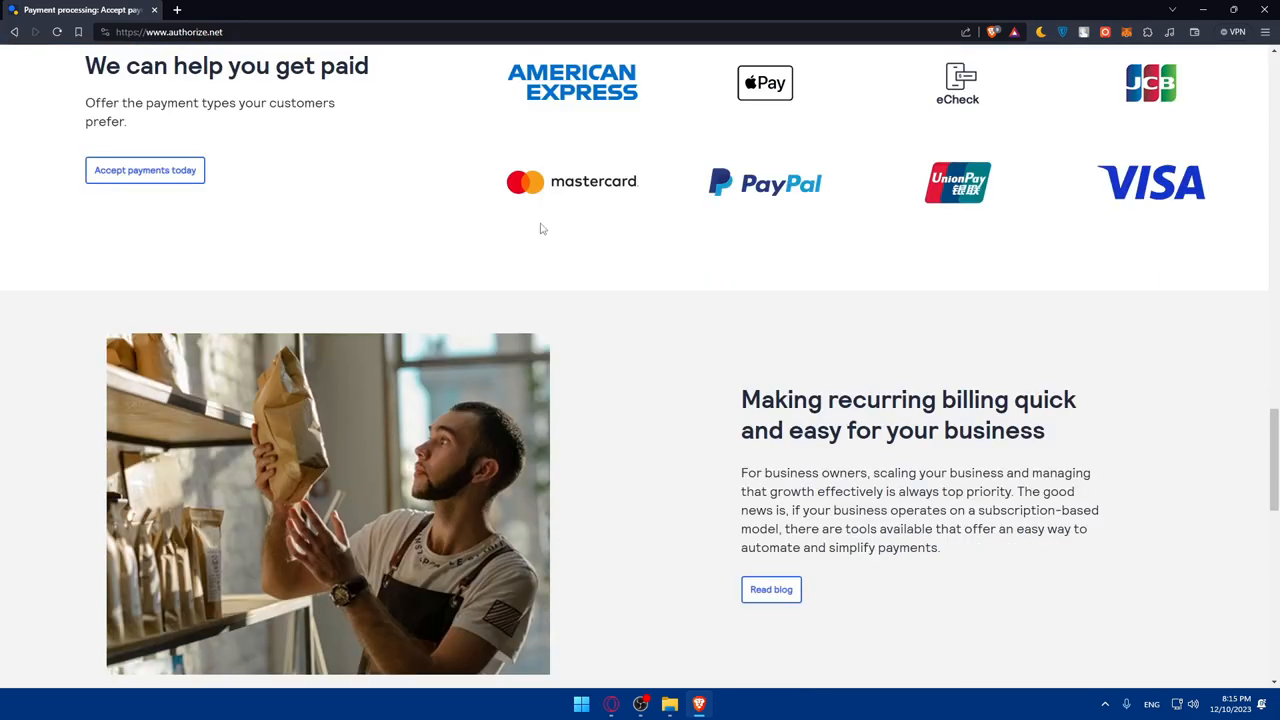
pyautogui.scroll(-3)
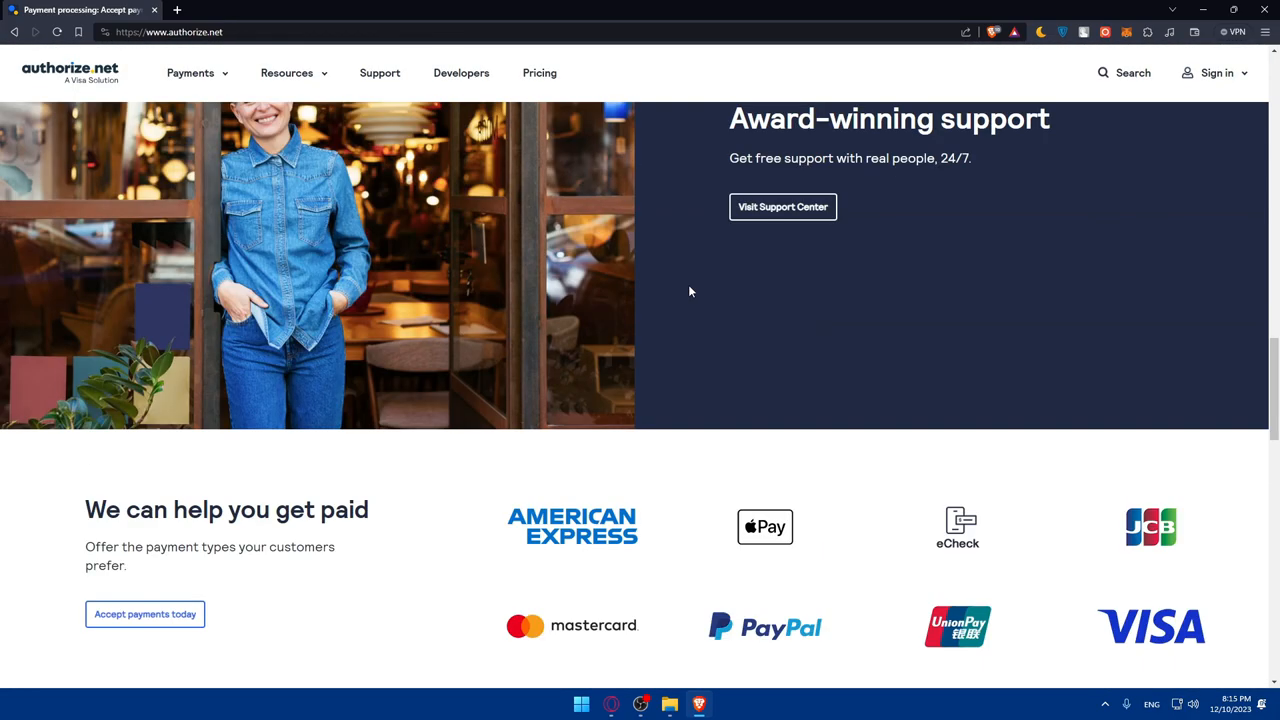
pyautogui.scroll(-3)
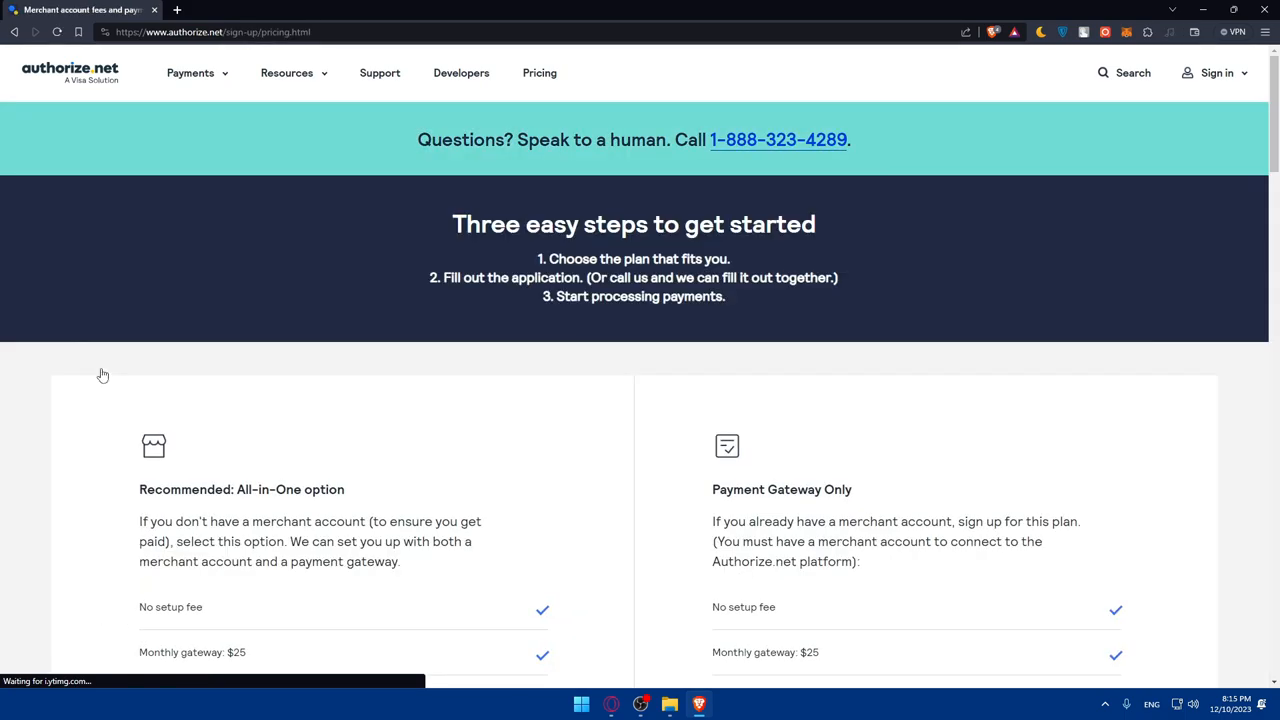
pyautogui.scroll(-3)
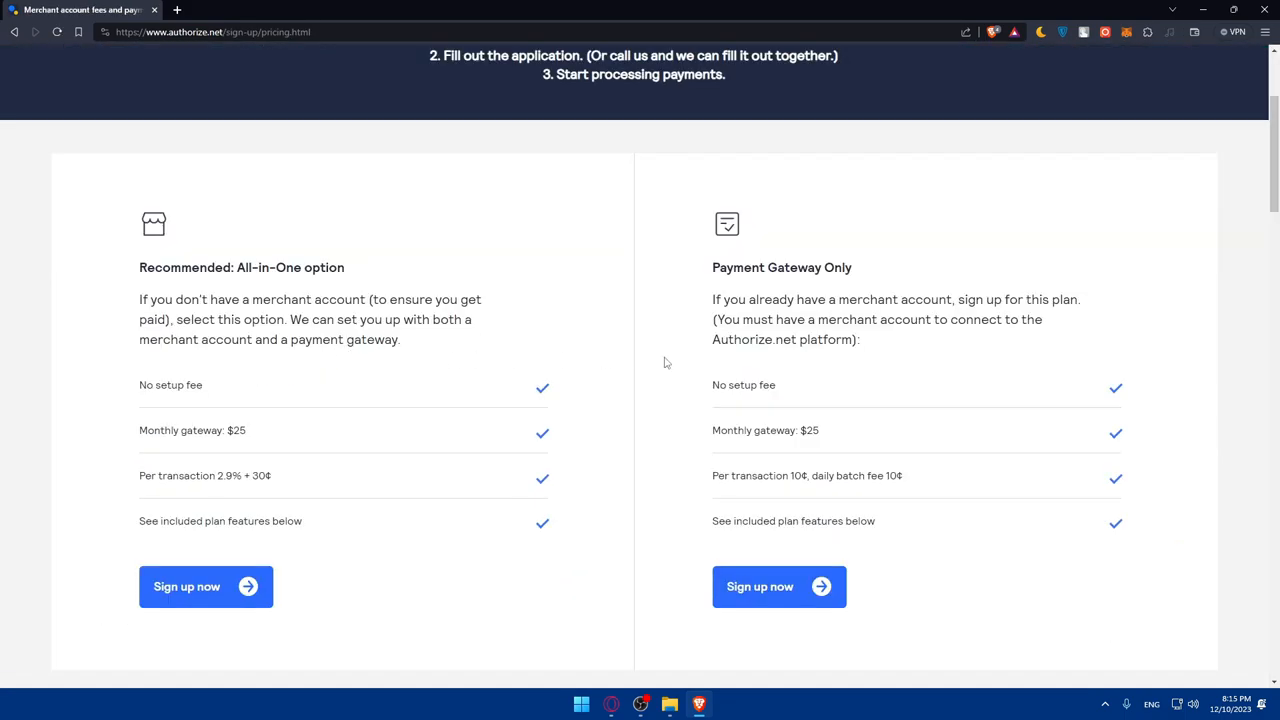
pyautogui.moveTo(380, 285)
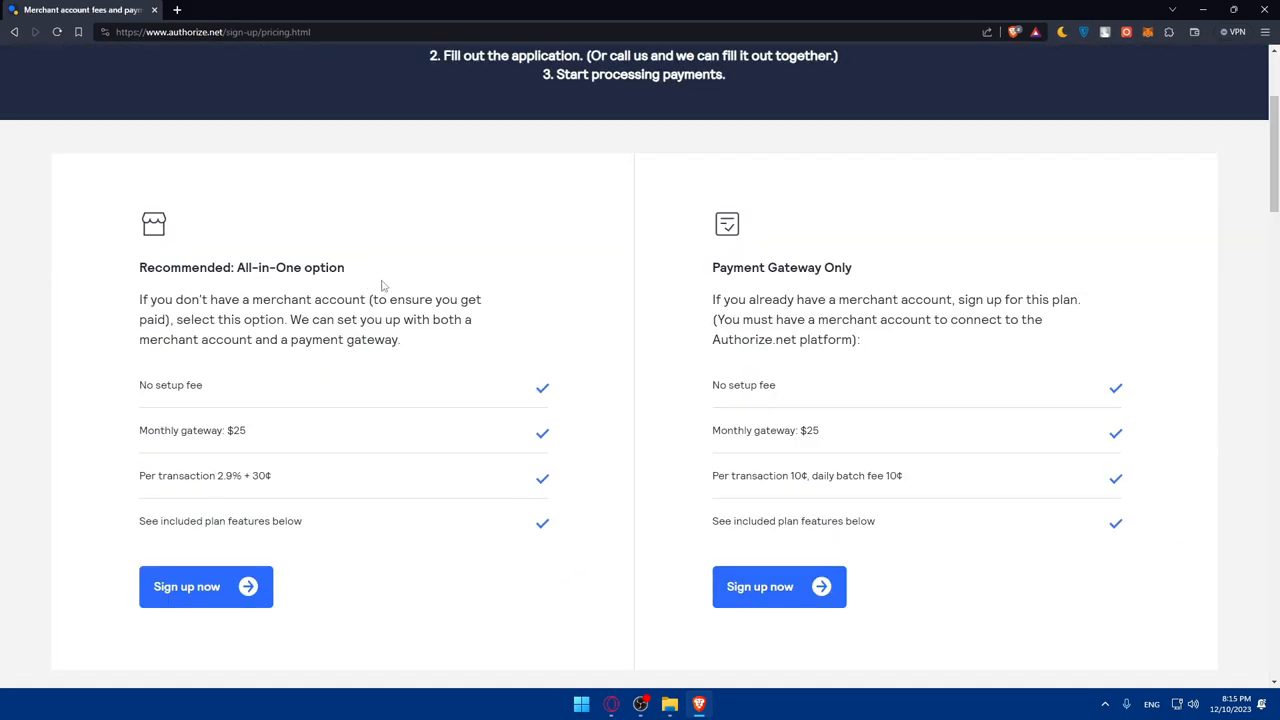
pyautogui.moveTo(821, 287)
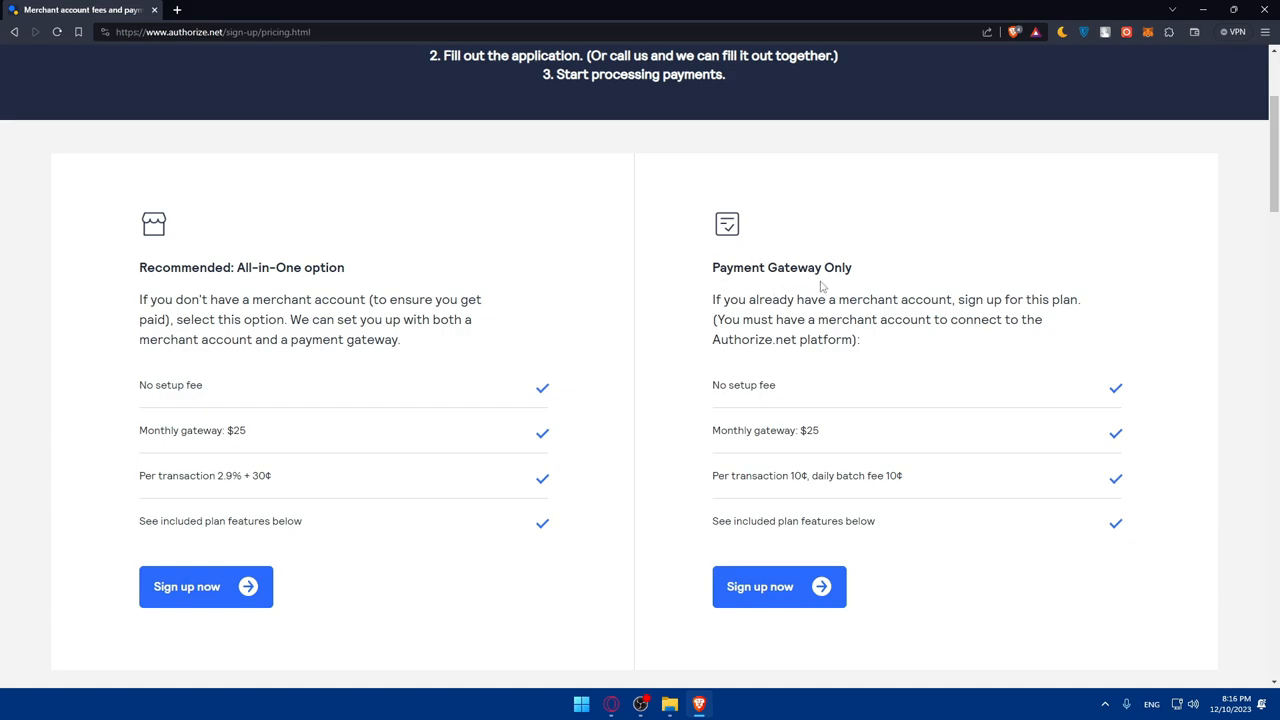
pyautogui.moveTo(713, 402)
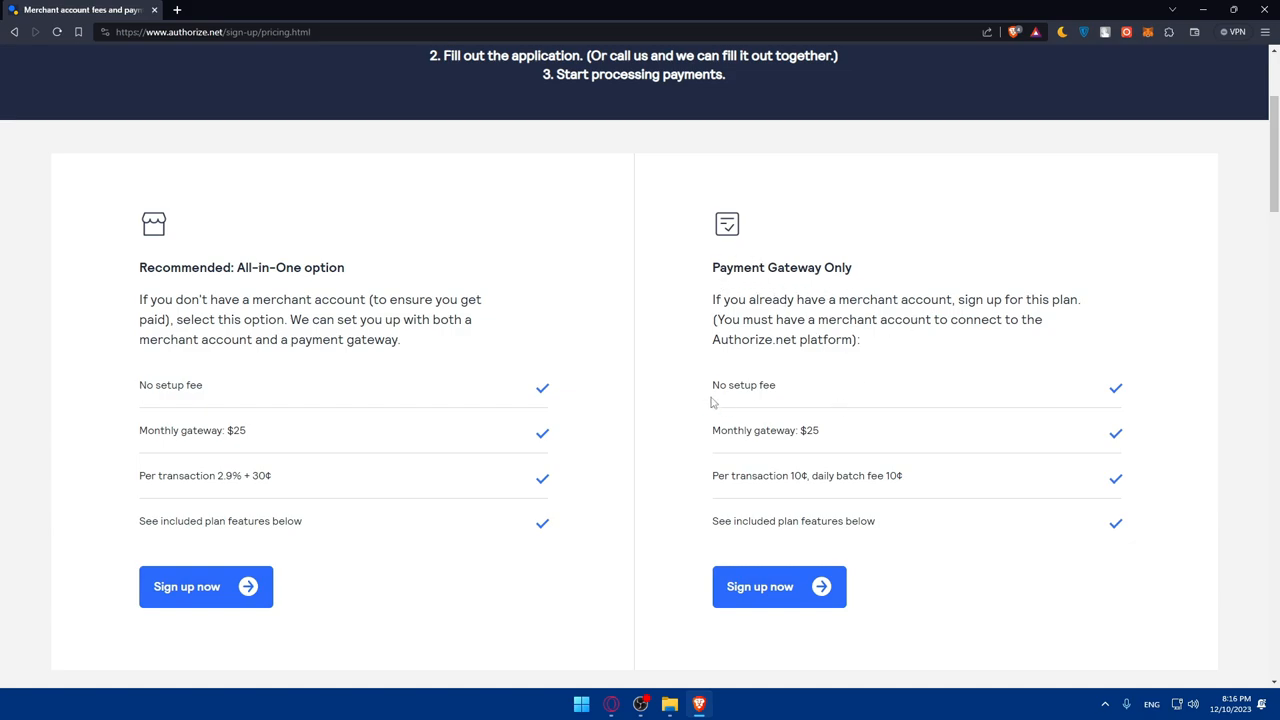
pyautogui.moveTo(258, 393)
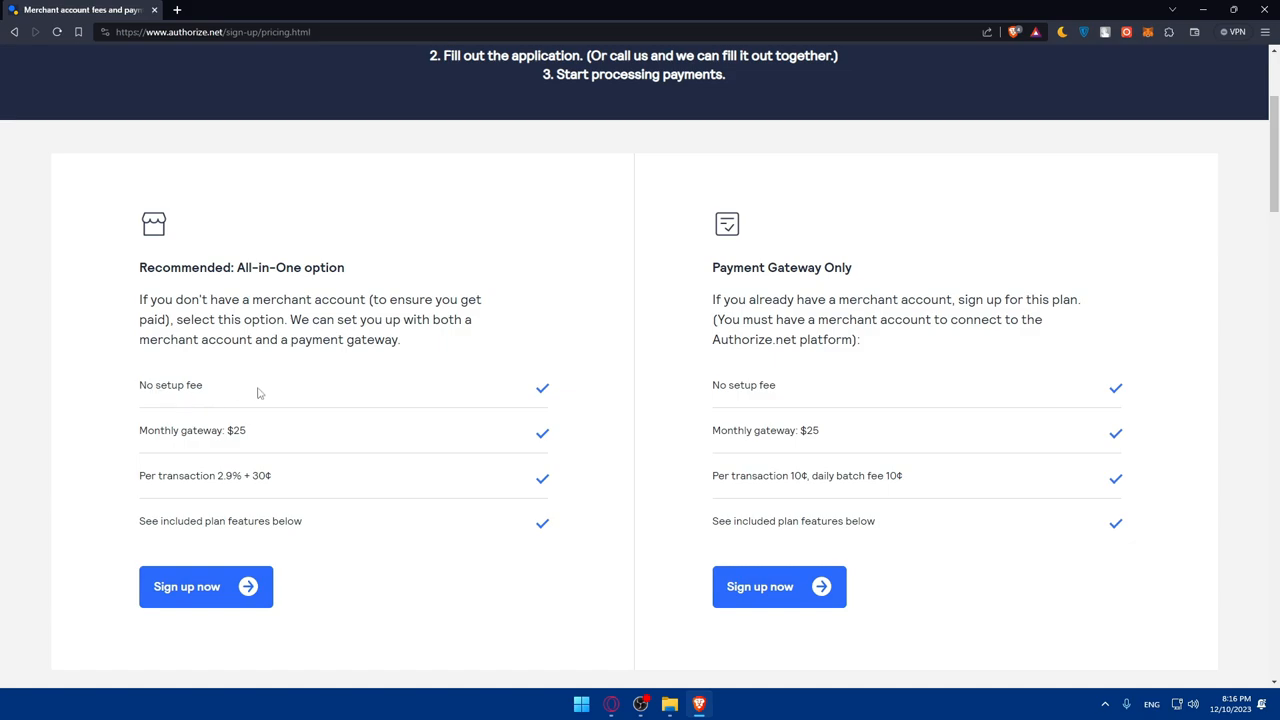
pyautogui.moveTo(412, 456)
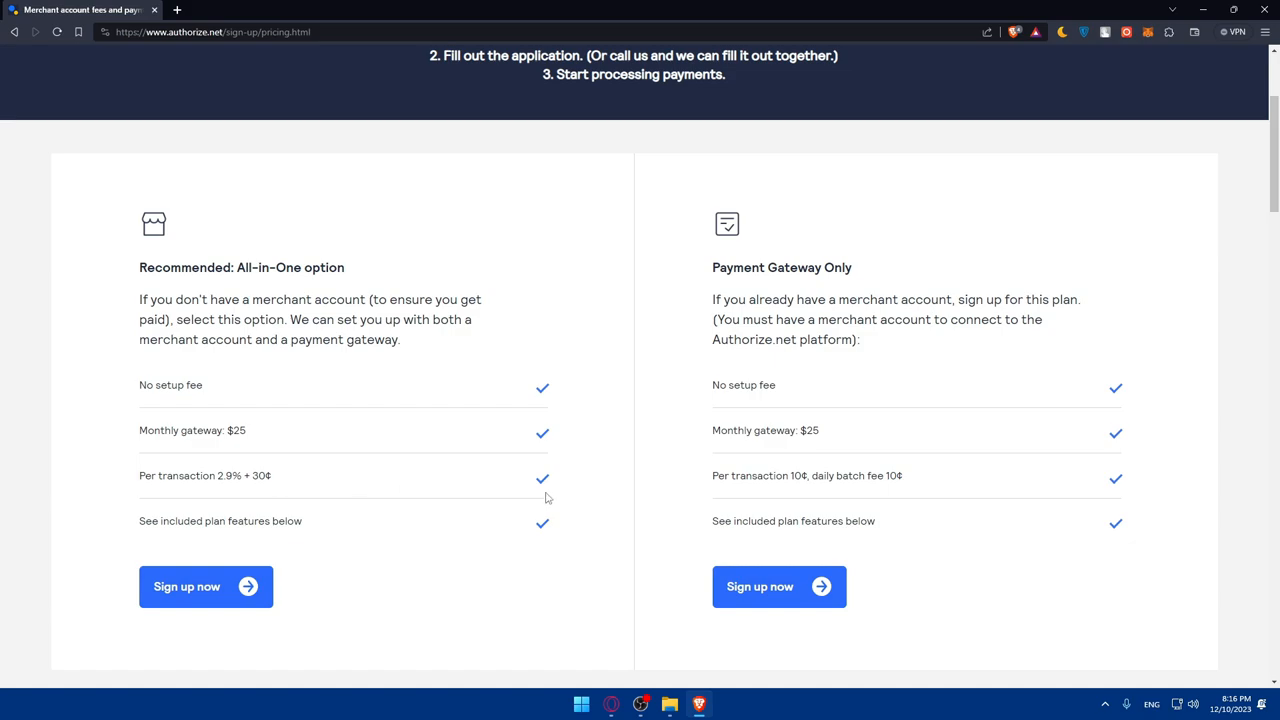
pyautogui.moveTo(827, 490)
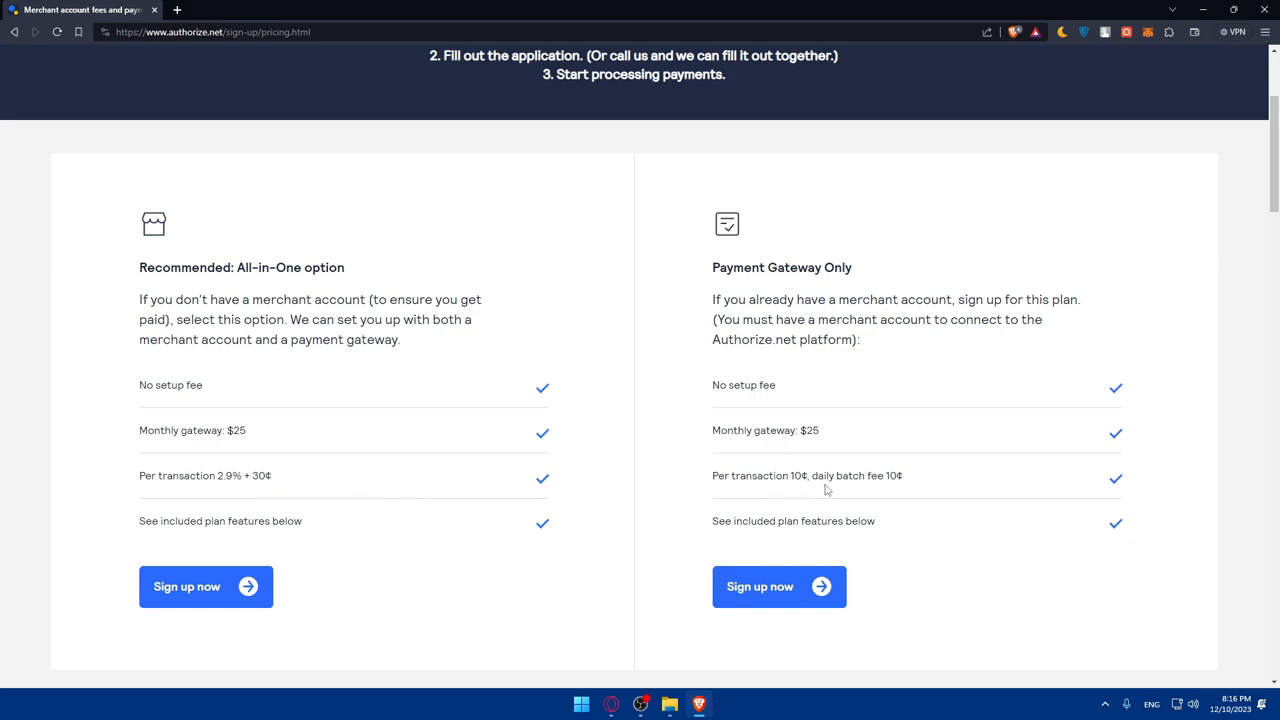
pyautogui.moveTo(791, 468)
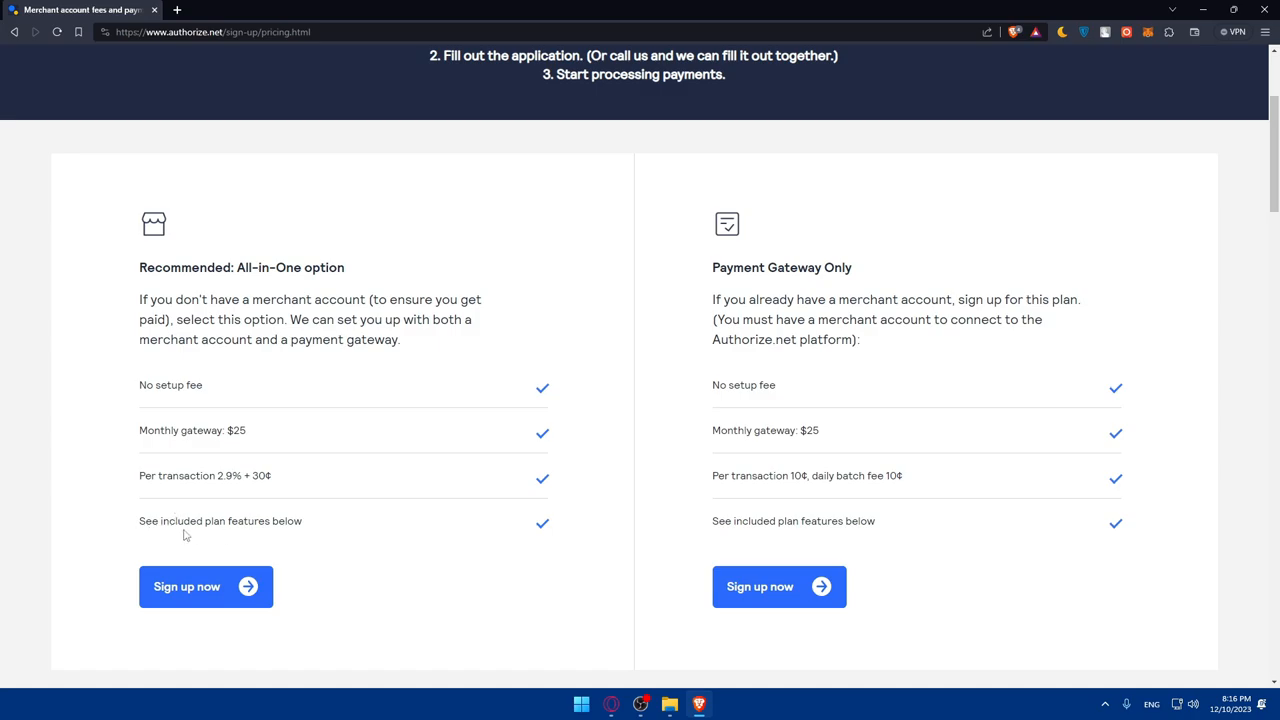
pyautogui.scroll(-3)
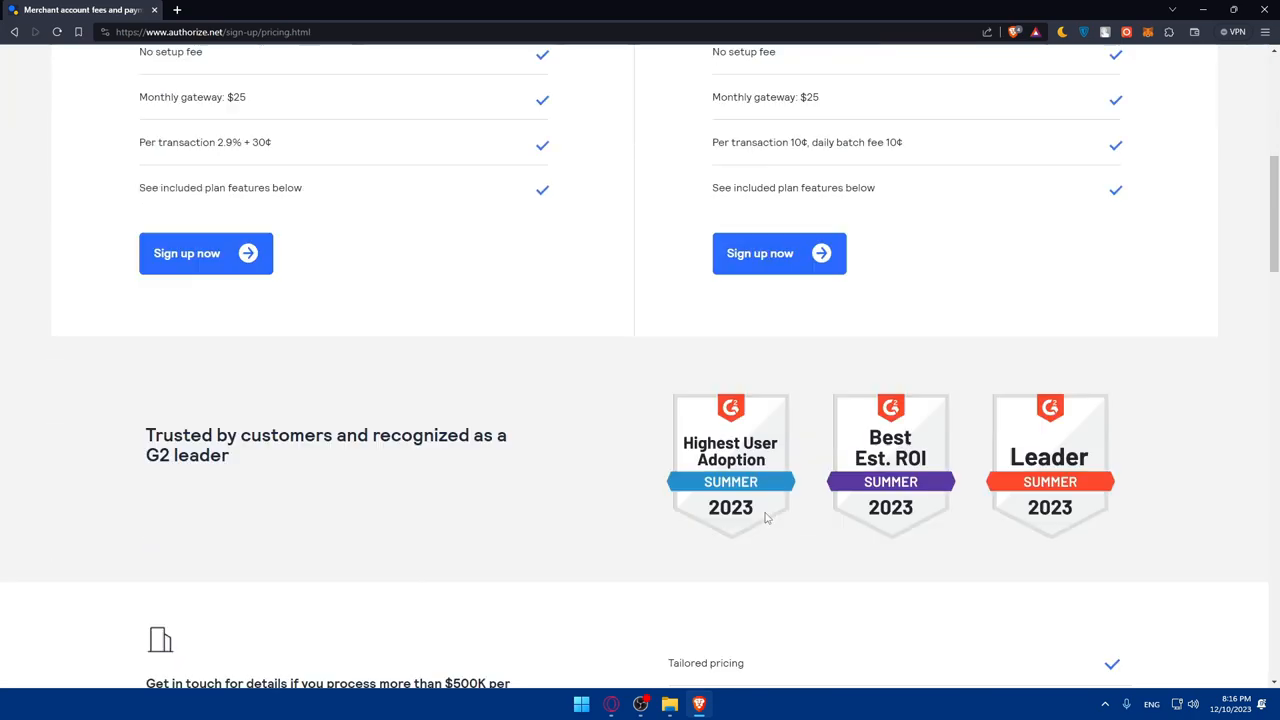
pyautogui.scroll(3)
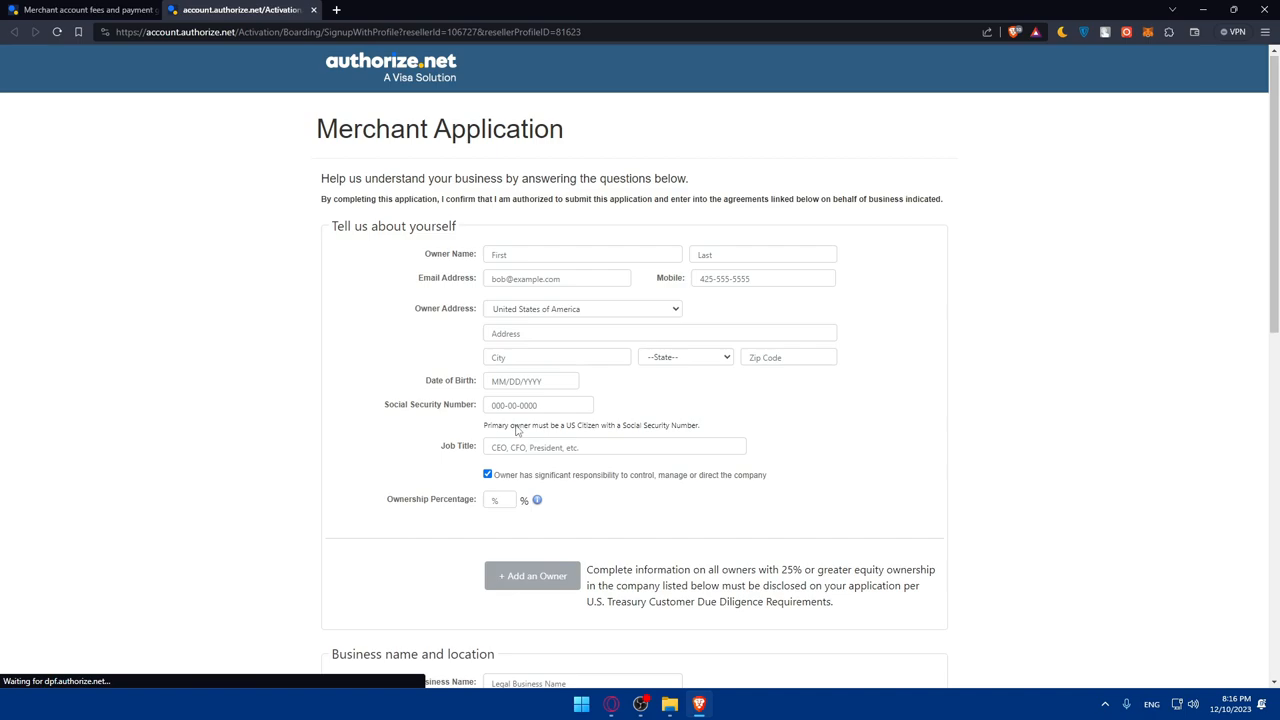
pyautogui.scroll(-3)
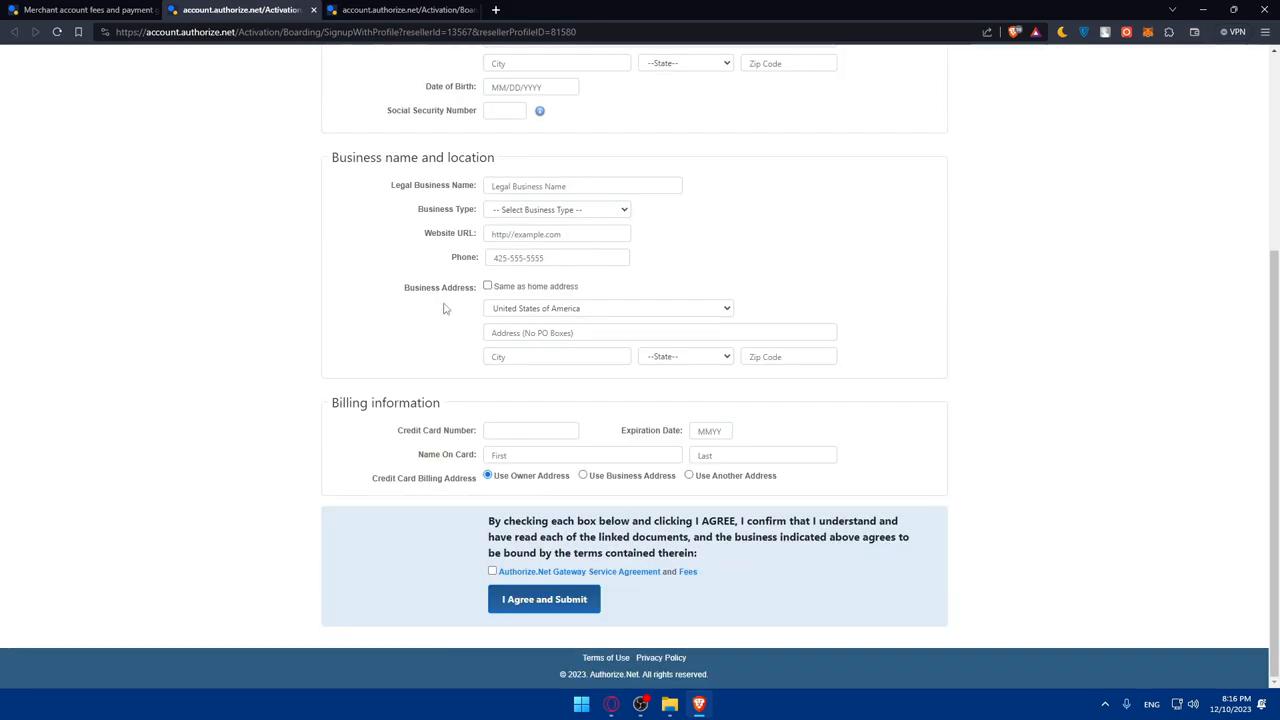
pyautogui.scroll(3)
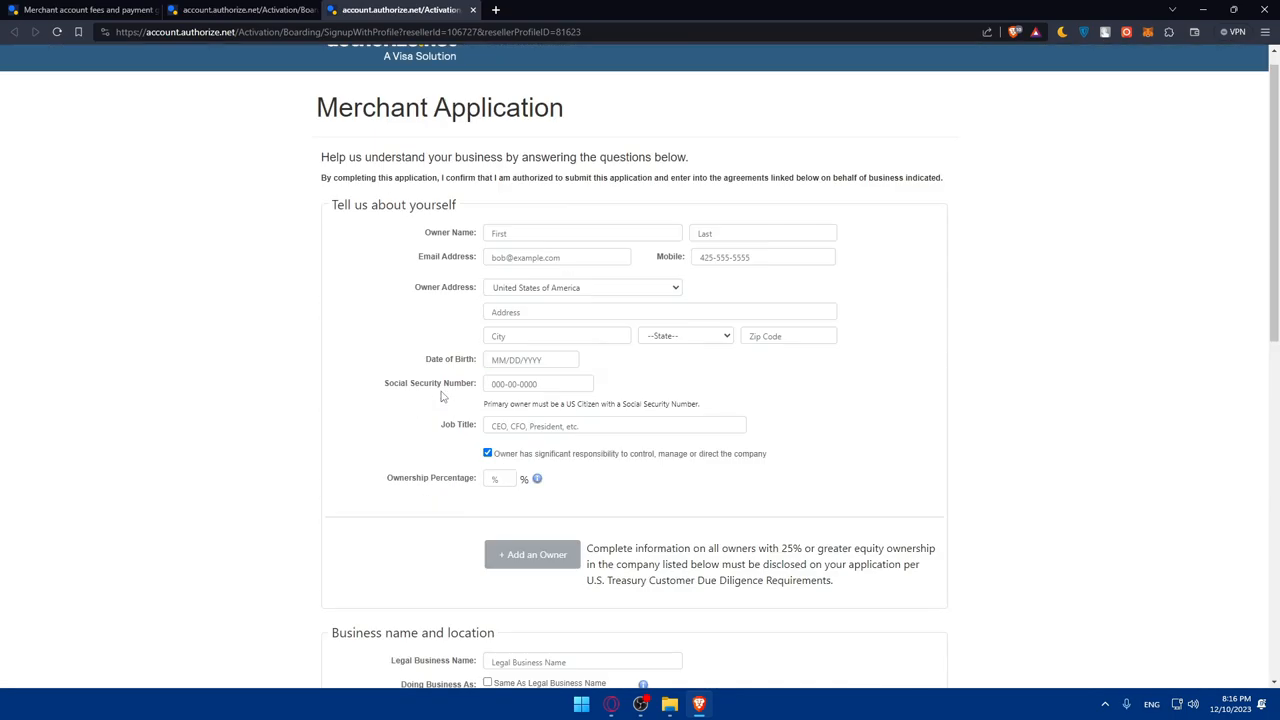
pyautogui.scroll(-3)
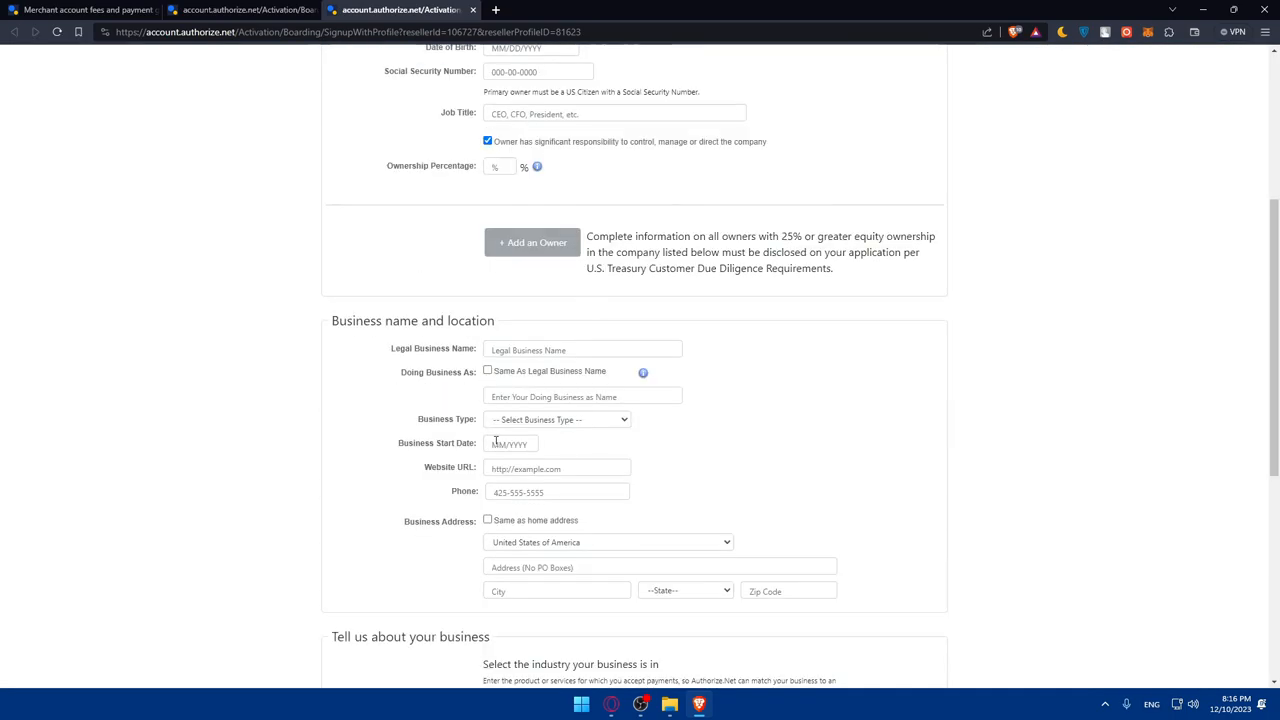
pyautogui.scroll(3)
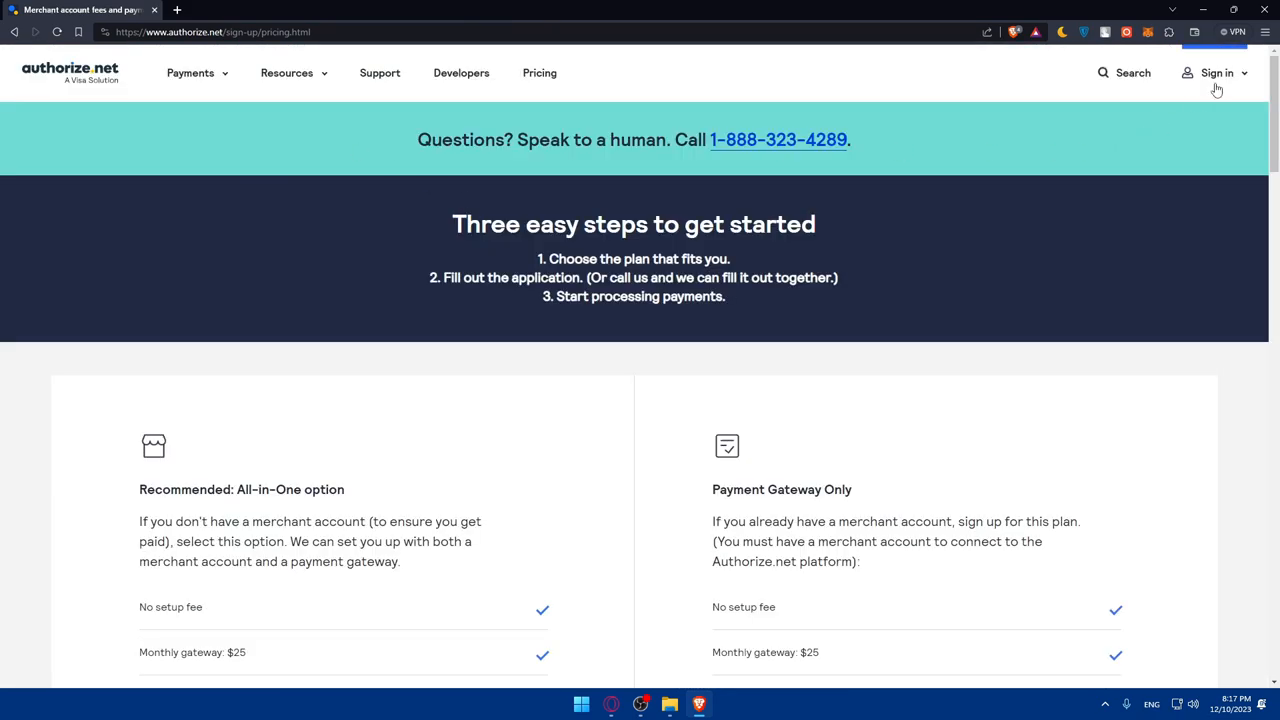
# Step: Move between browser tabs to reach the WooCommerce.com account dashboard
pyautogui.click(1216, 72)
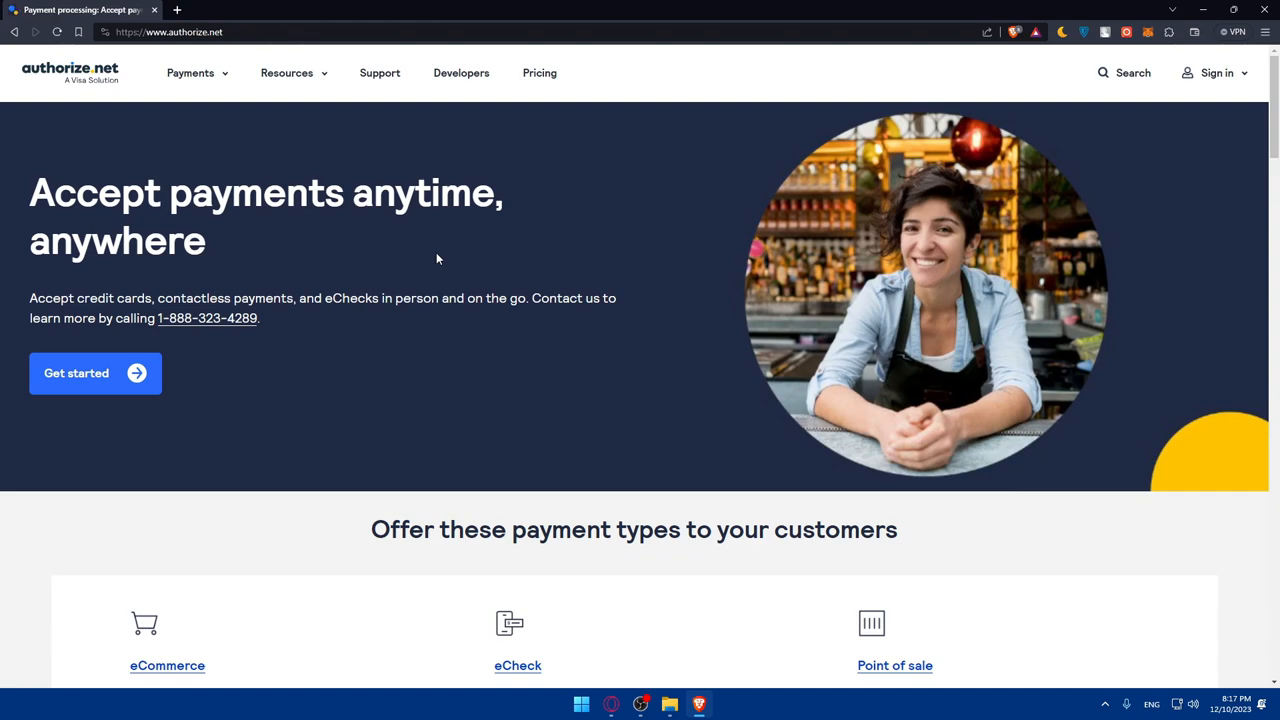
pyautogui.moveTo(419, 271)
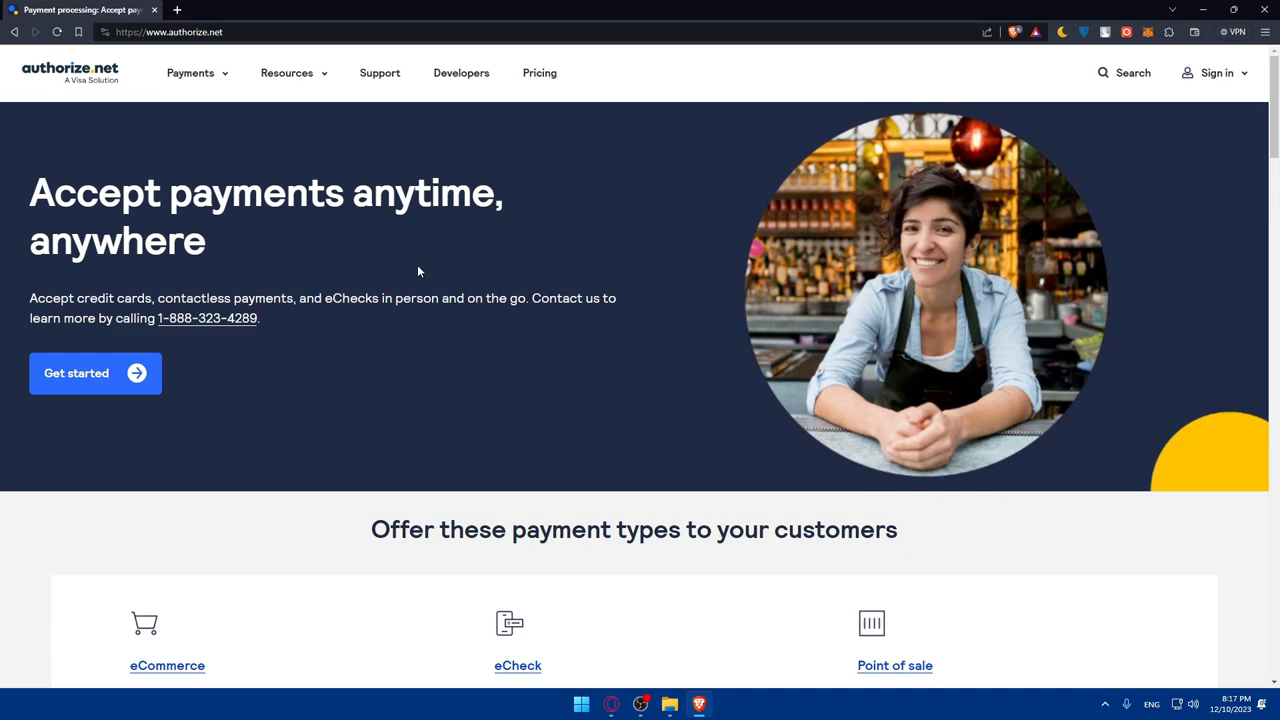
pyautogui.moveTo(513, 418)
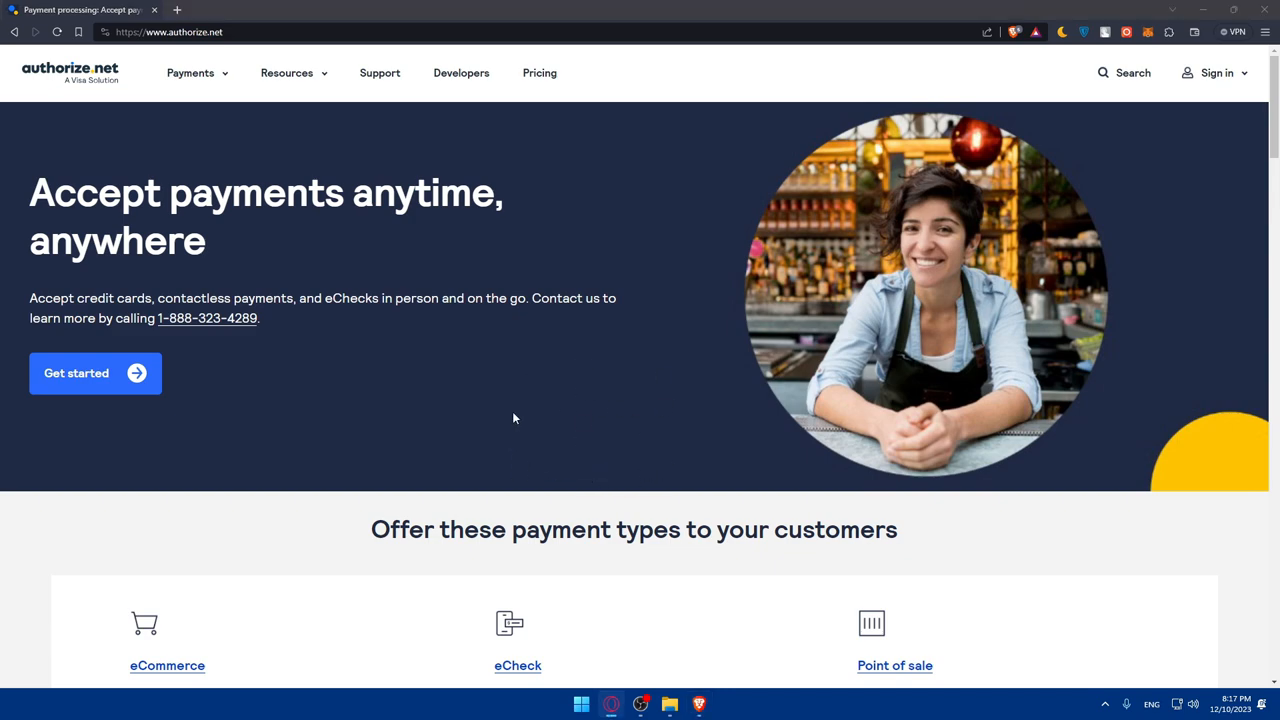
pyautogui.moveTo(479, 373)
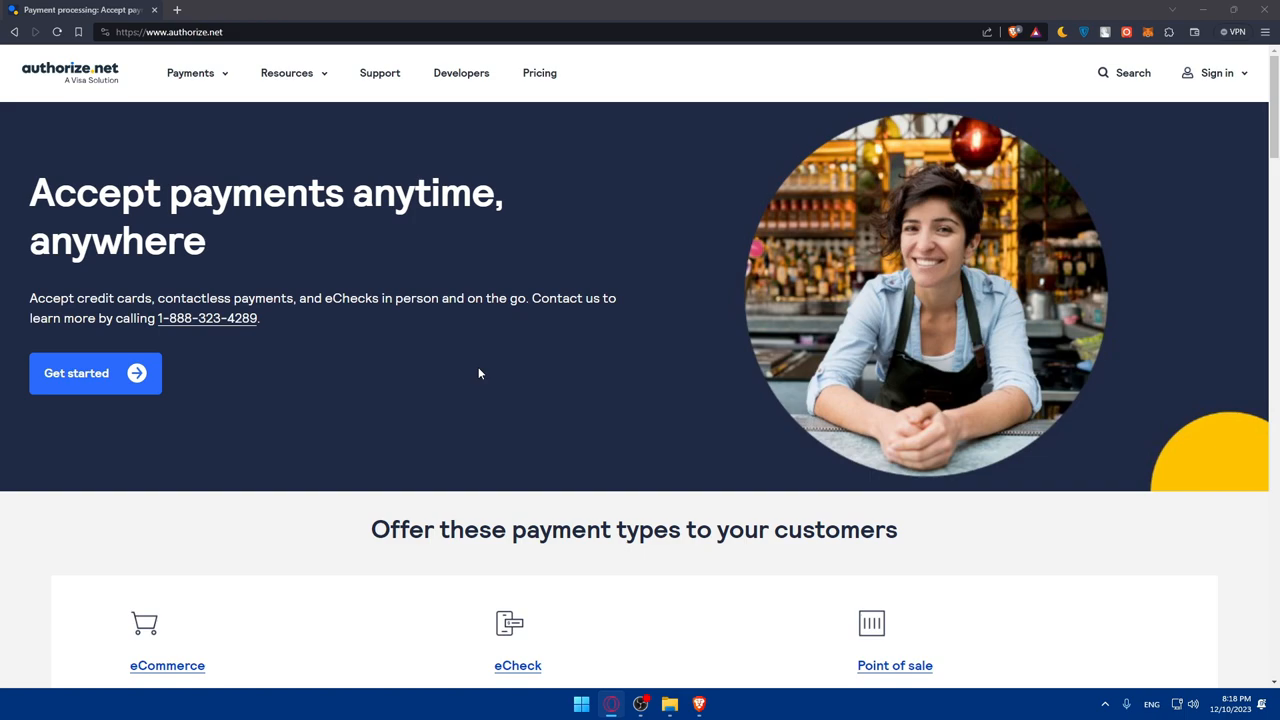
pyautogui.click(336, 10)
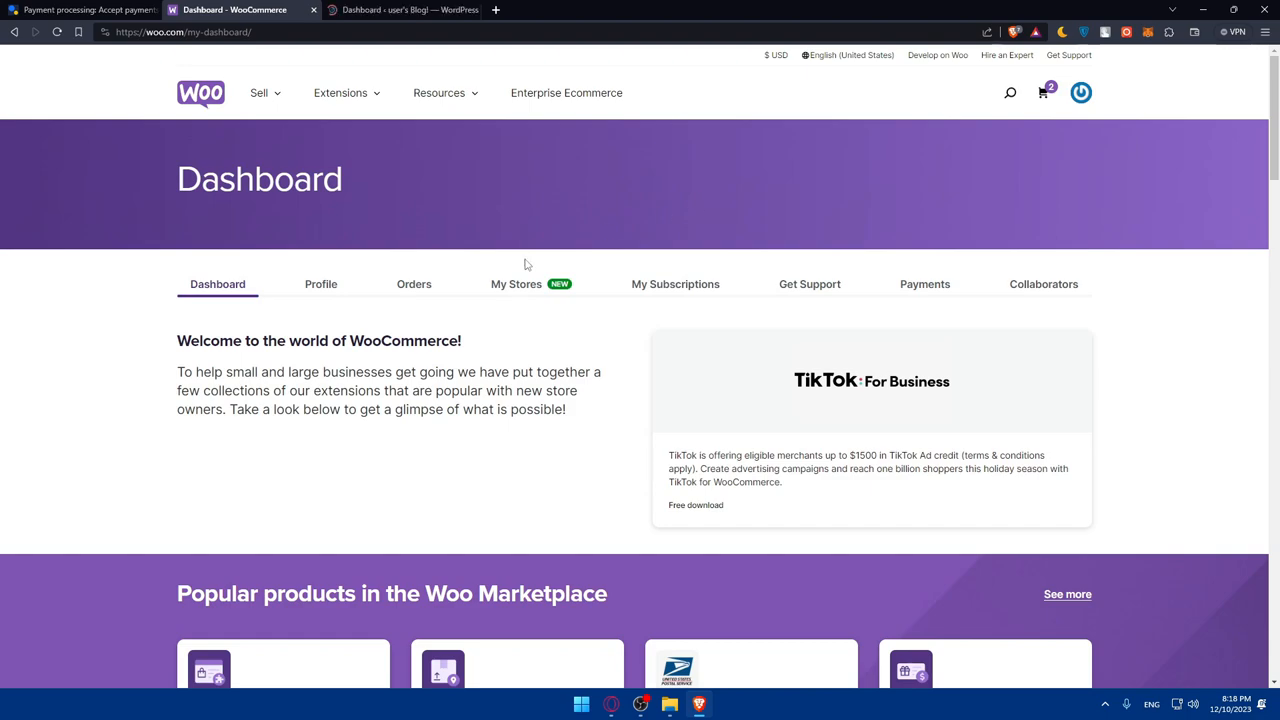
# Step: Switch to the local WordPress admin dashboard tab
pyautogui.click(400, 9)
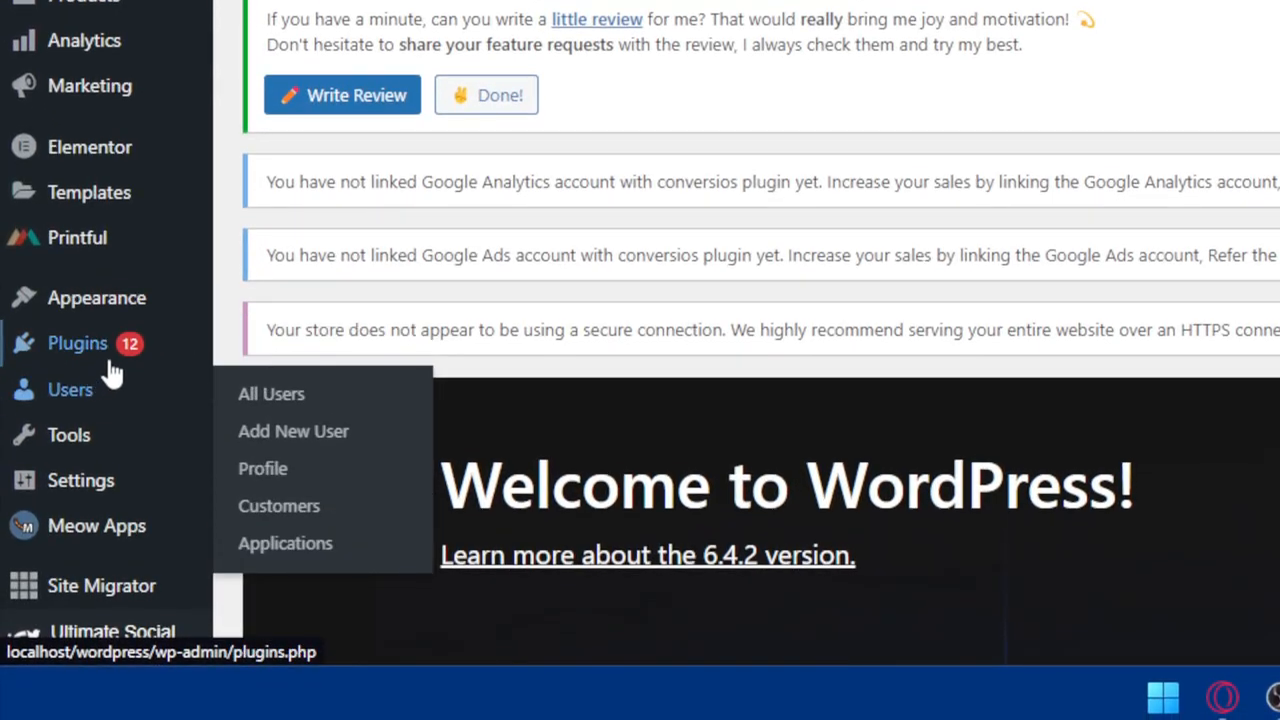
pyautogui.moveTo(77, 343)
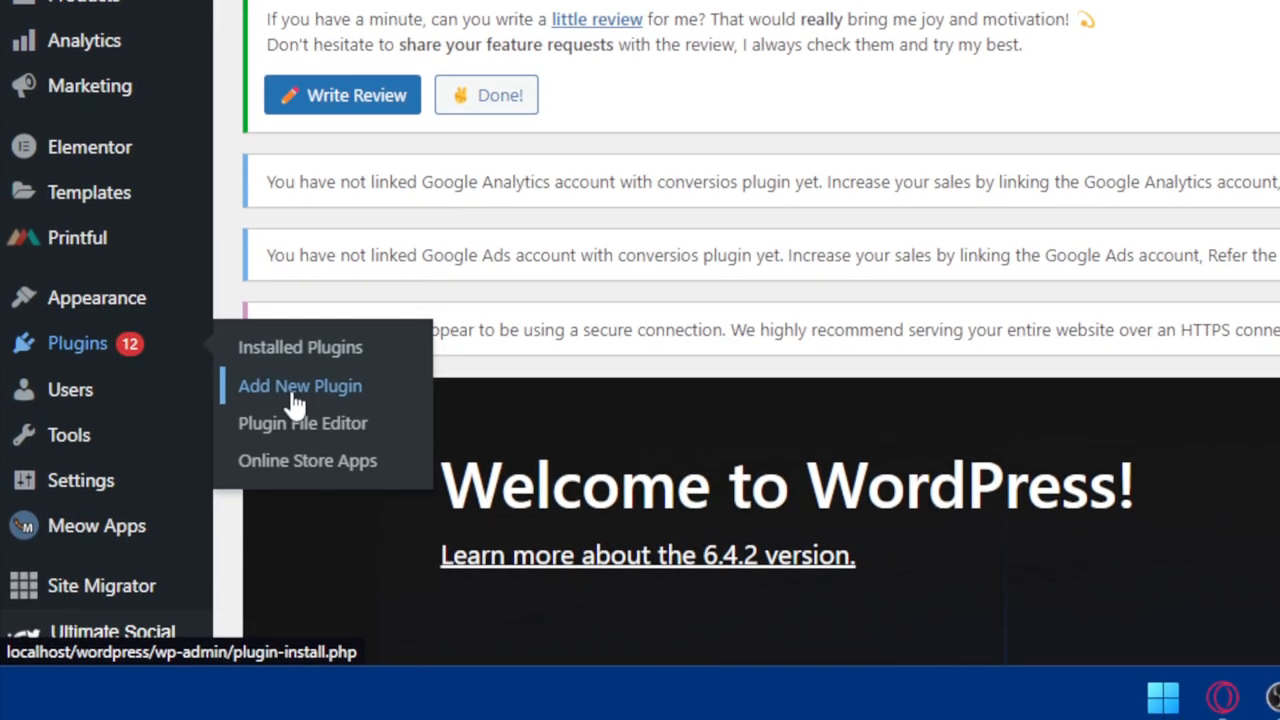
# Step: Search Add New Plugins for 'authorize' and browse the Authorize.Net gateway results
pyautogui.click(300, 385)
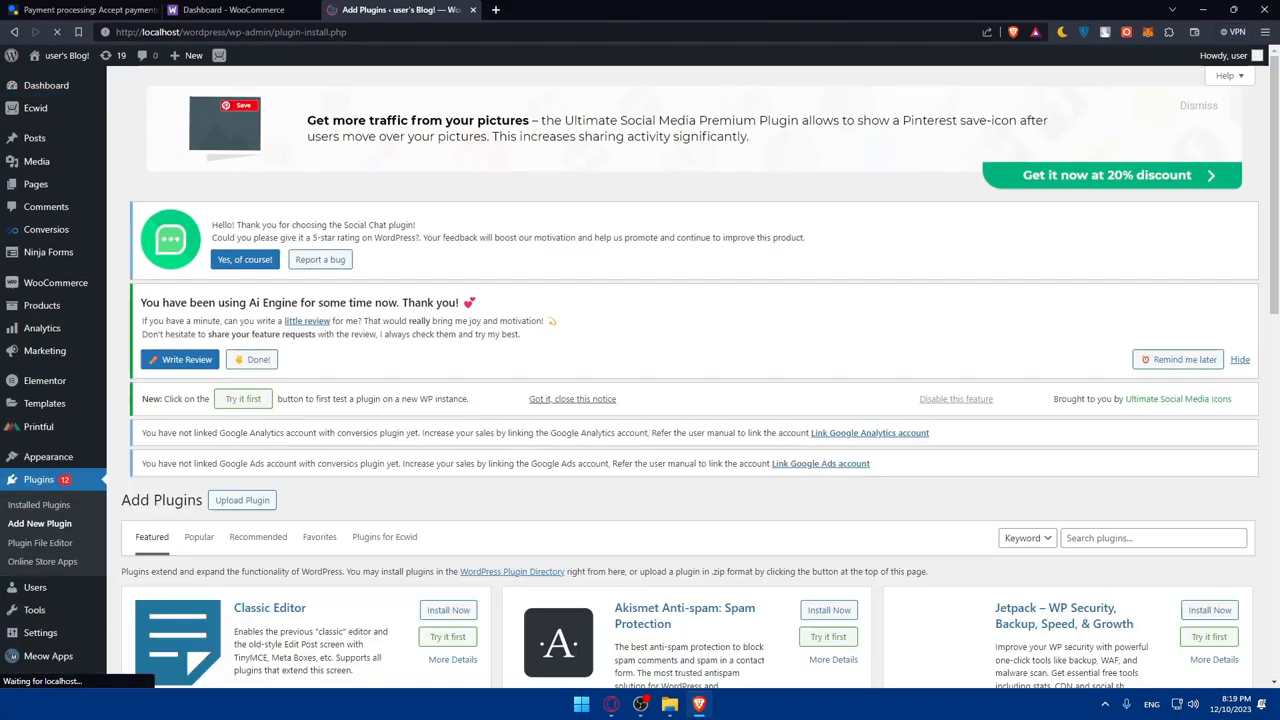
pyautogui.scroll(-3)
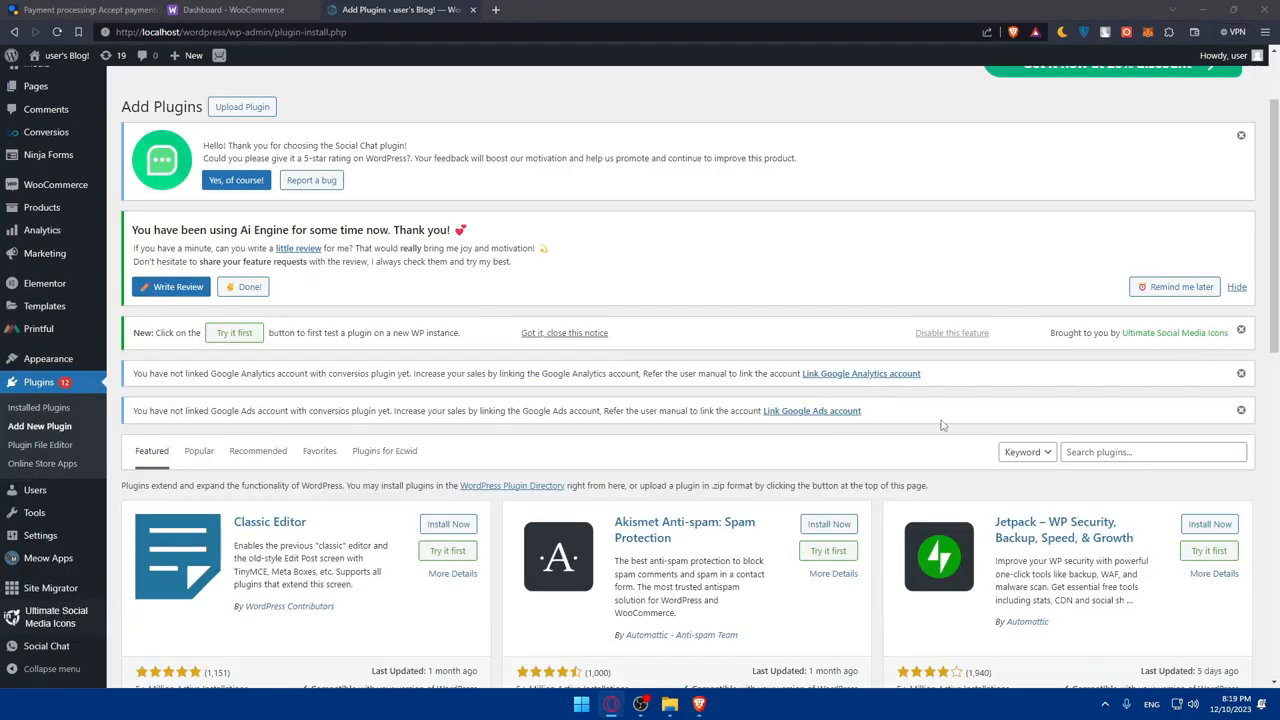
pyautogui.write('a')
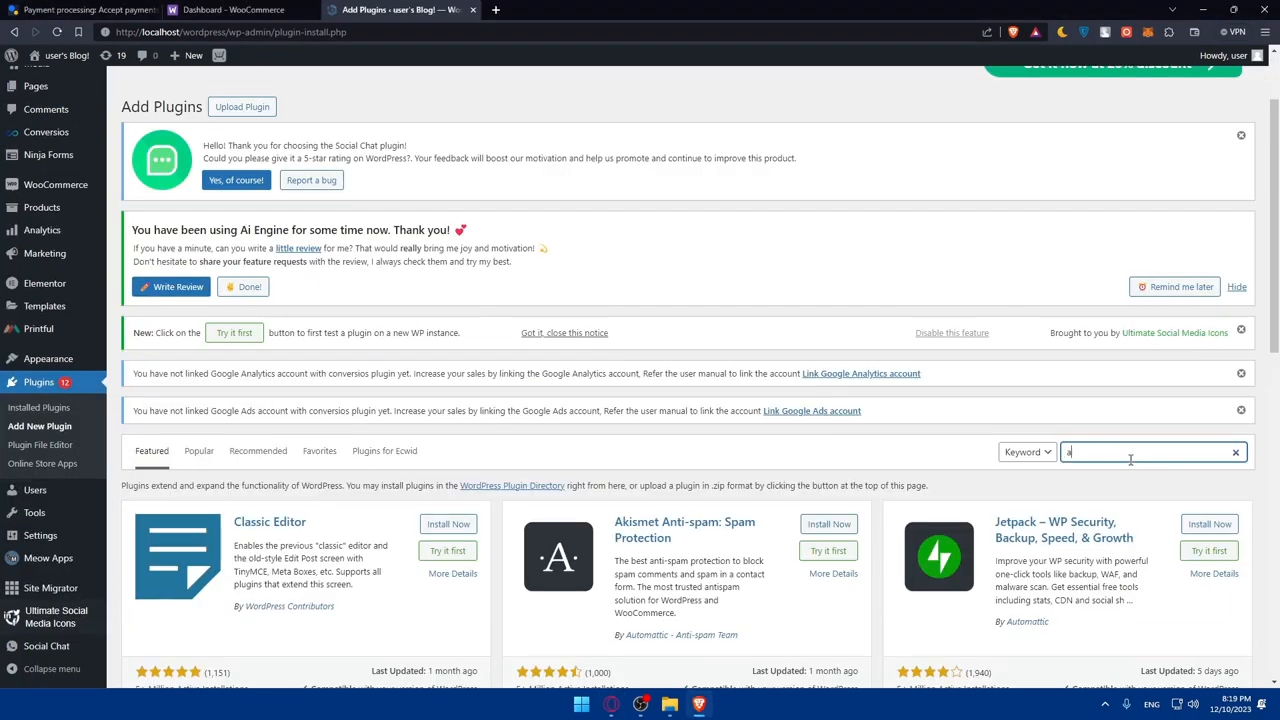
pyautogui.write('authorize.net')
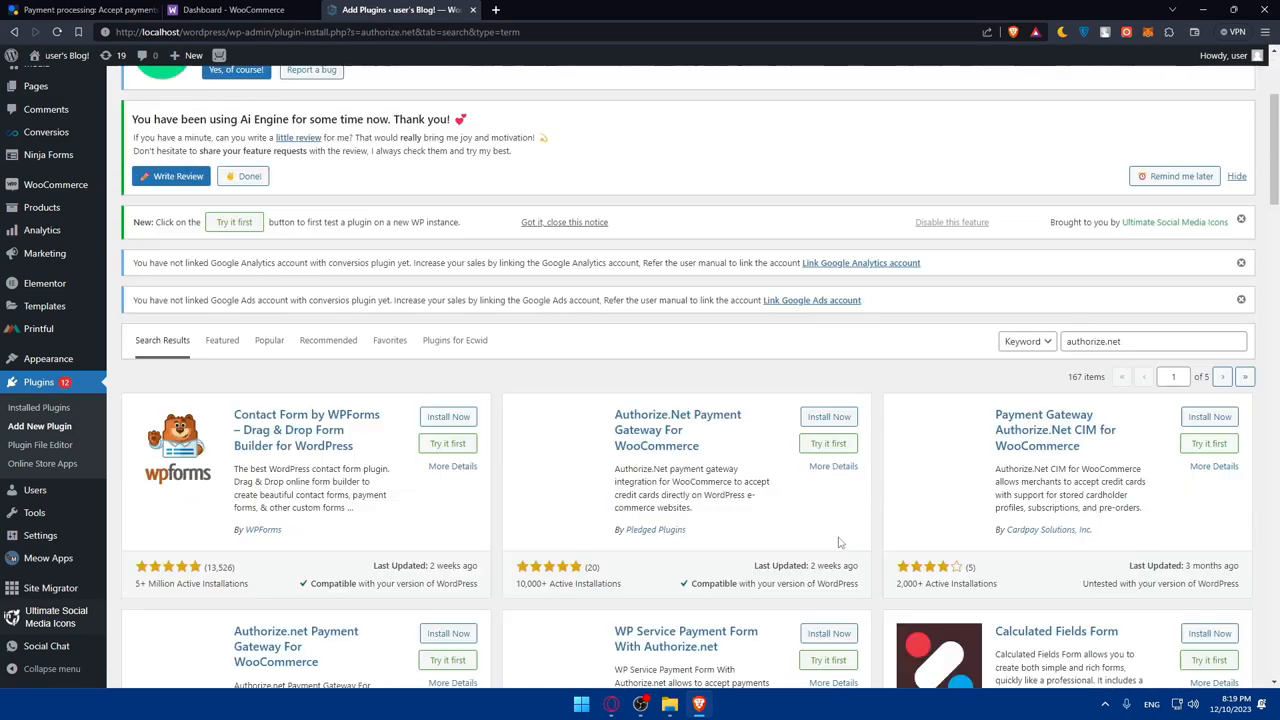
pyautogui.scroll(-3)
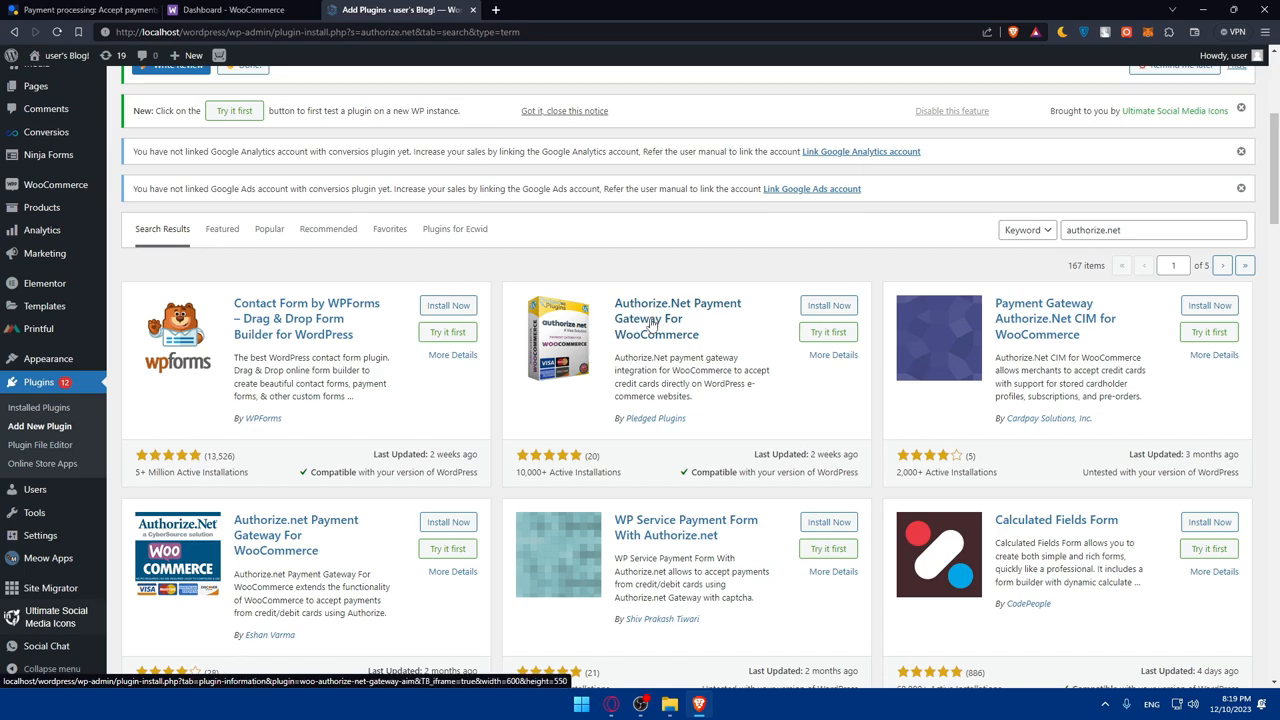
pyautogui.moveTo(307, 318)
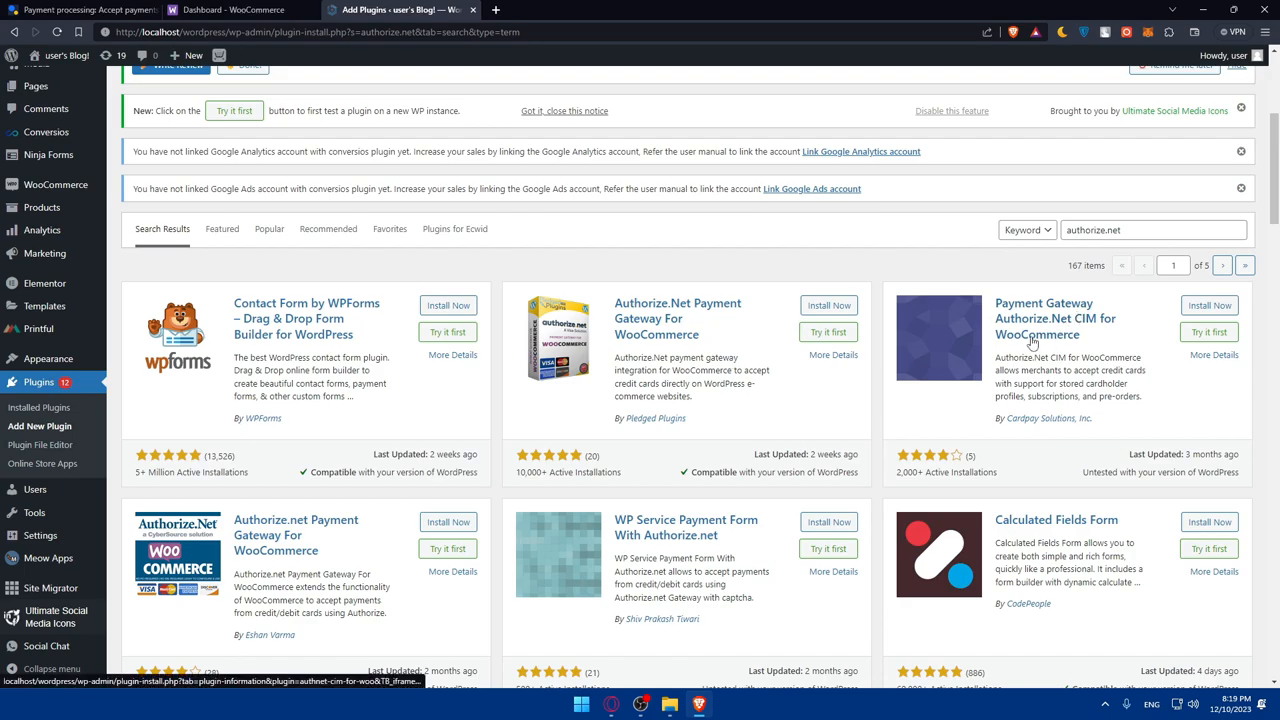
pyautogui.moveTo(517, 485)
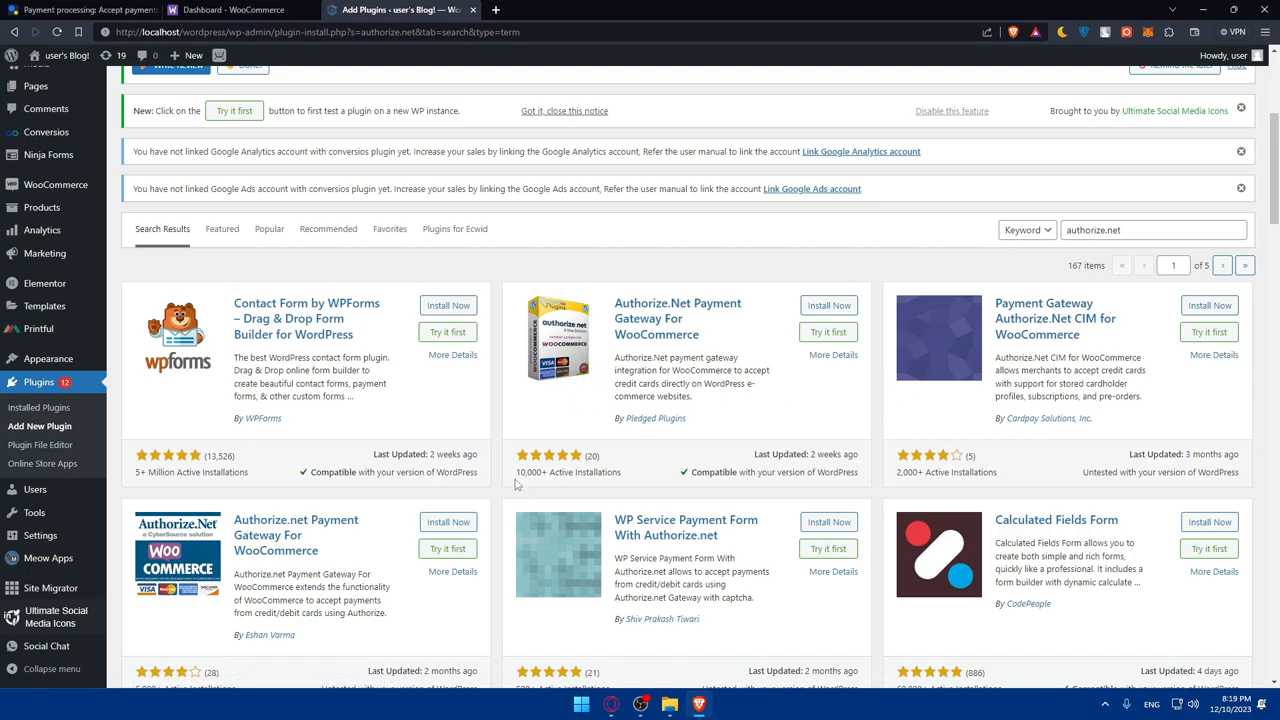
# Step: Review the Authorize.Net Payment Gateway plugin's details, Installation and Reviews tabs, then close them
pyautogui.click(828, 305)
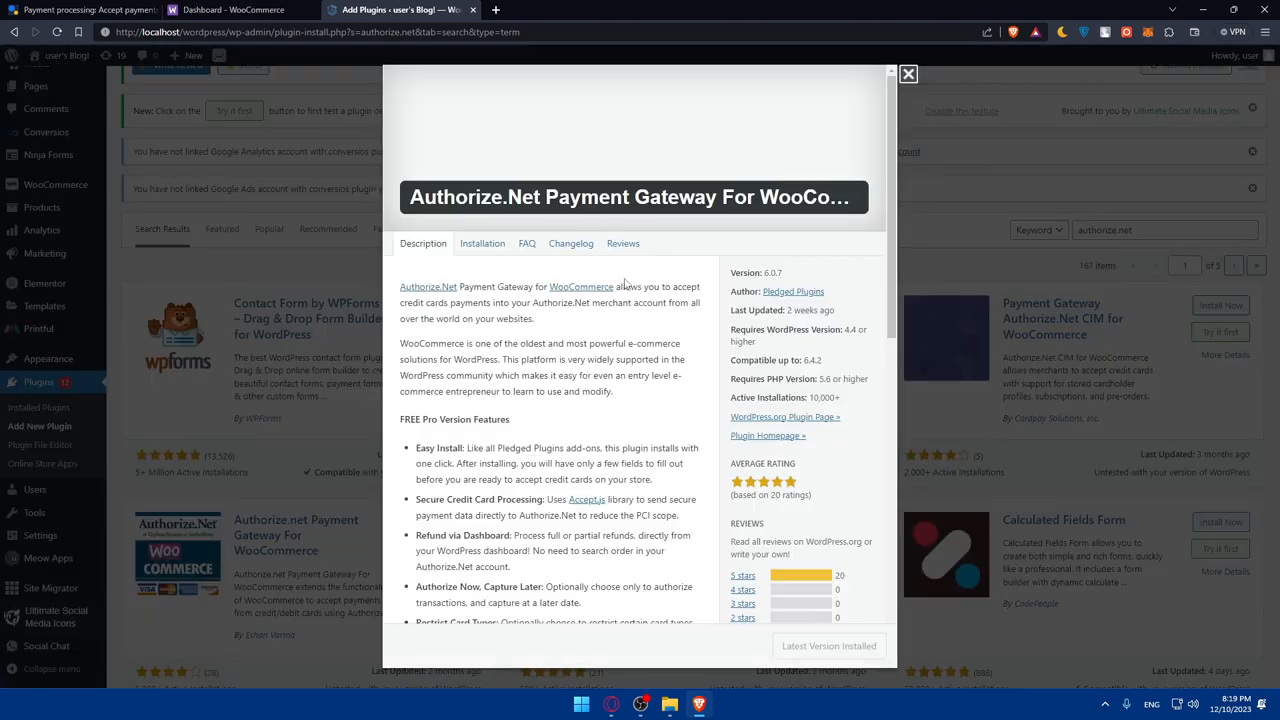
pyautogui.scroll(-3)
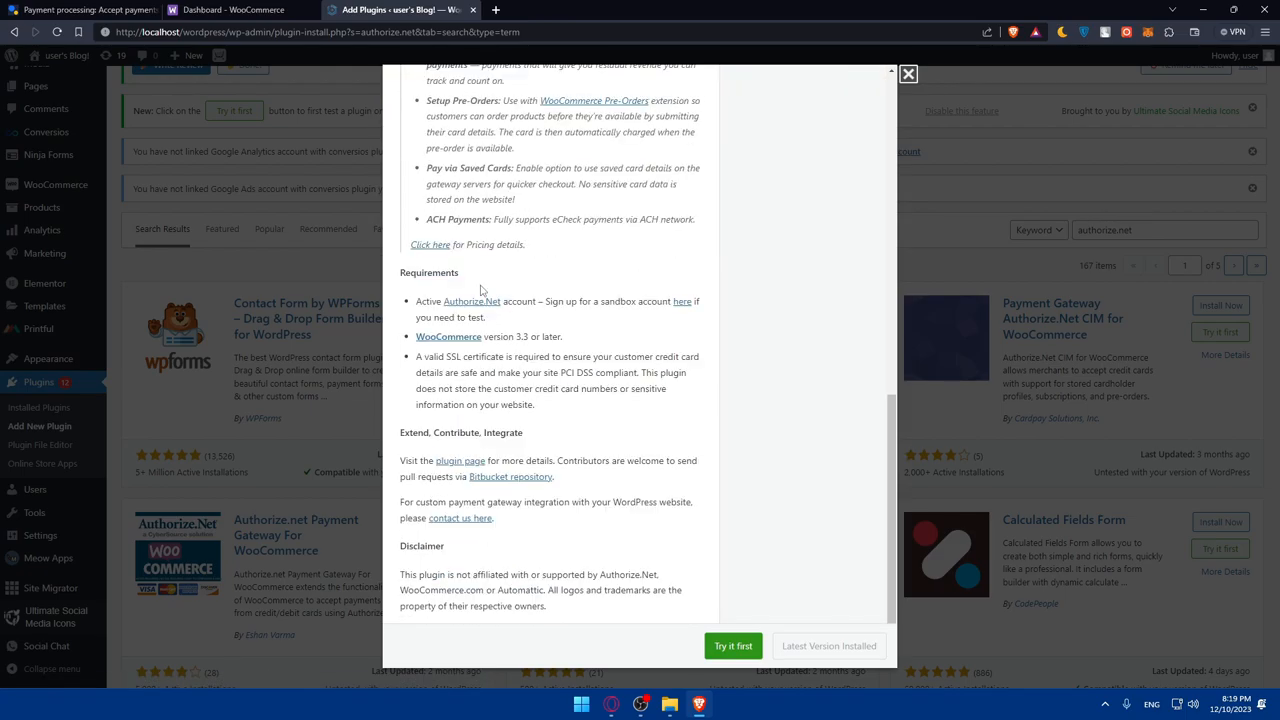
pyautogui.click(482, 243)
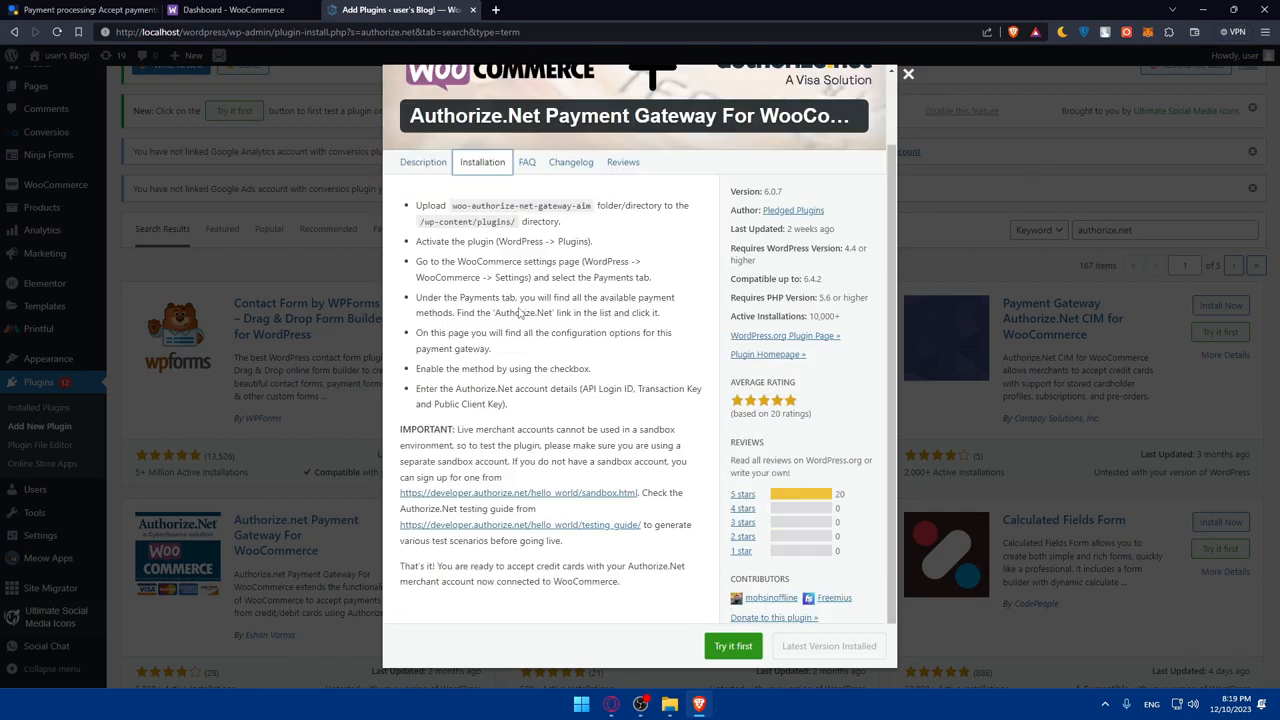
pyautogui.click(527, 162)
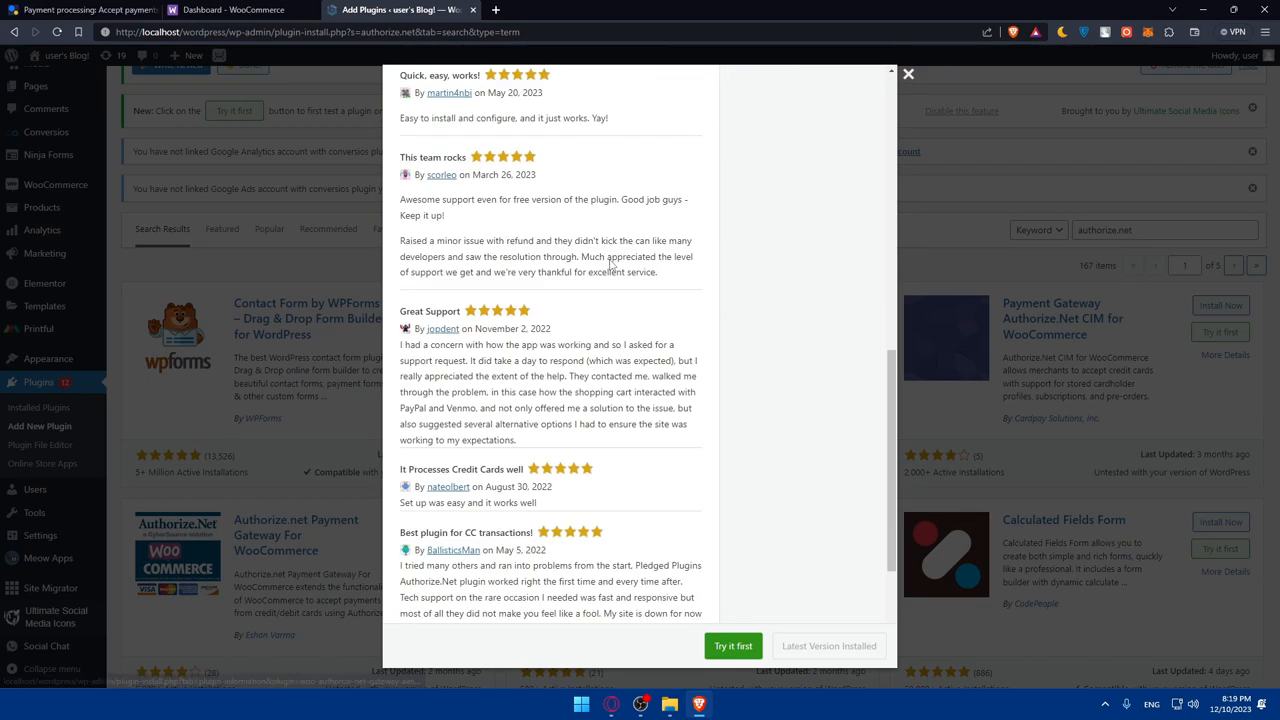
pyautogui.click(908, 73)
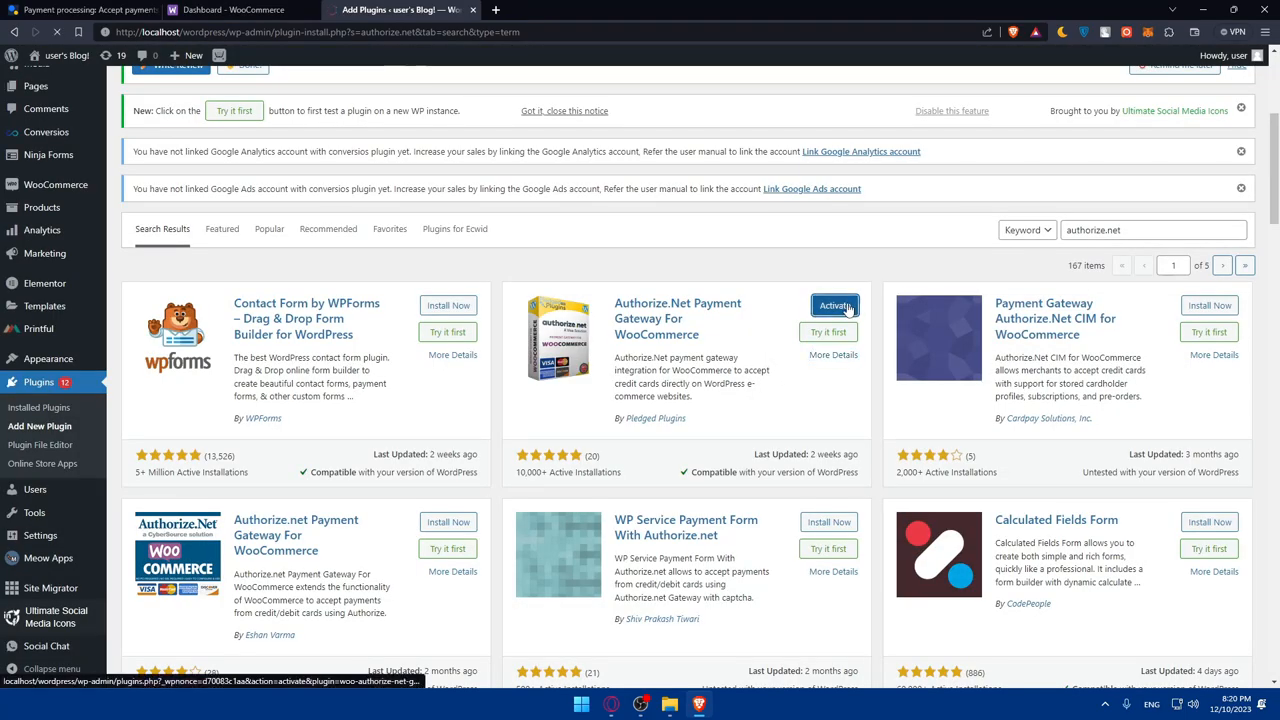
# Step: Activate the Authorize.Net plugin, accept the opt-in, and read its license text
pyautogui.click(835, 305)
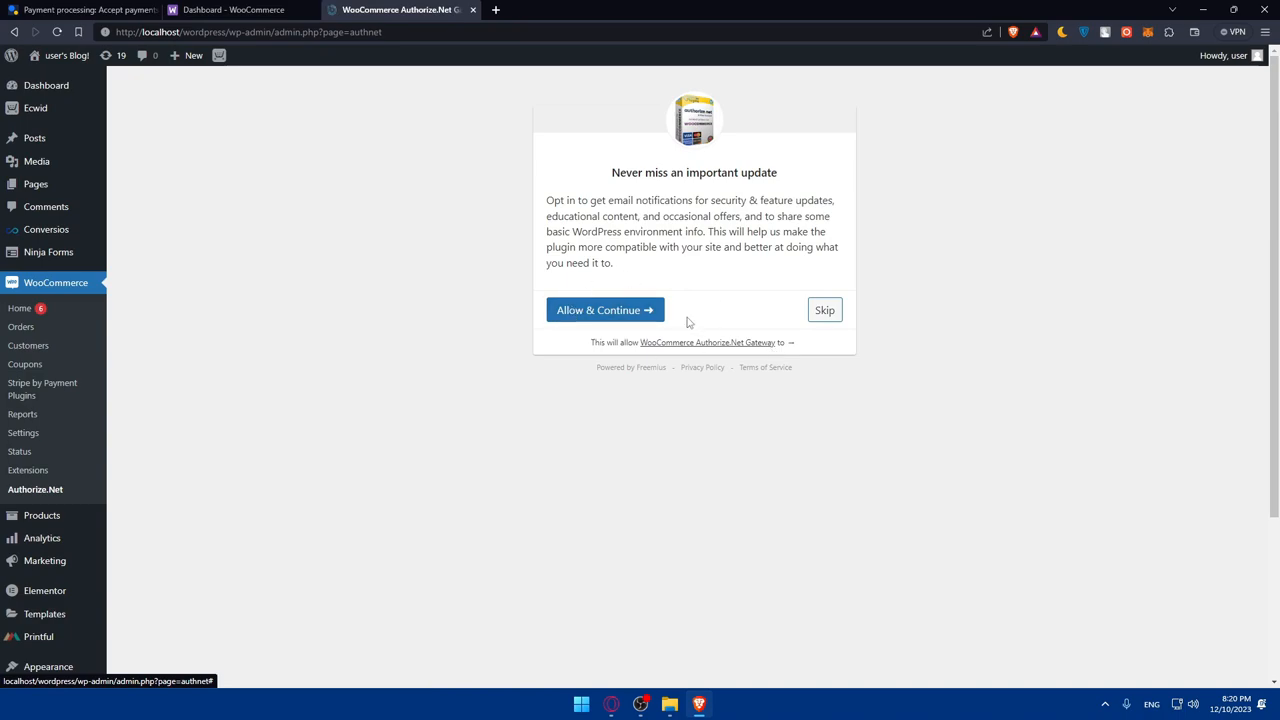
pyautogui.click(604, 309)
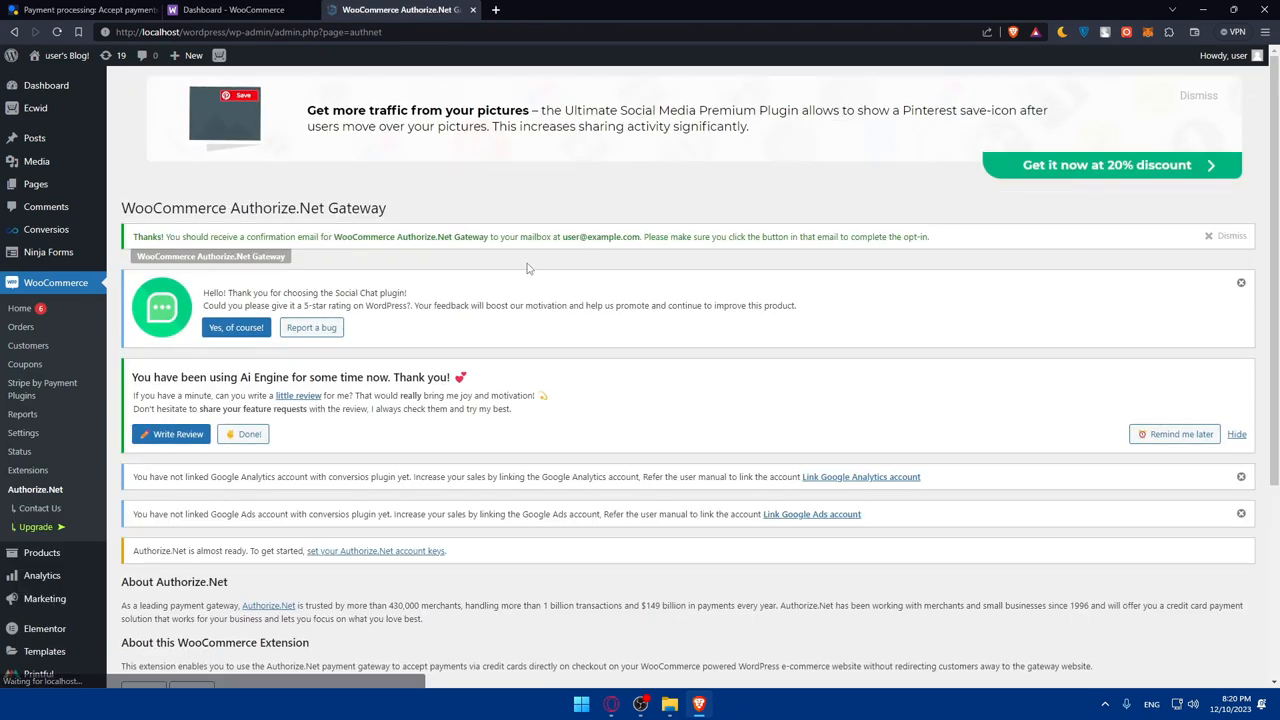
pyautogui.scroll(-3)
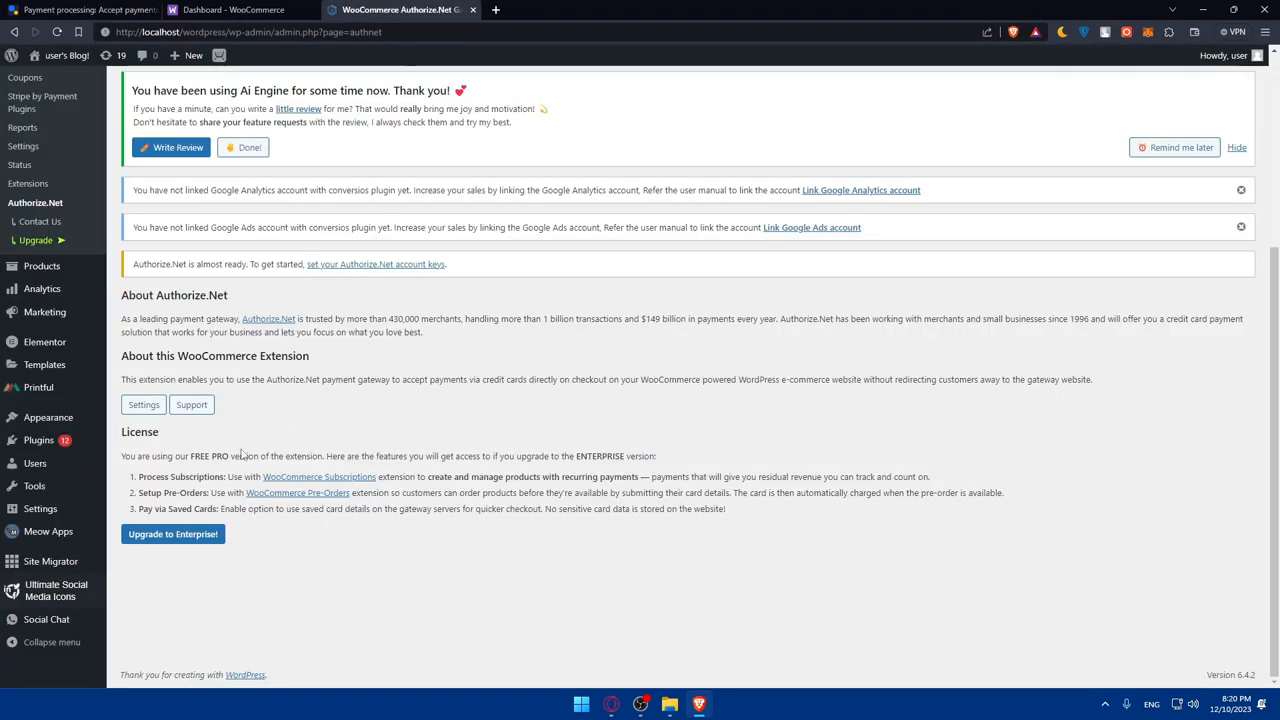
pyautogui.doubleClick(155, 456)
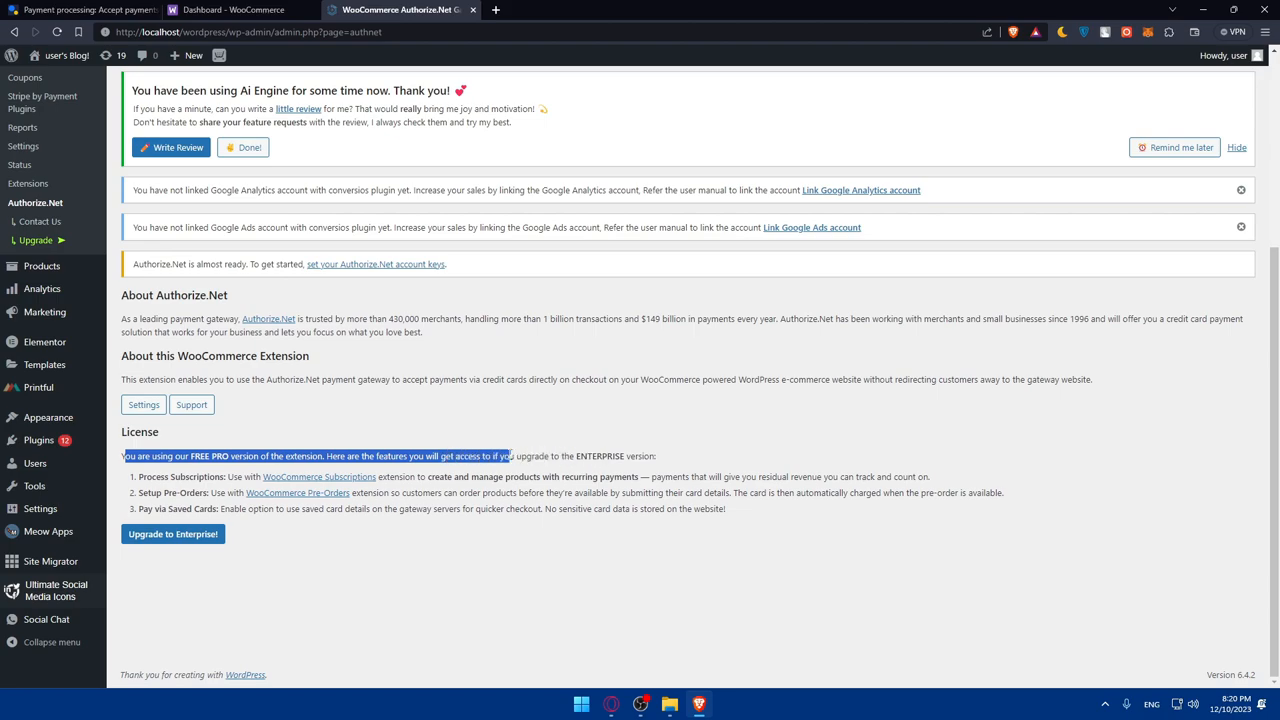
pyautogui.moveTo(510, 456); pyautogui.dragTo(657, 456)
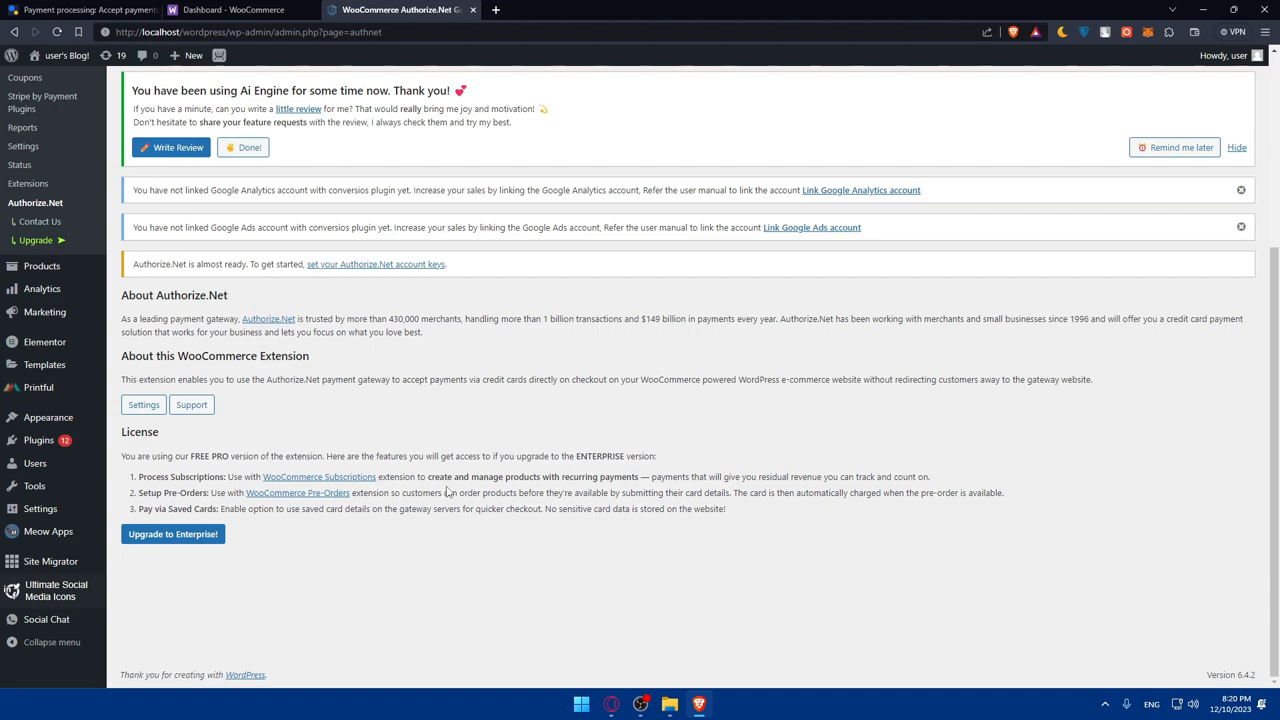
pyautogui.moveTo(818, 490)
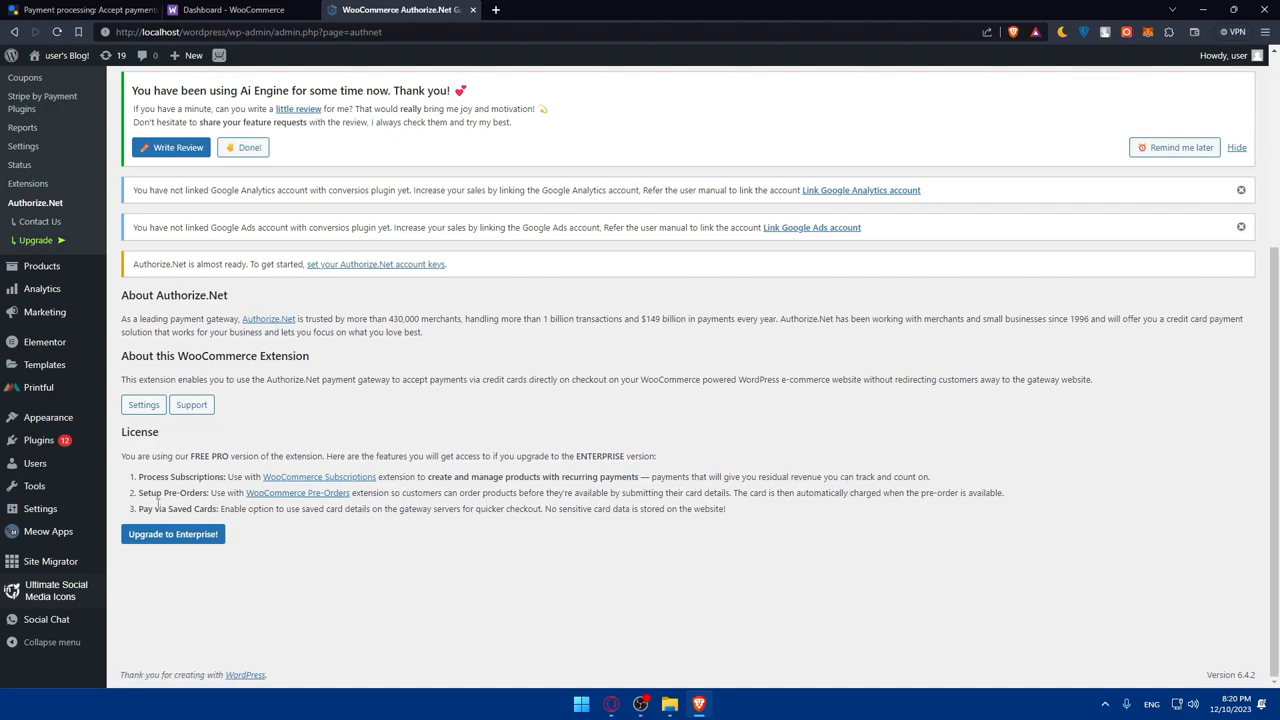
pyautogui.moveTo(388, 551)
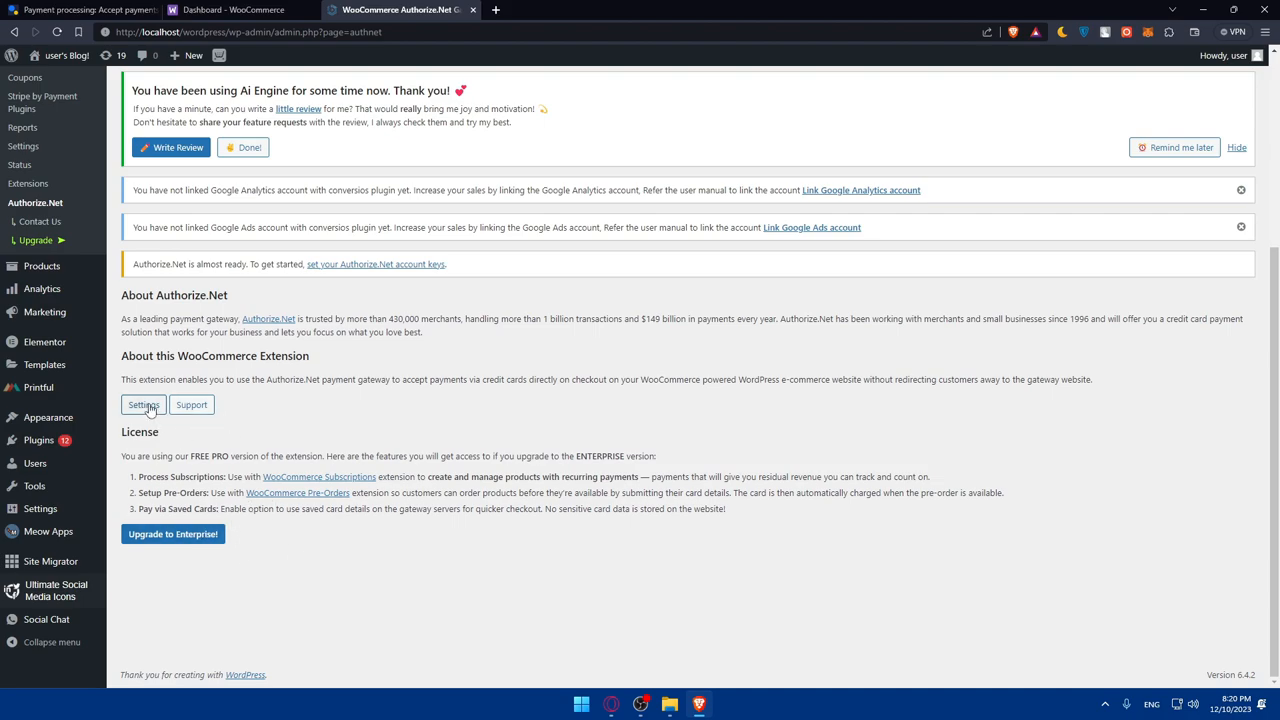
# Step: Tick Enable Authorize.Net in the gateway settings and scroll down to Sandbox mode
pyautogui.click(143, 405)
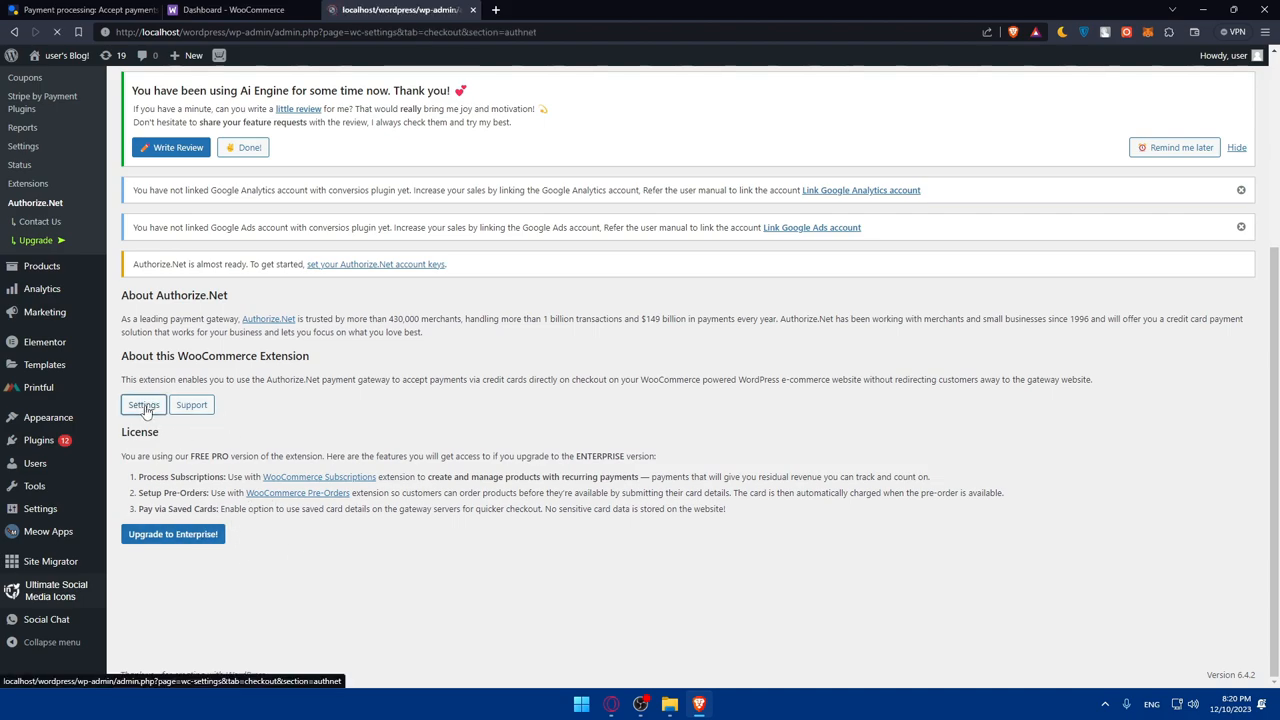
pyautogui.click(143, 405)
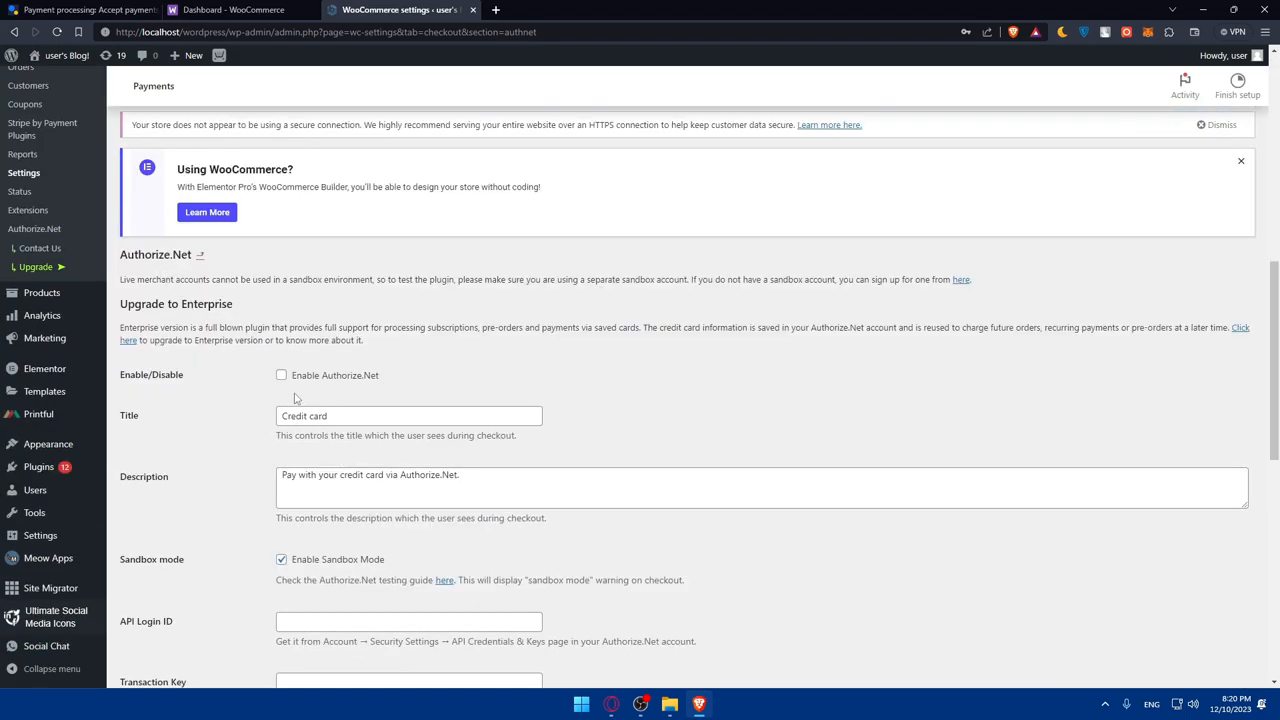
pyautogui.click(281, 375)
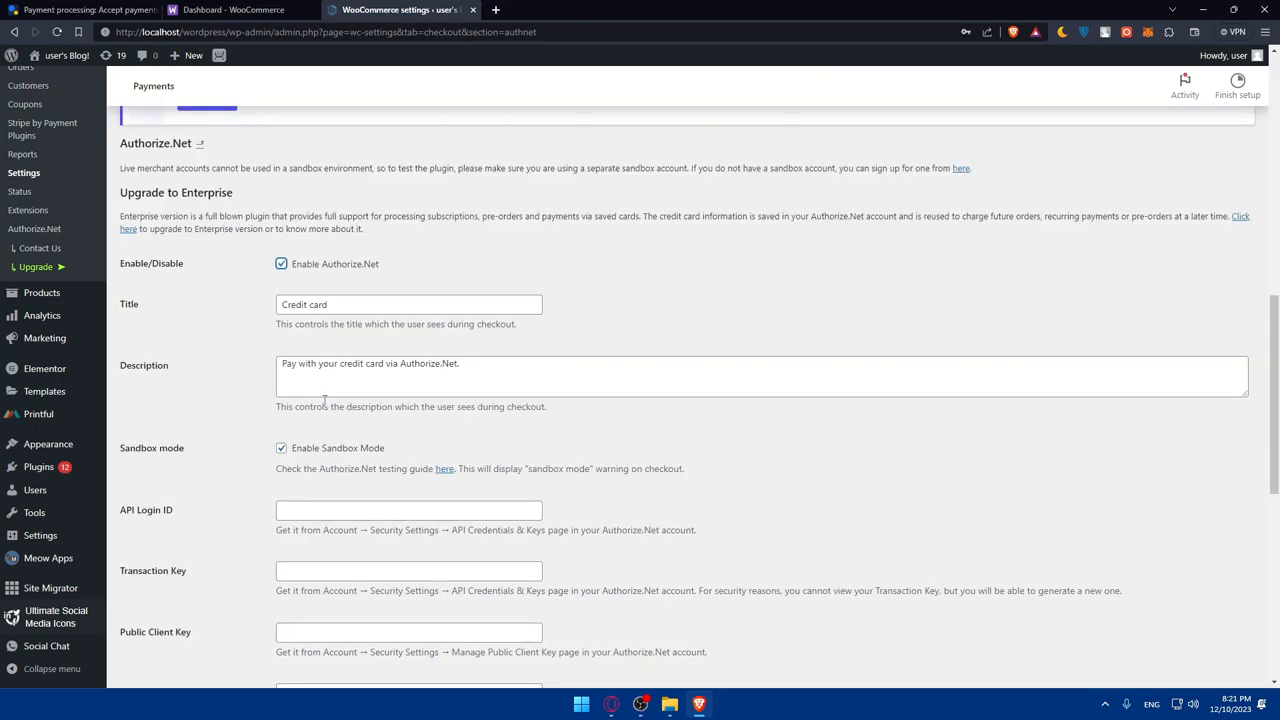
pyautogui.scroll(-3)
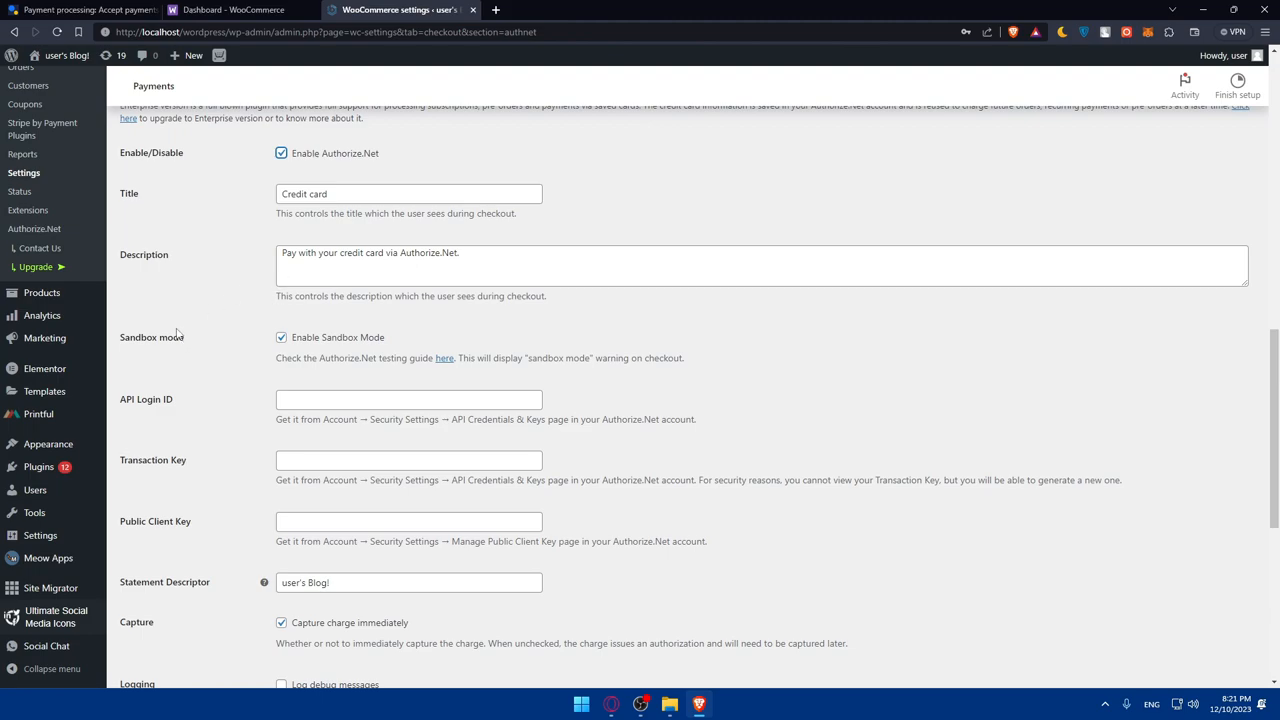
pyautogui.moveTo(281, 338)
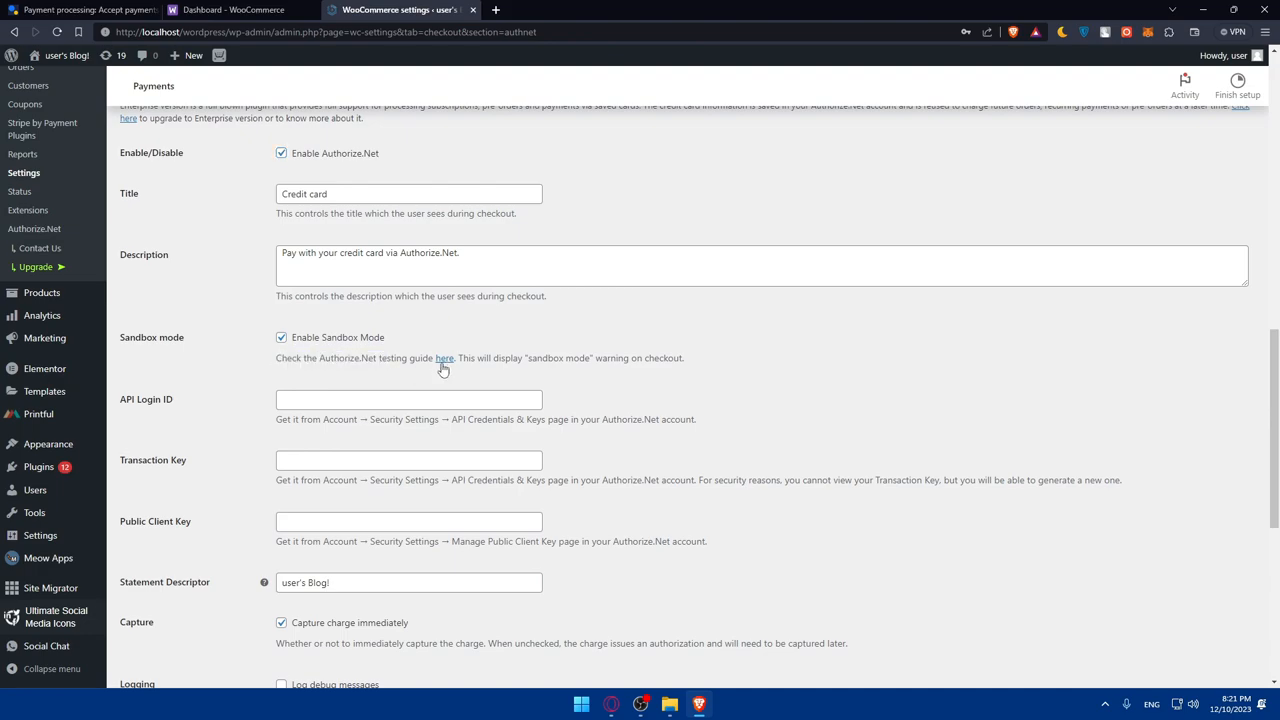
pyautogui.moveTo(668, 377)
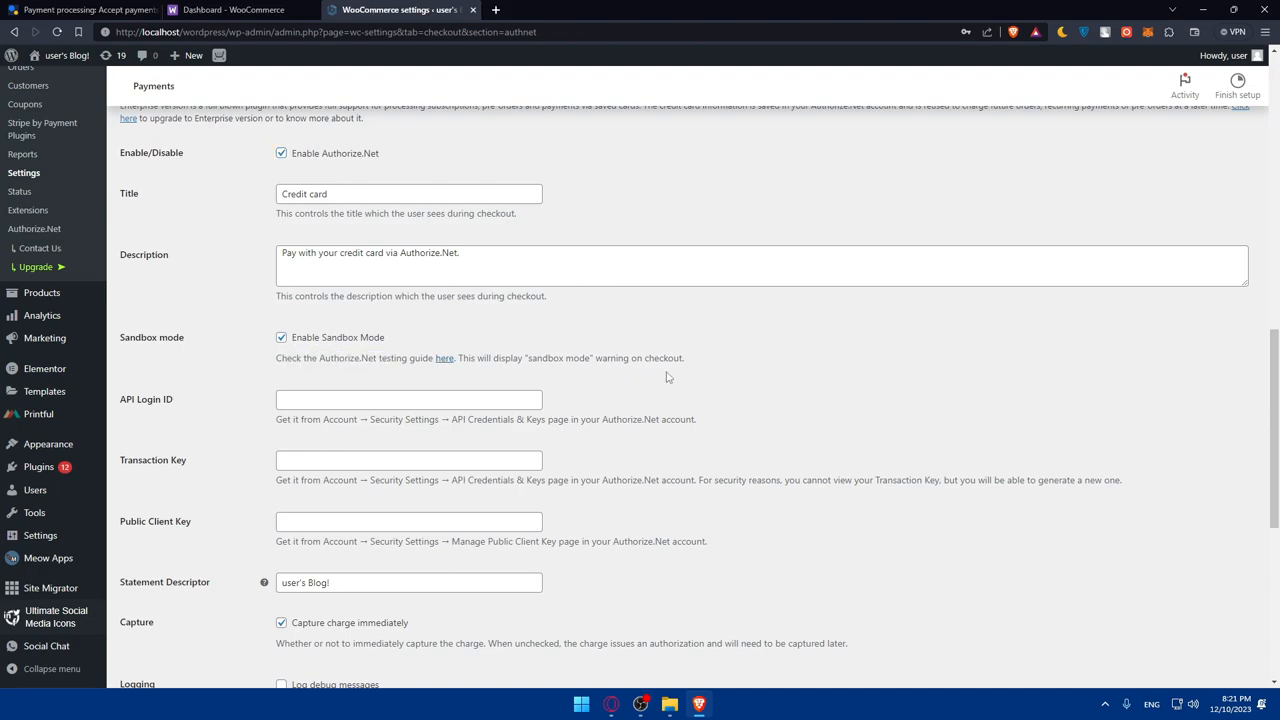
pyautogui.scroll(-3)
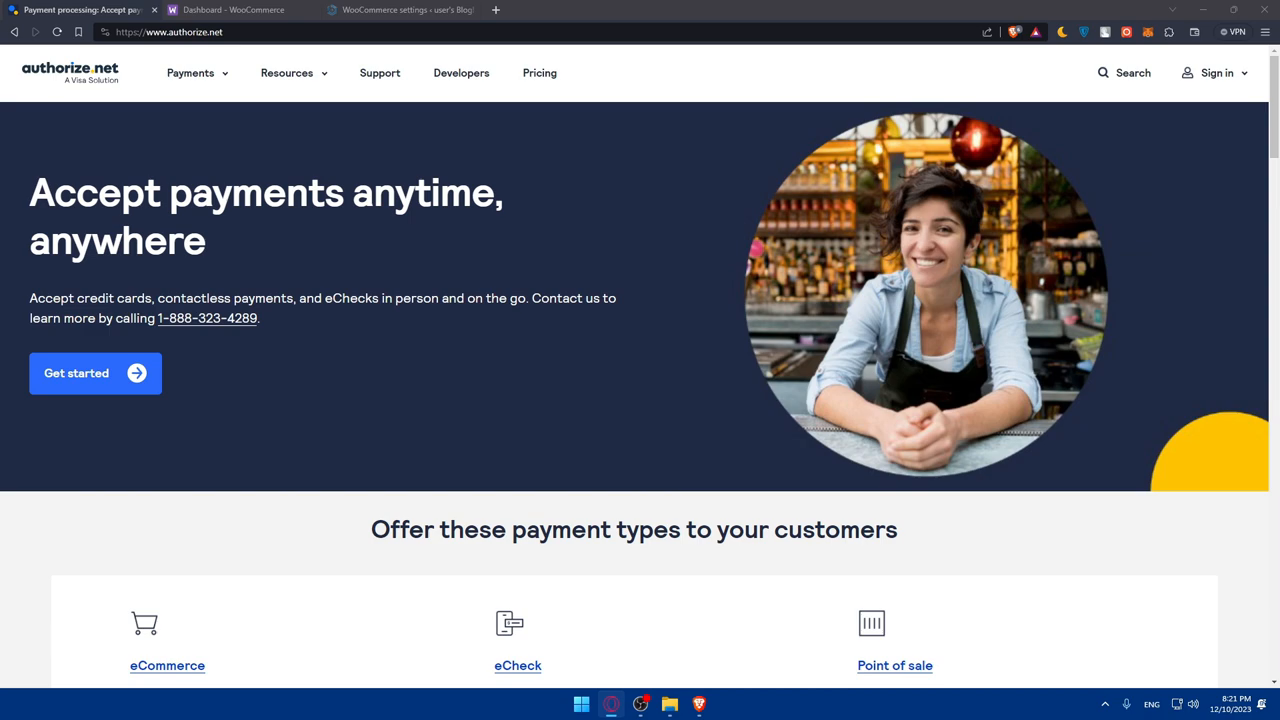
pyautogui.moveTo(1061, 74)
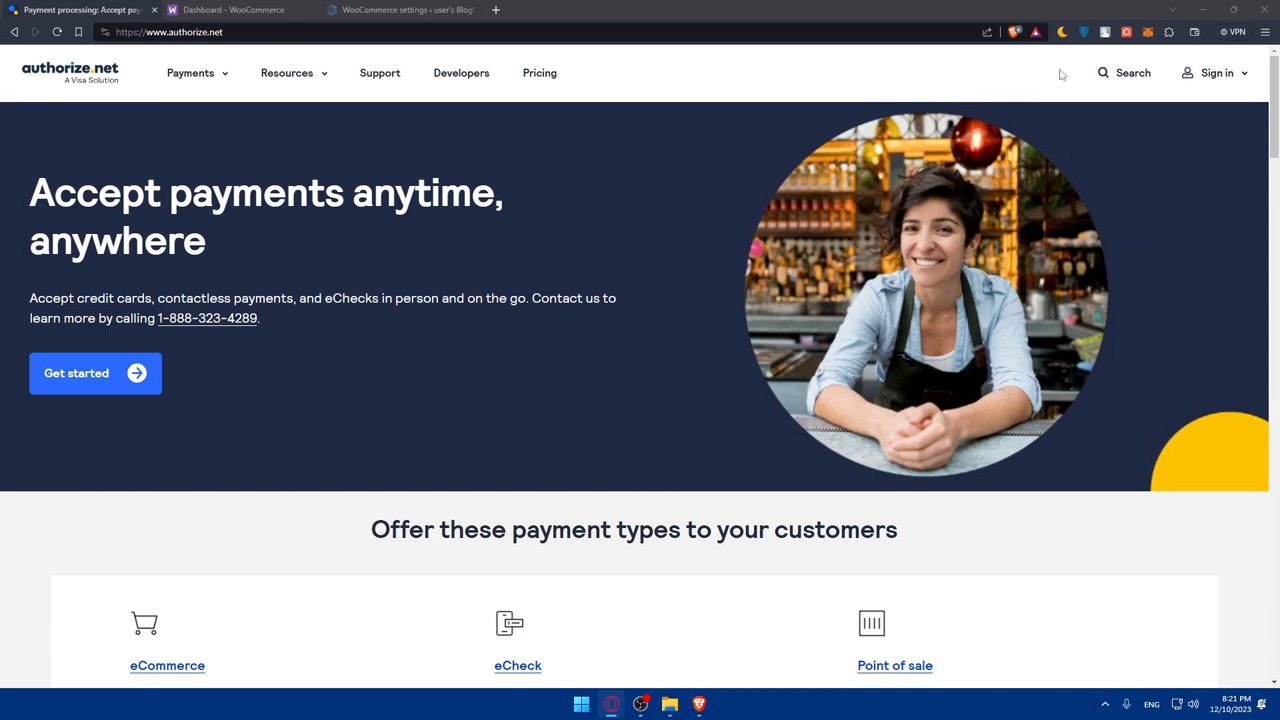
pyautogui.moveTo(260, 166)
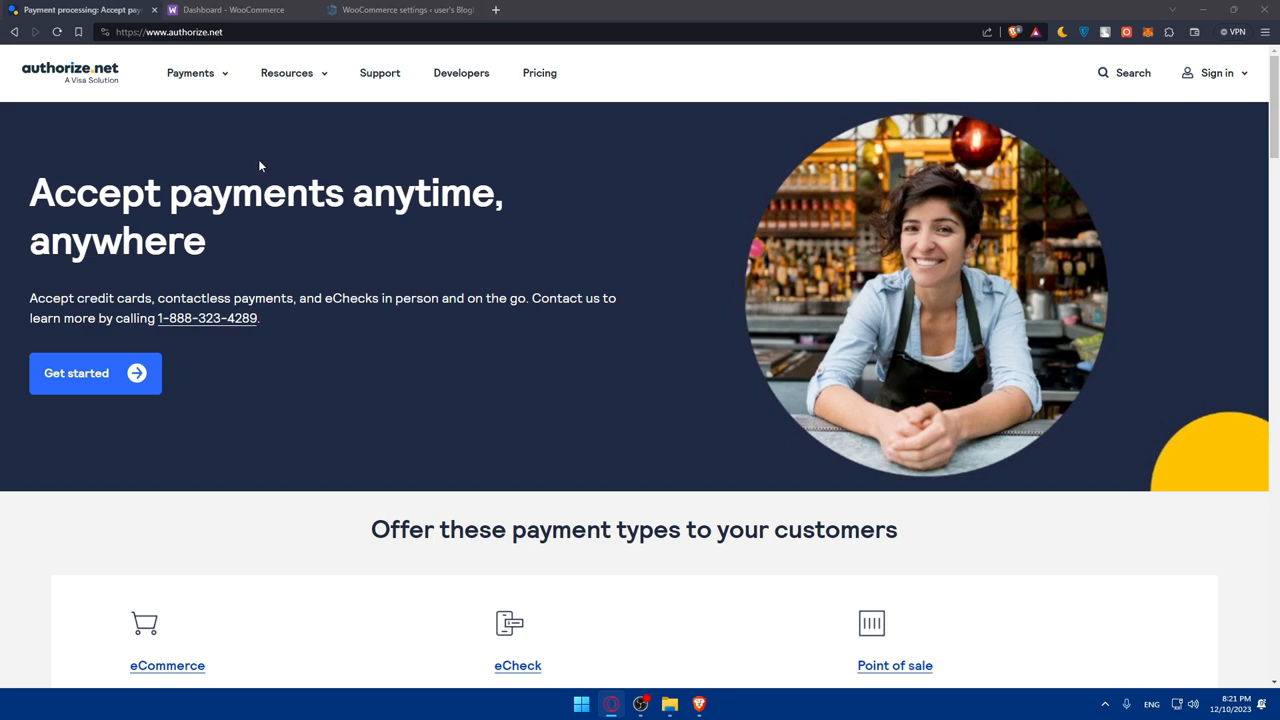
pyautogui.moveTo(727, 384)
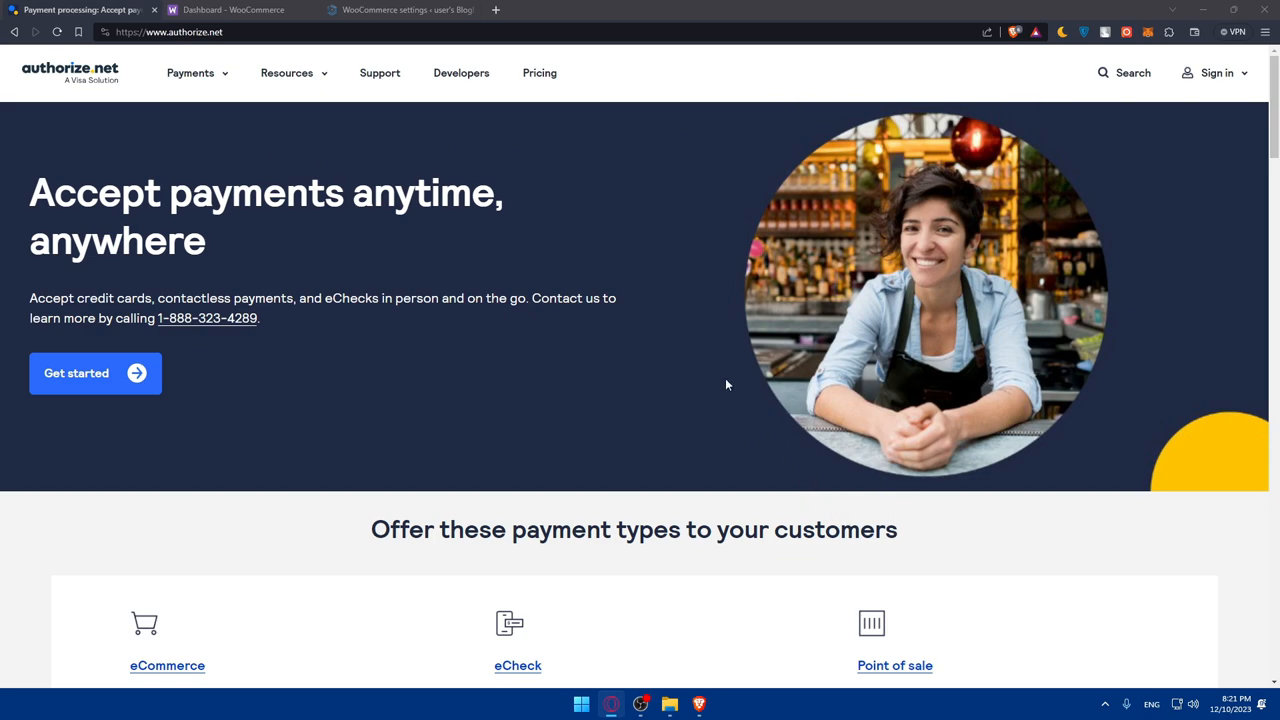
pyautogui.moveTo(716, 490)
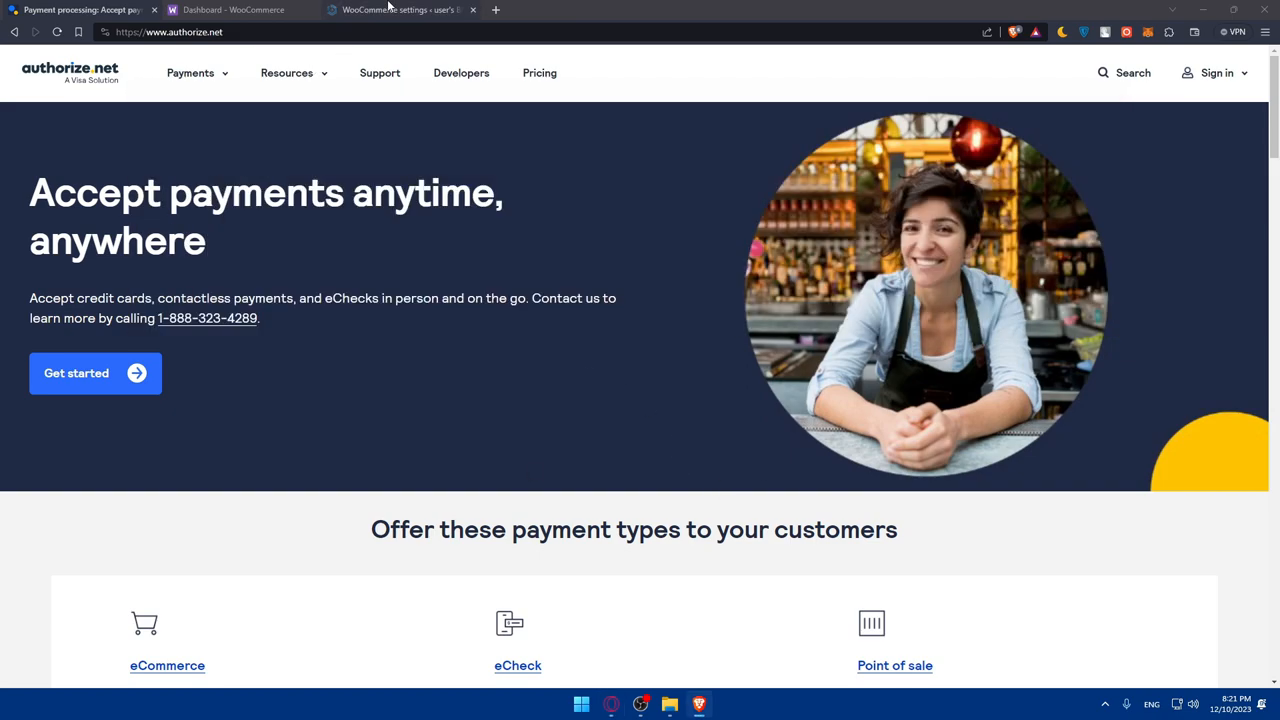
# Step: Return to the WooCommerce payment settings and review Authorize.Net options down to Processing API
pyautogui.click(400, 10)
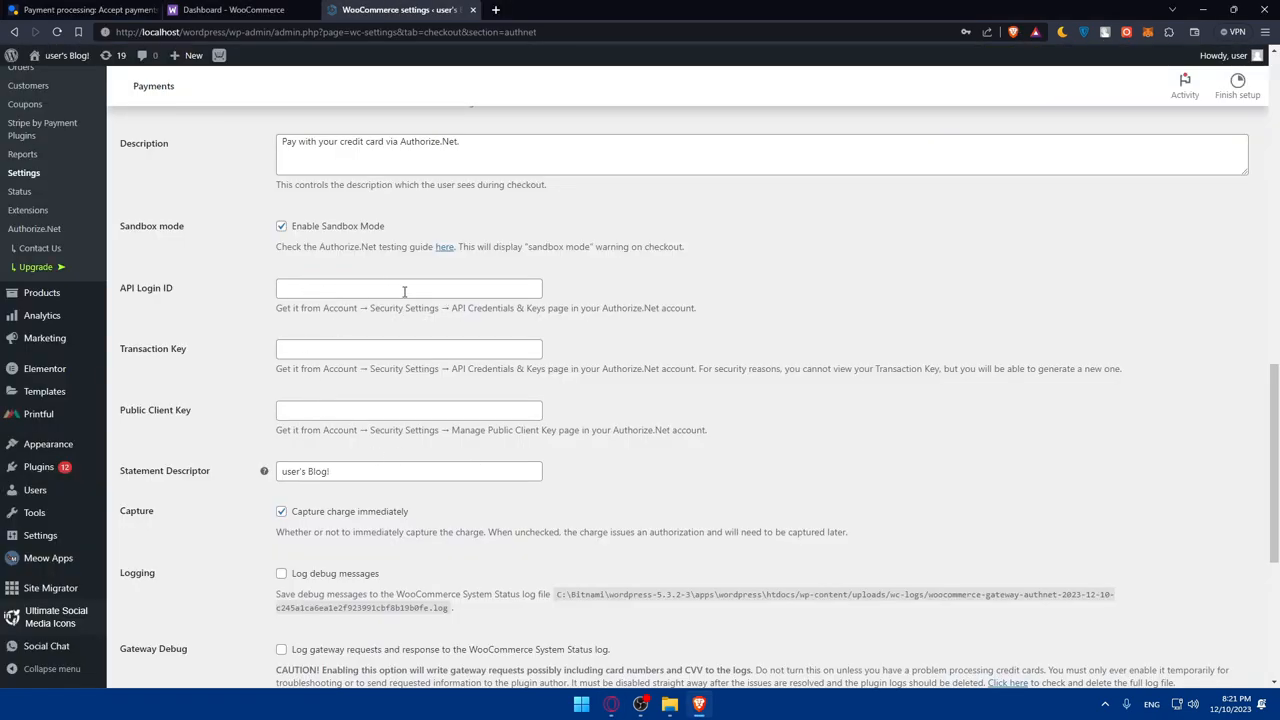
pyautogui.moveTo(330, 352)
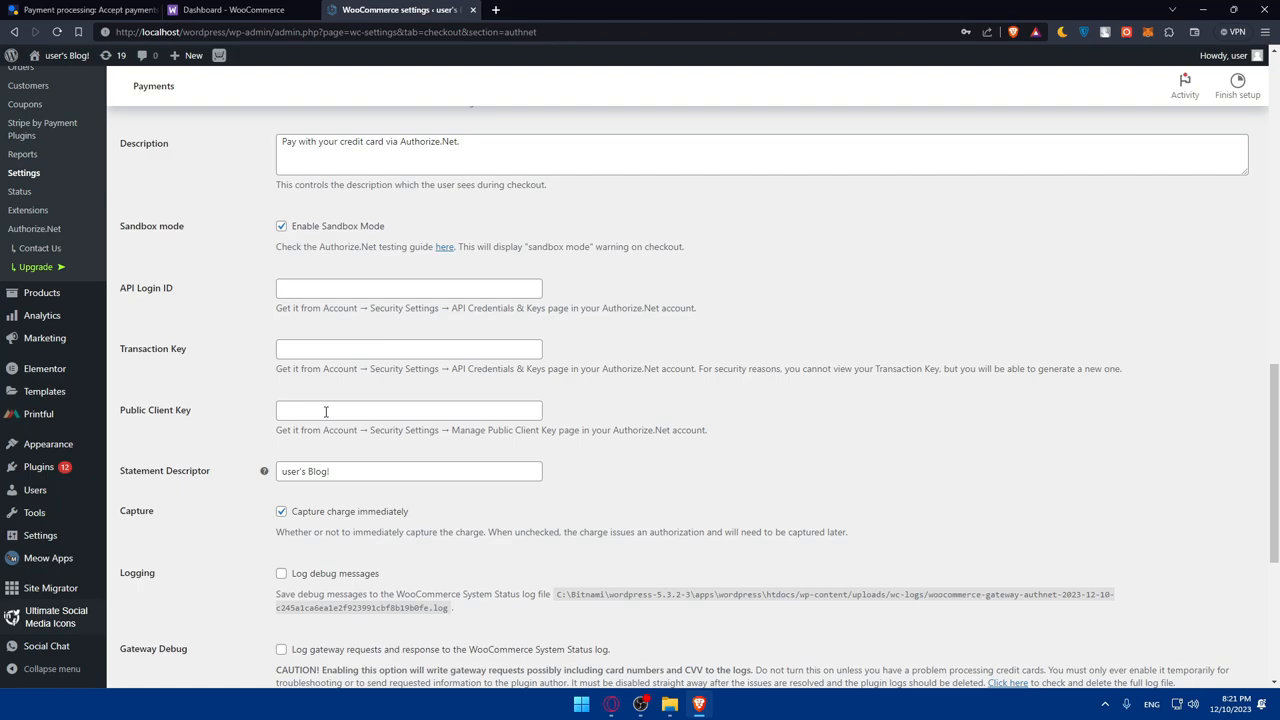
pyautogui.scroll(-3)
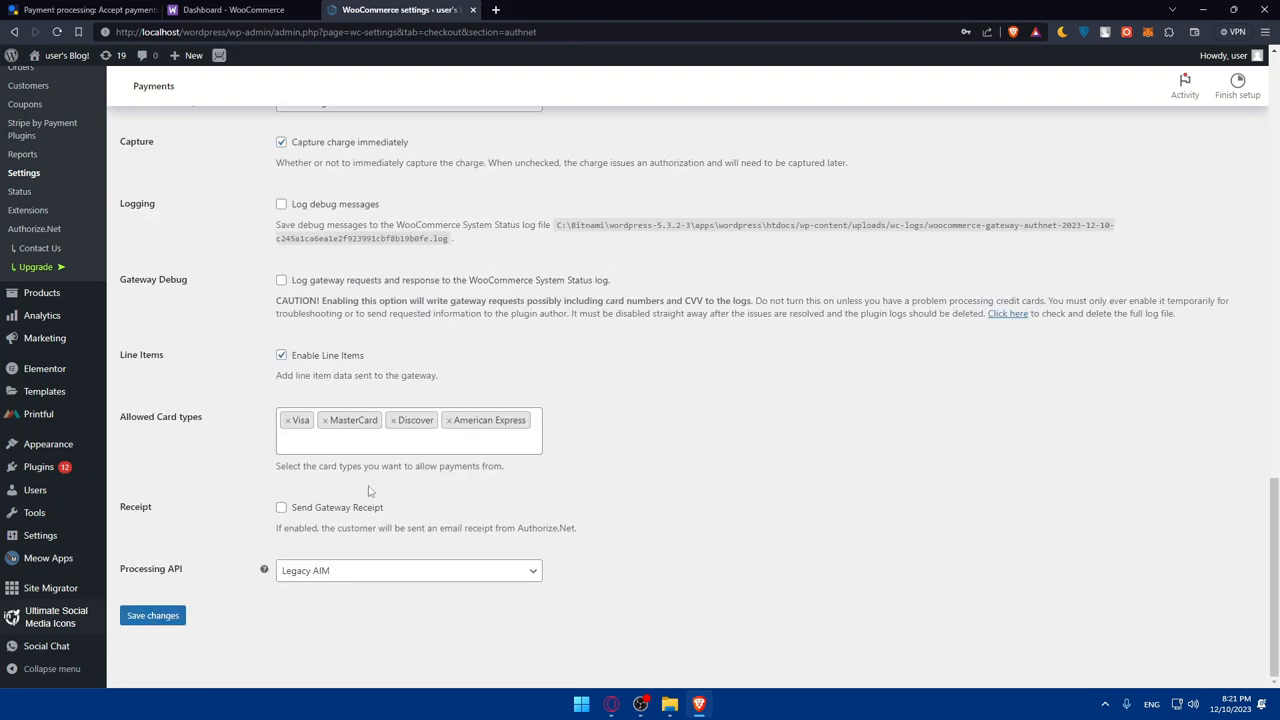
pyautogui.scroll(3)
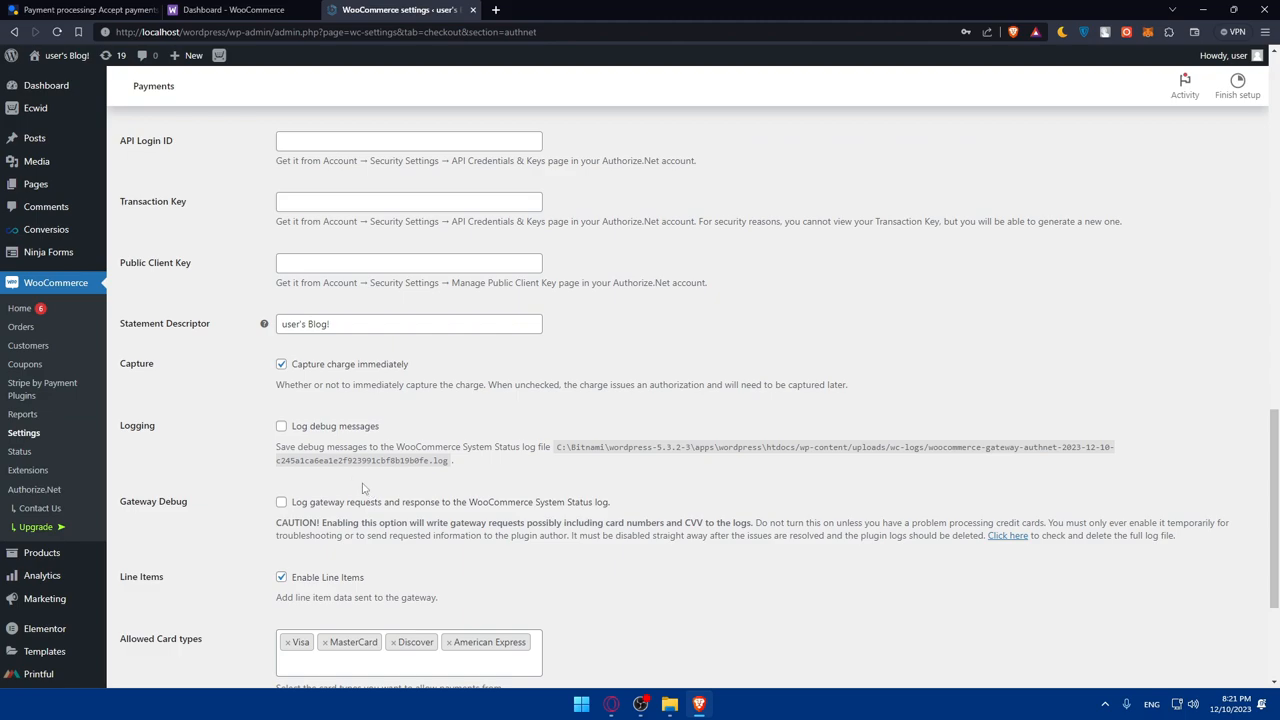
pyautogui.moveTo(355, 474)
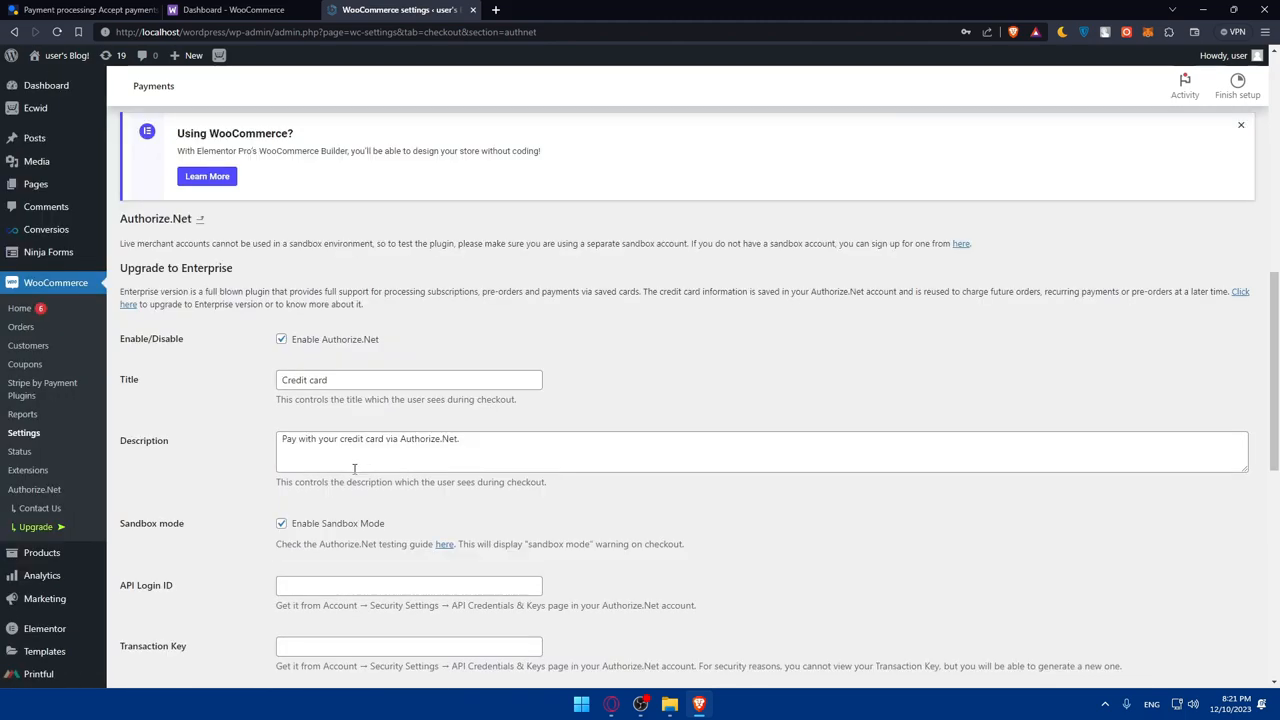
pyautogui.scroll(-3)
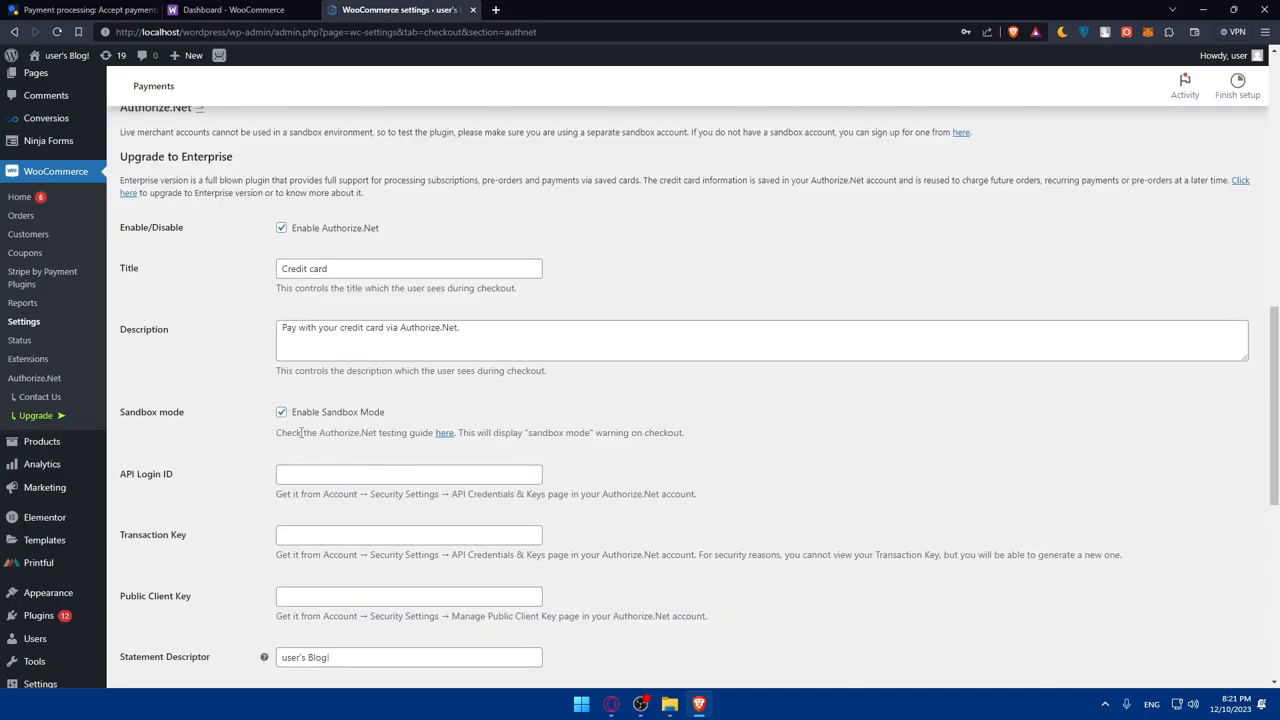
pyautogui.scroll(-3)
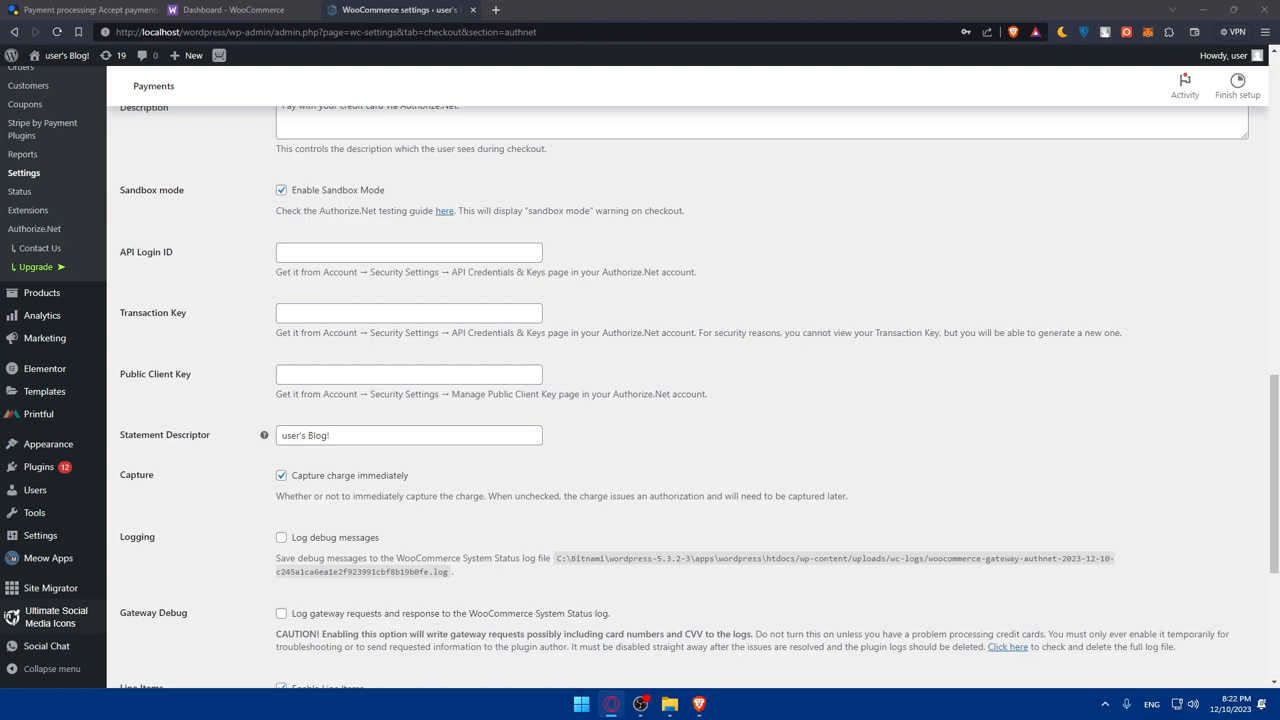
pyautogui.scroll(-3)
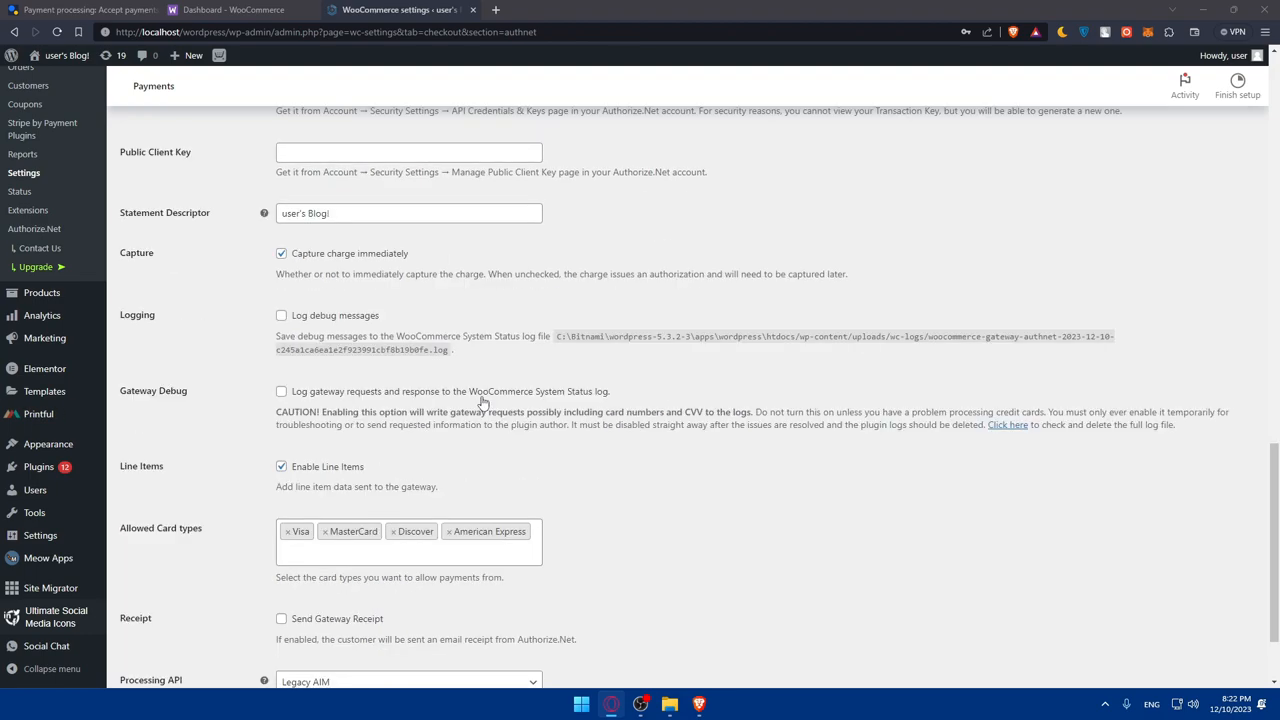
pyautogui.scroll(3)
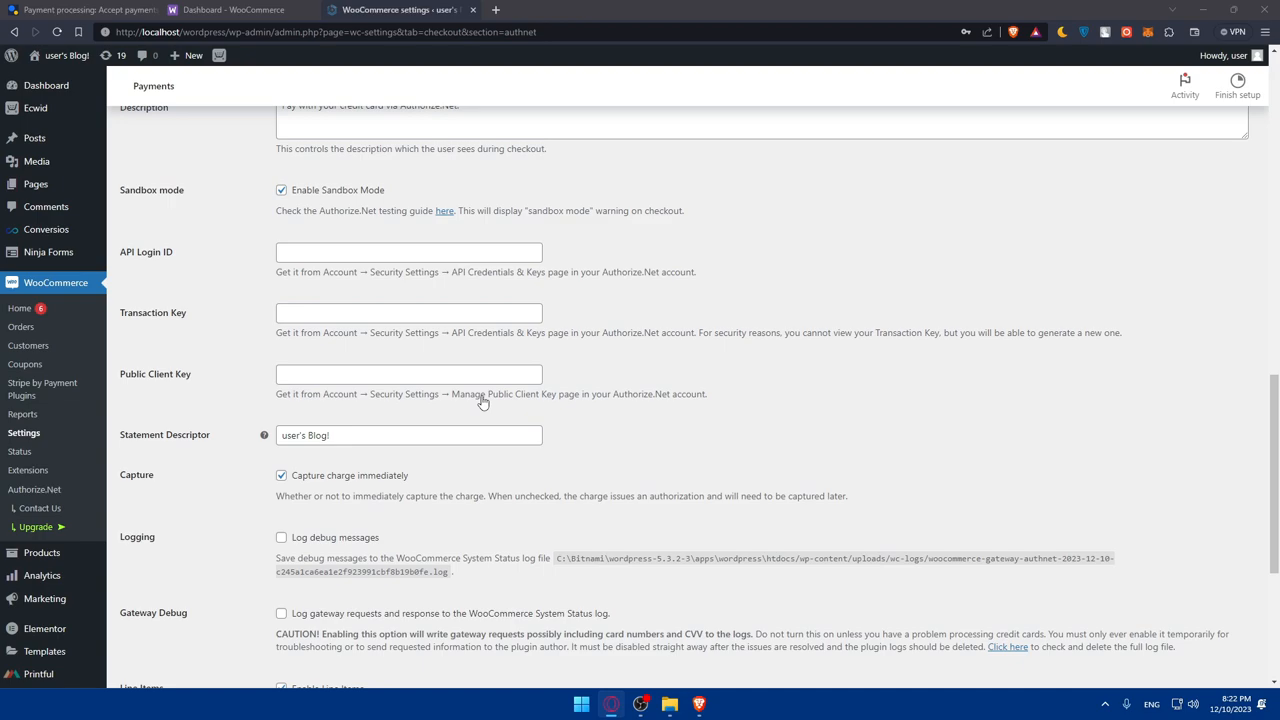
pyautogui.scroll(-3)
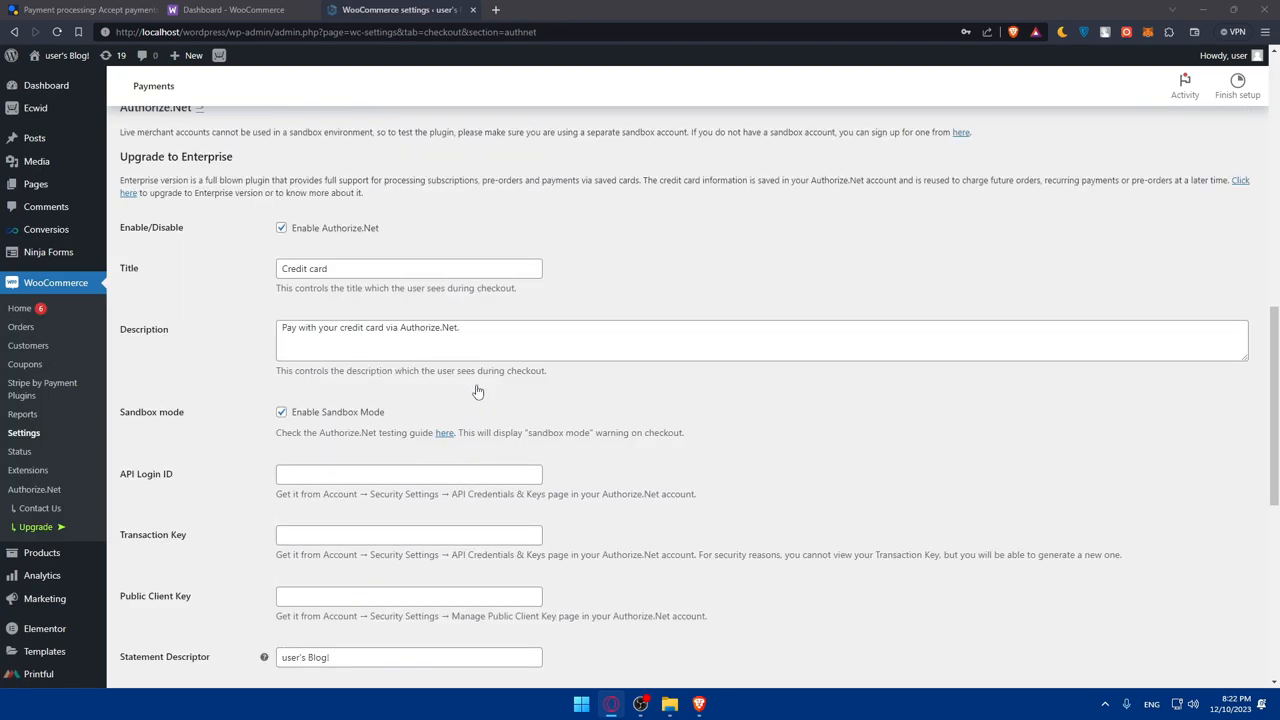
pyautogui.moveTo(291, 430)
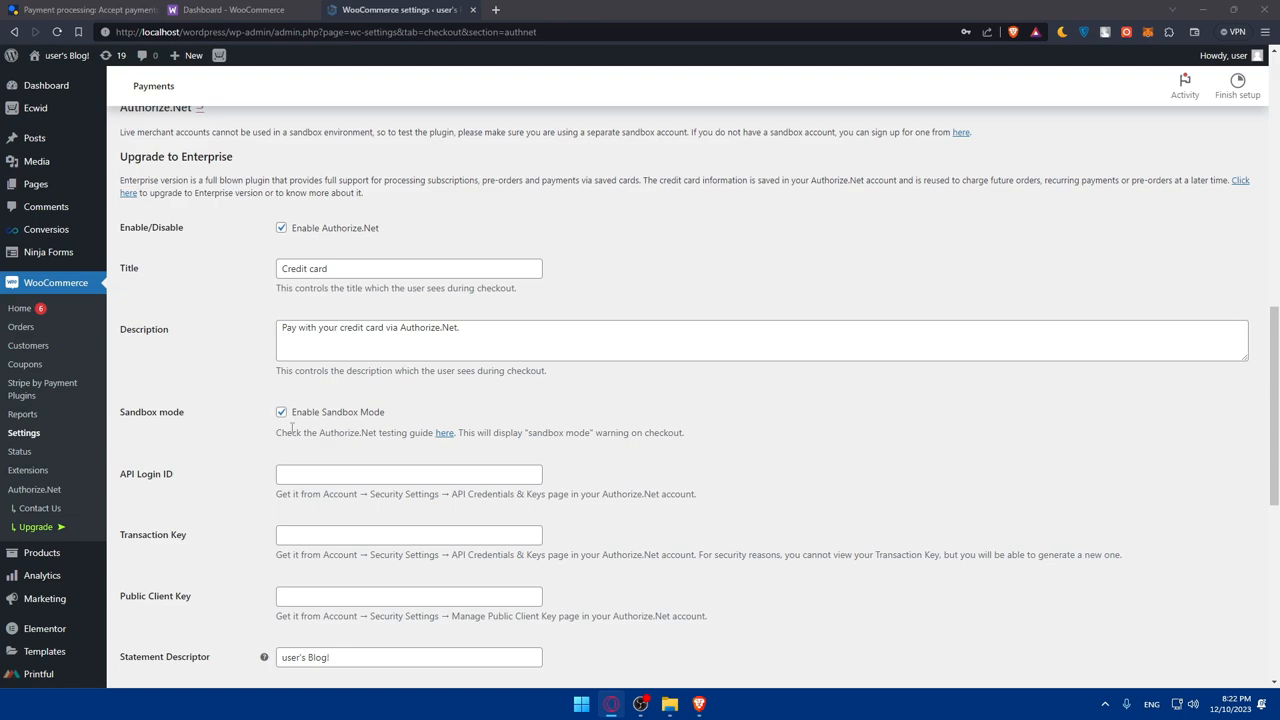
pyautogui.moveTo(402, 419)
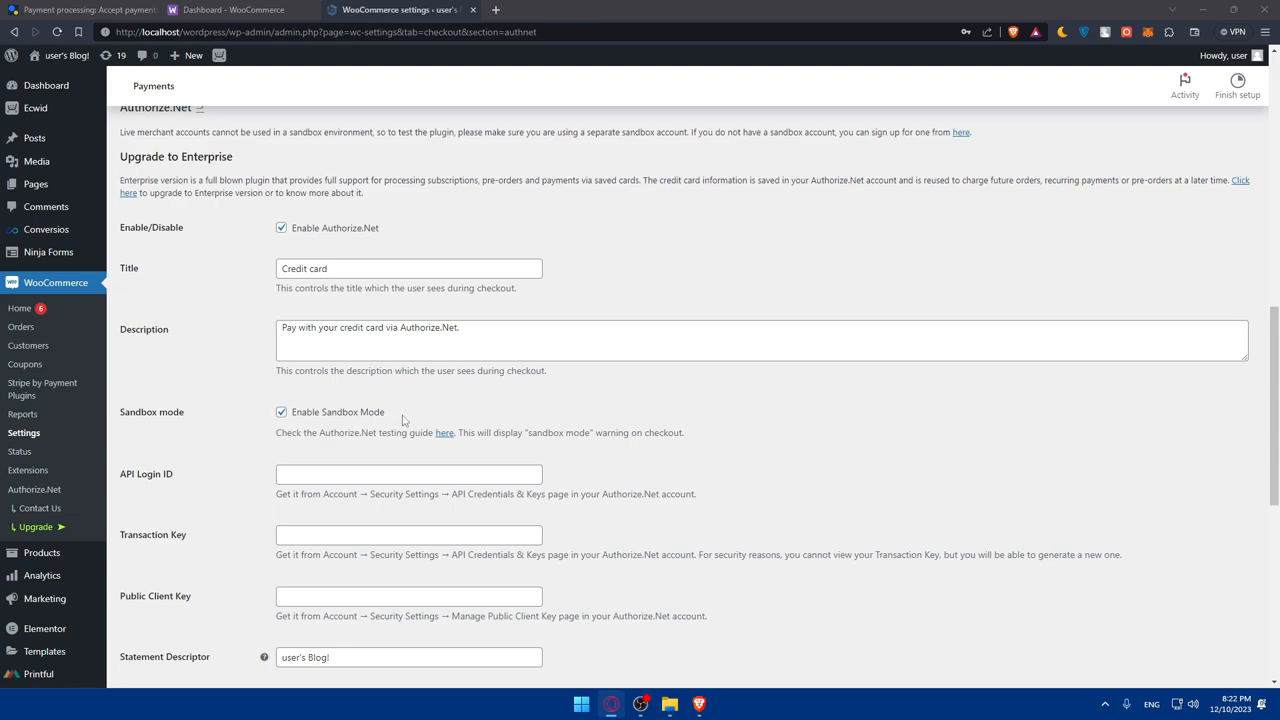
pyautogui.moveTo(393, 421)
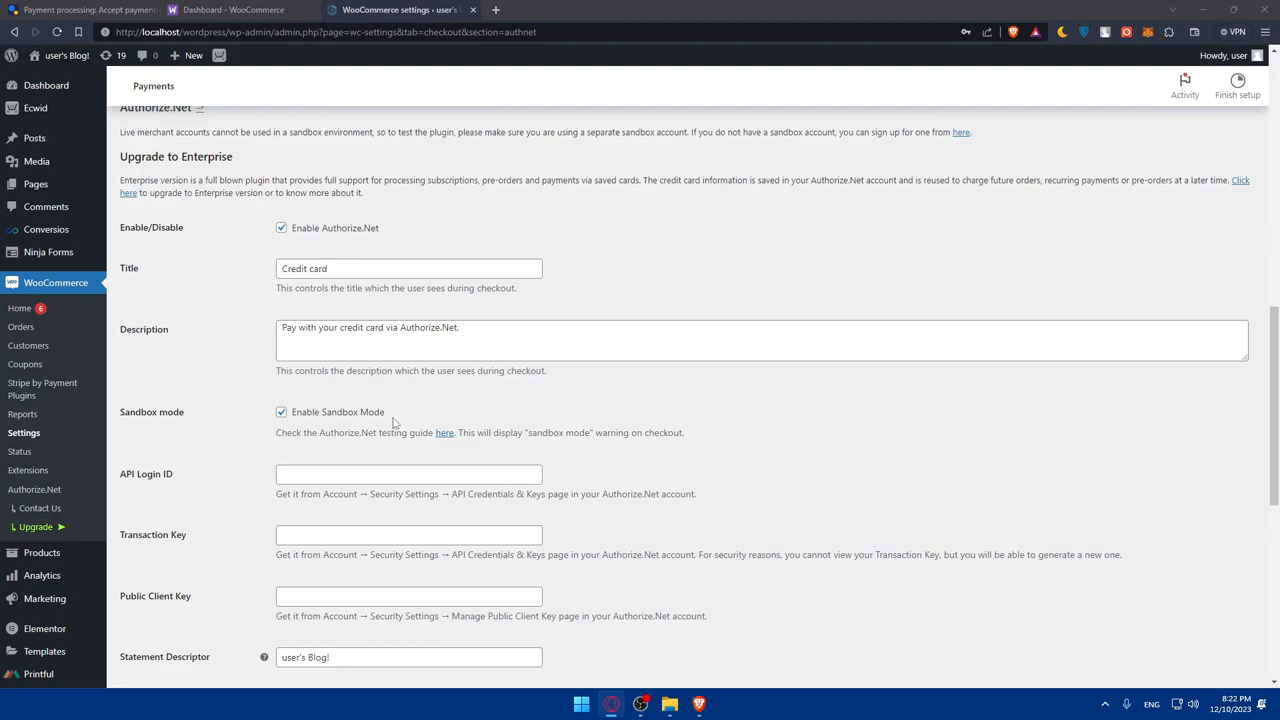
pyautogui.moveTo(428, 421)
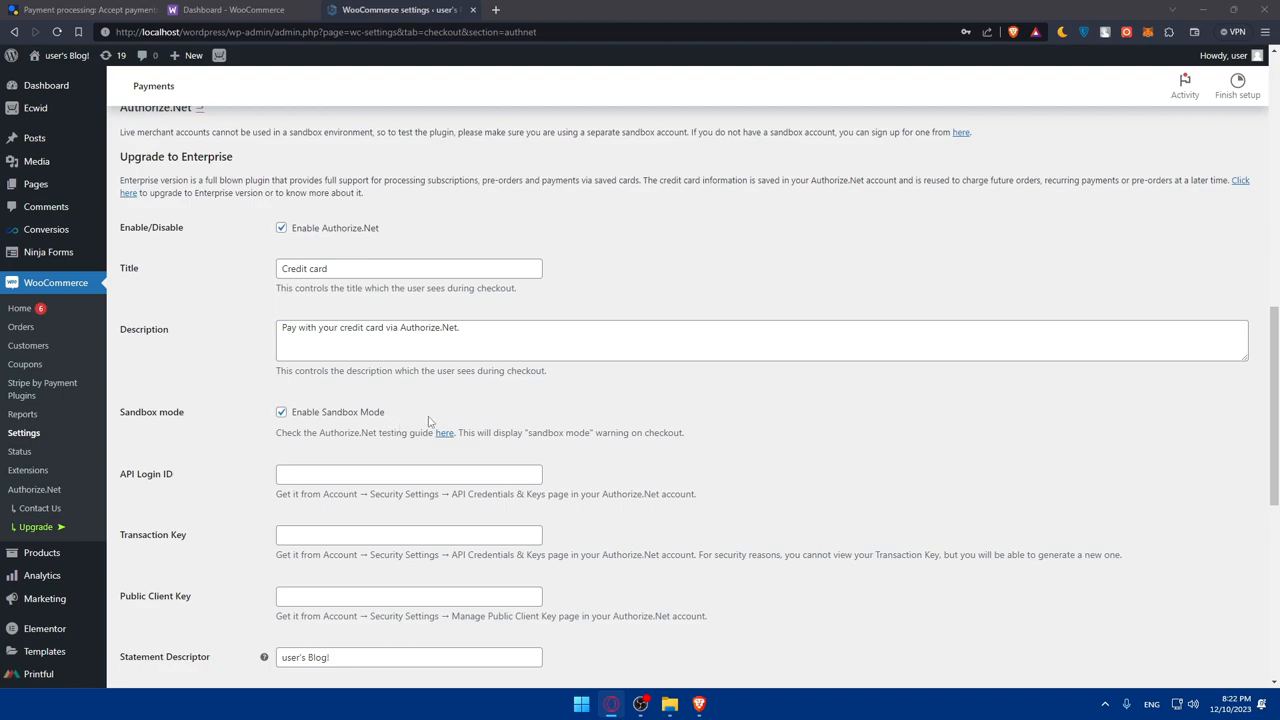
pyautogui.moveTo(418, 428)
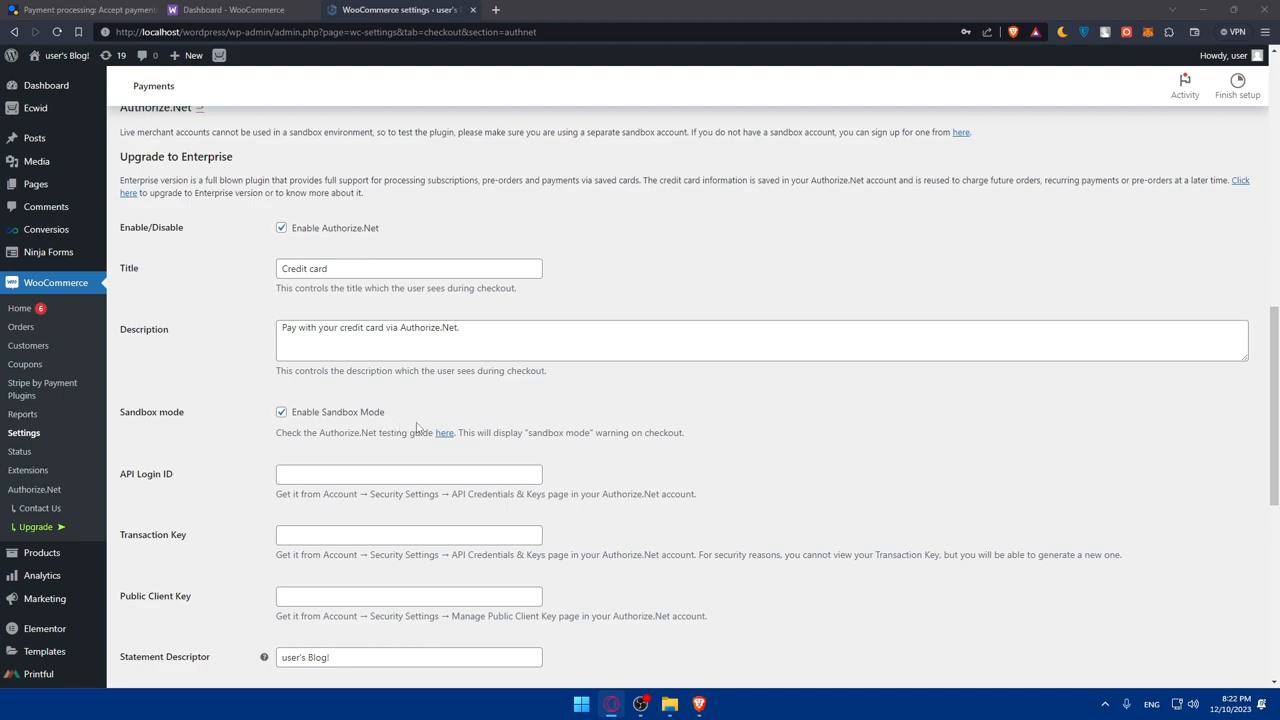
pyautogui.moveTo(383, 429)
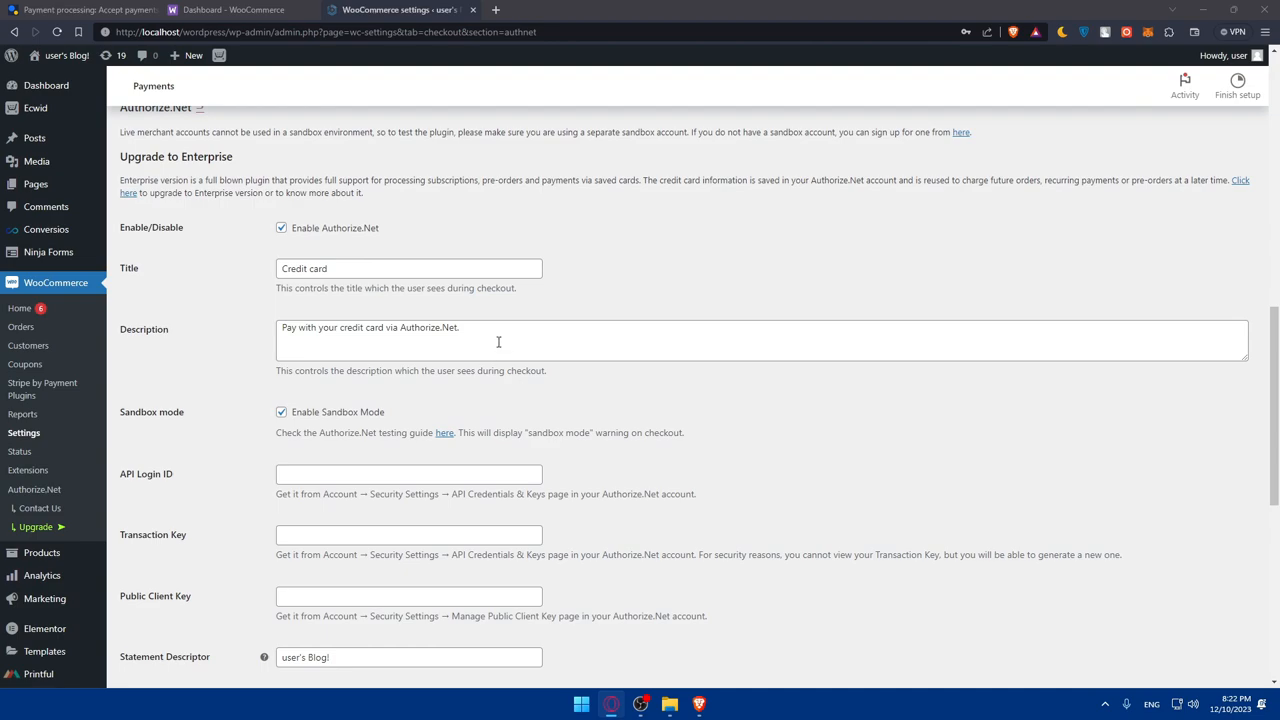
pyautogui.moveTo(333, 230)
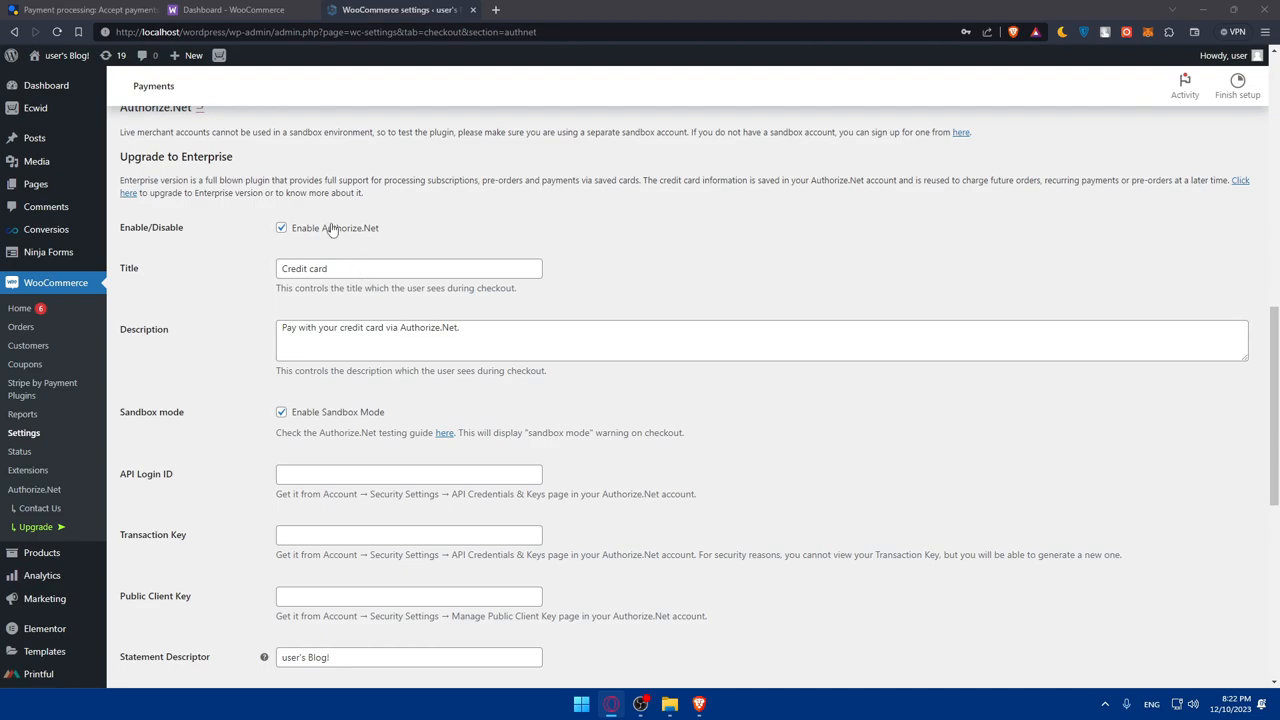
pyautogui.moveTo(358, 256)
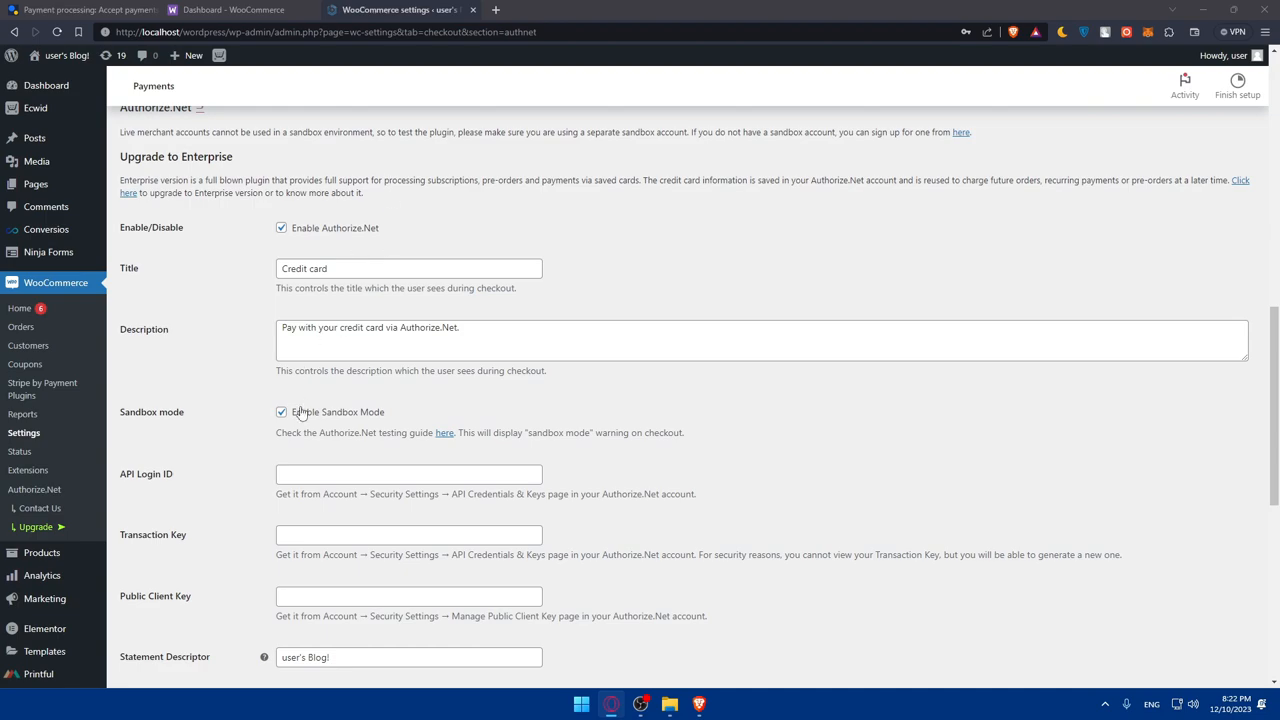
# Step: Uncheck Enable Sandbox Mode, then close the settings tab and leave without saving
pyautogui.click(281, 411)
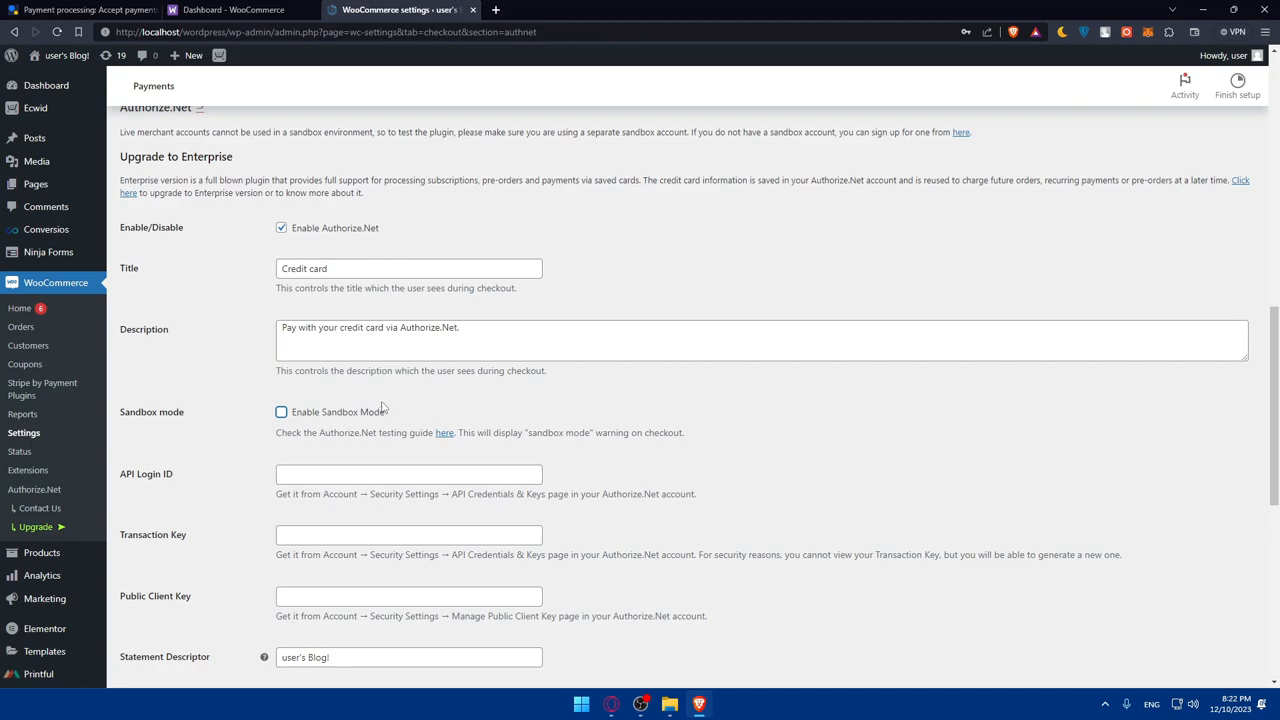
pyautogui.moveTo(403, 401)
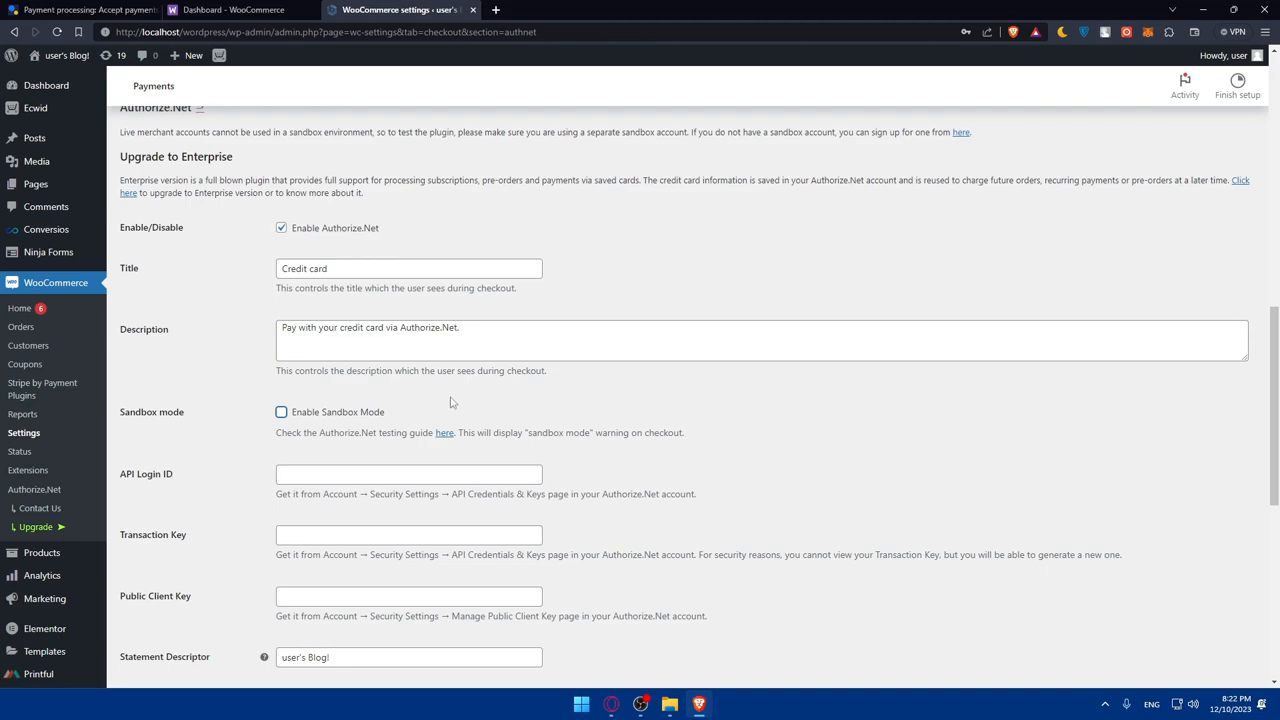
pyautogui.moveTo(522, 417)
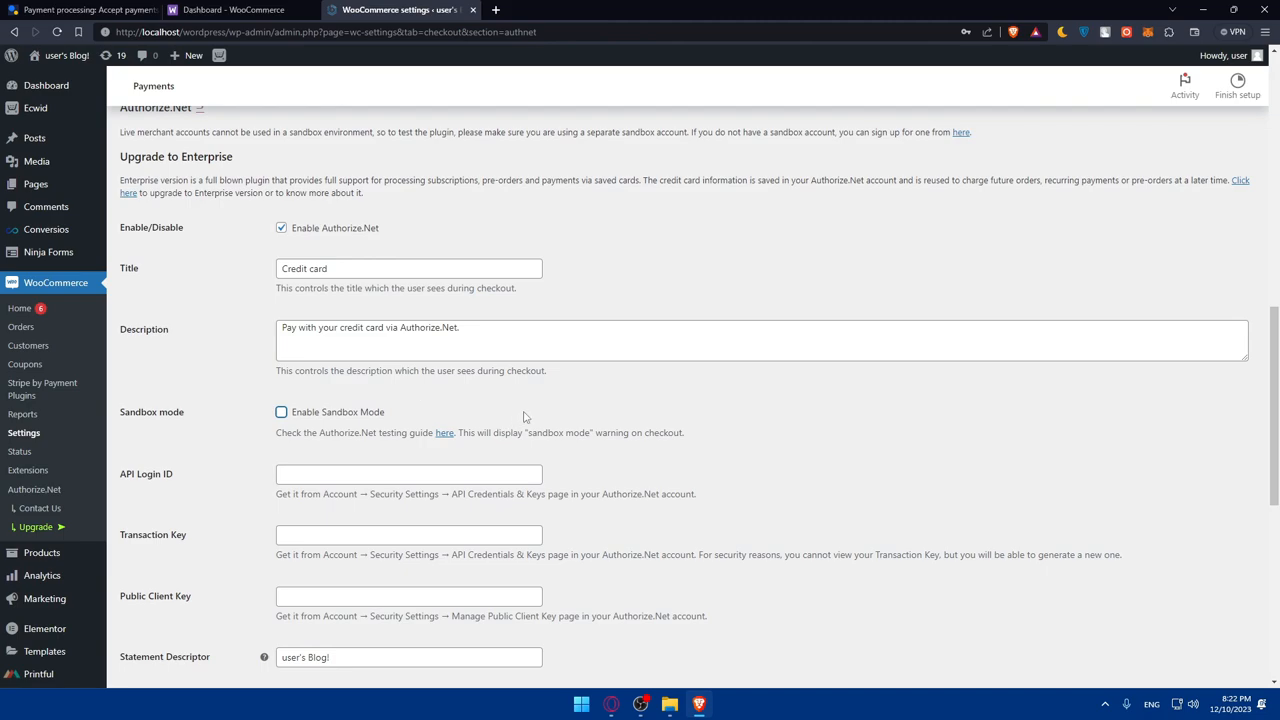
pyautogui.scroll(-3)
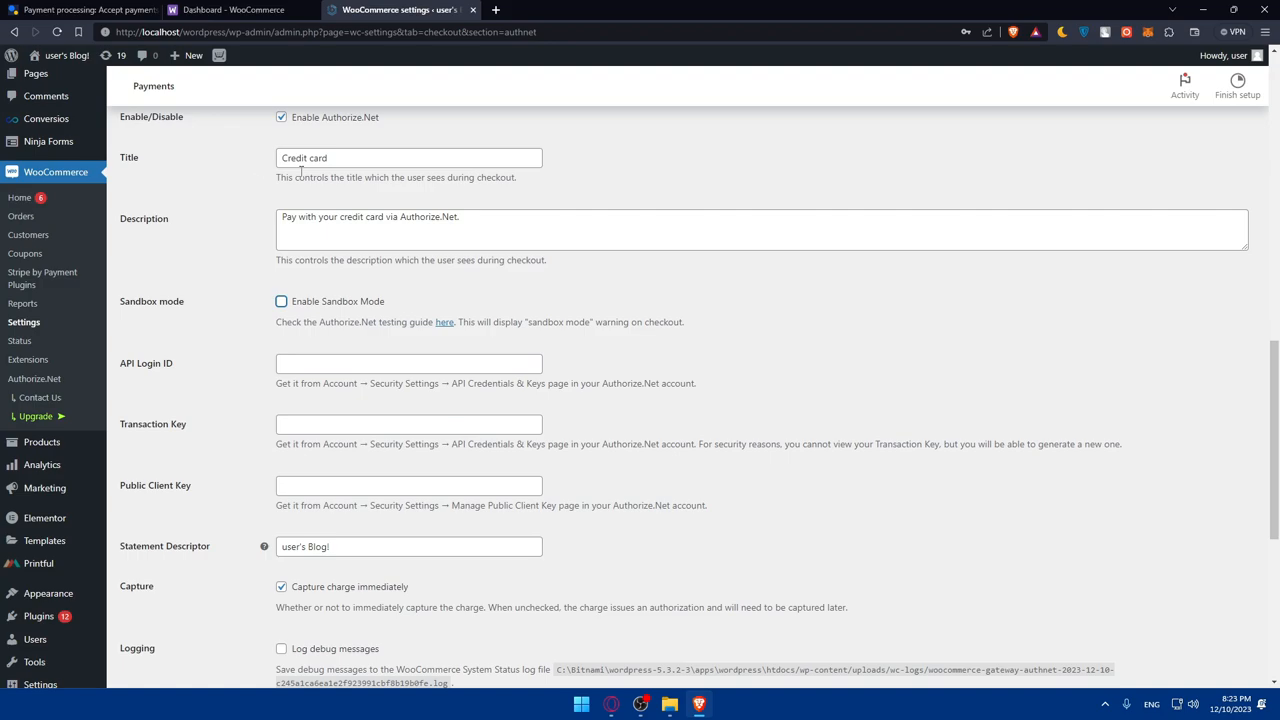
pyautogui.click(75, 10)
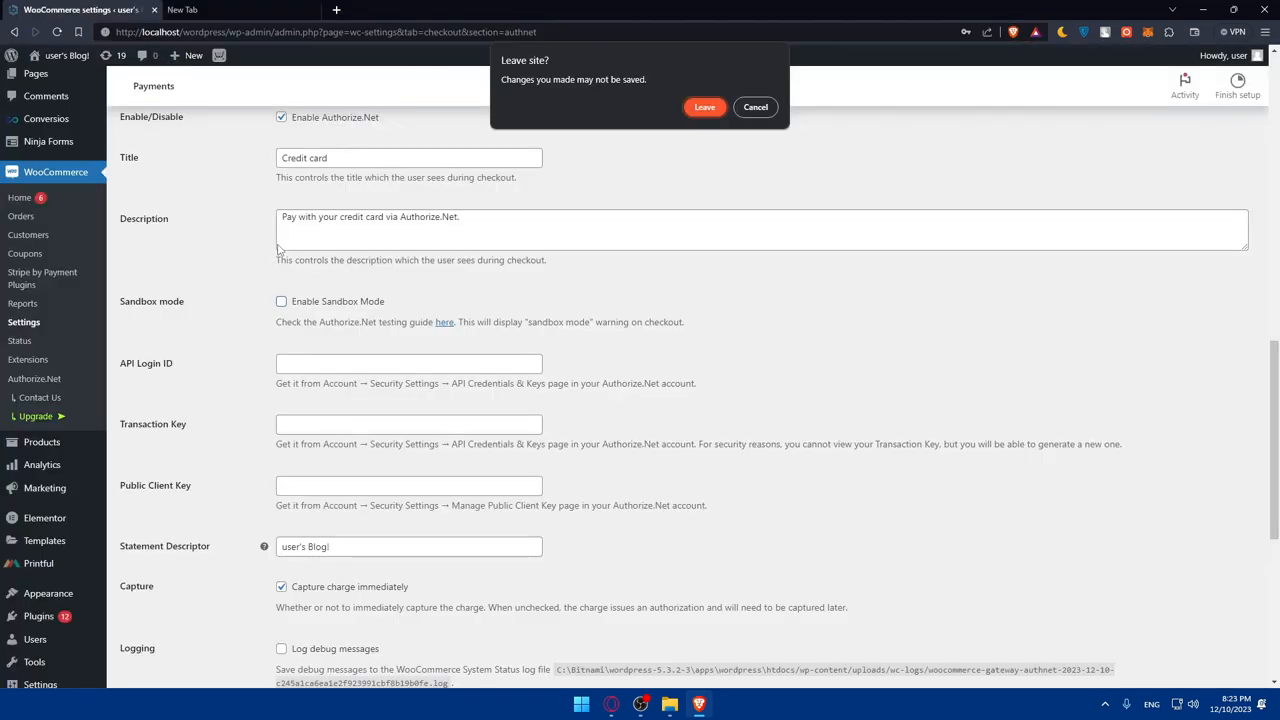
pyautogui.click(704, 107)
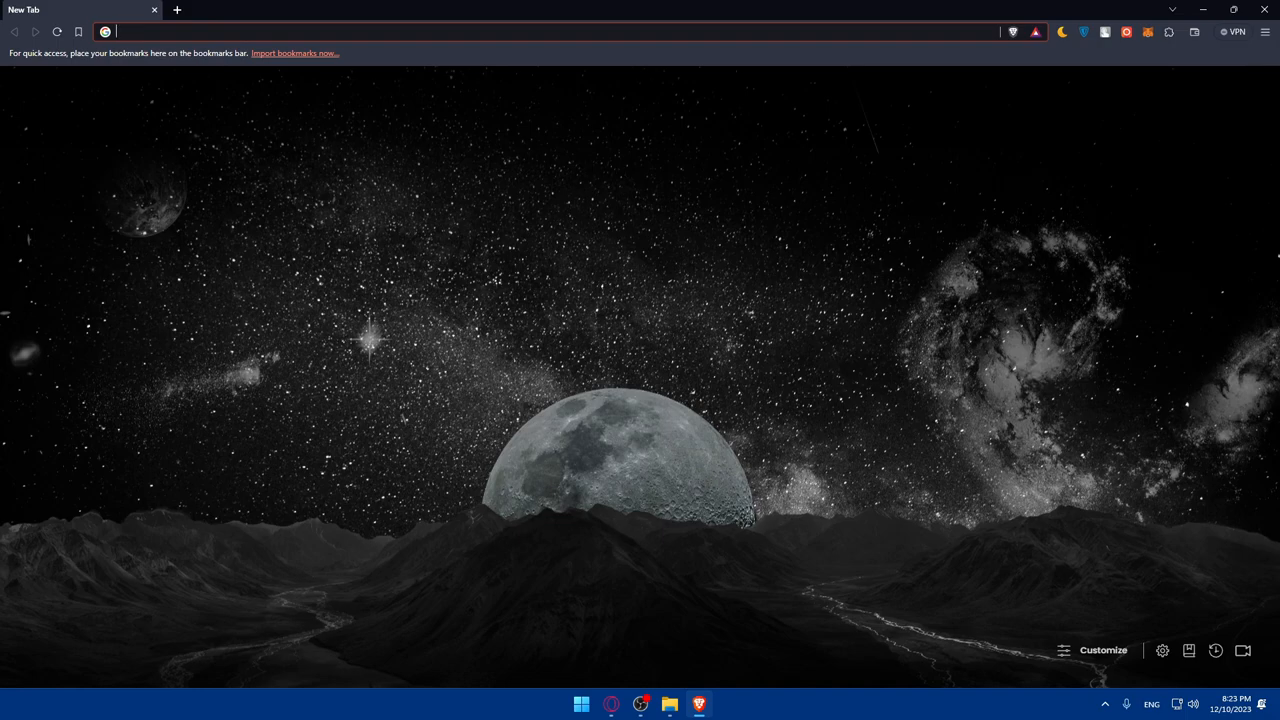